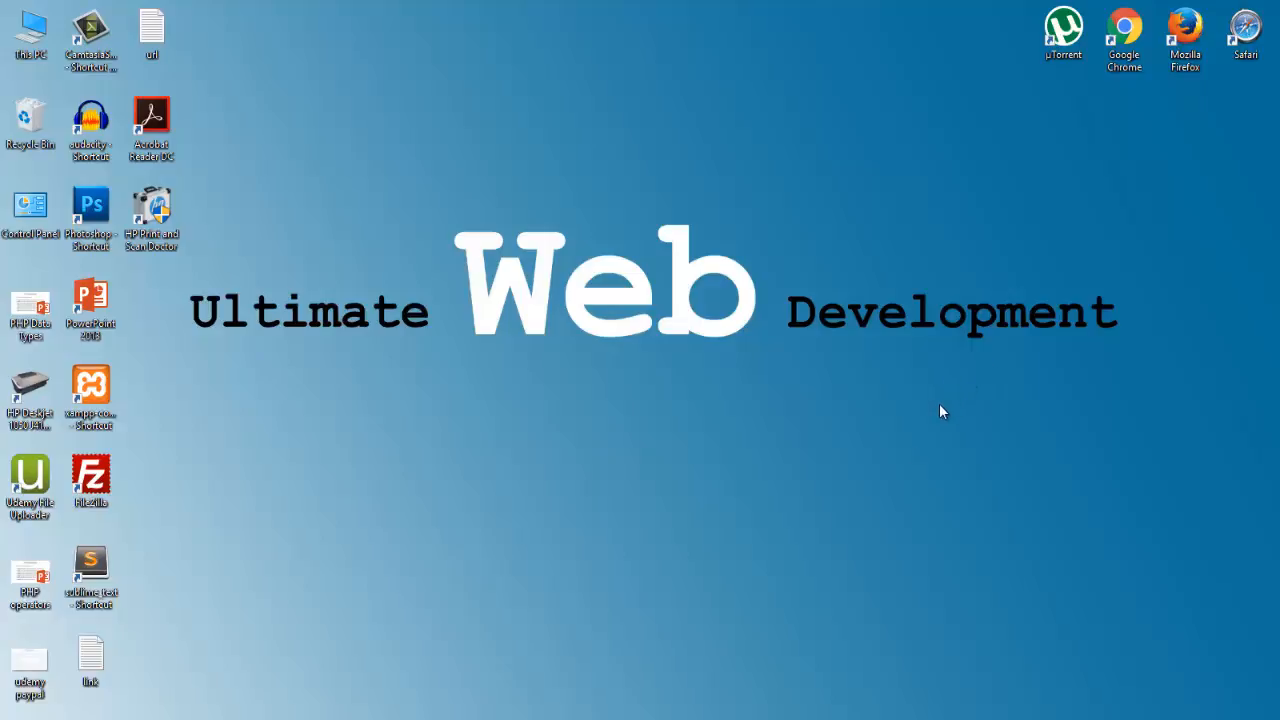
pyautogui.moveTo(558, 688)
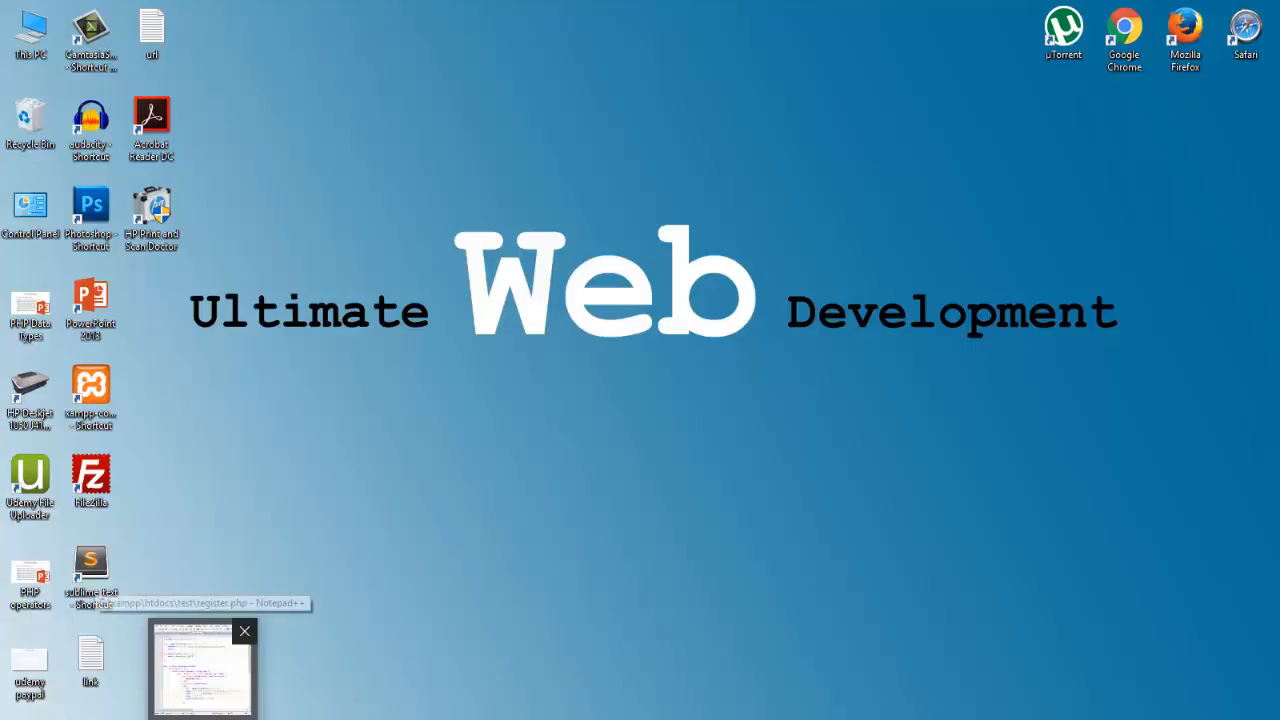
# Bring the Sublime Text window with header.php back to the front
pyautogui.click(200, 670)
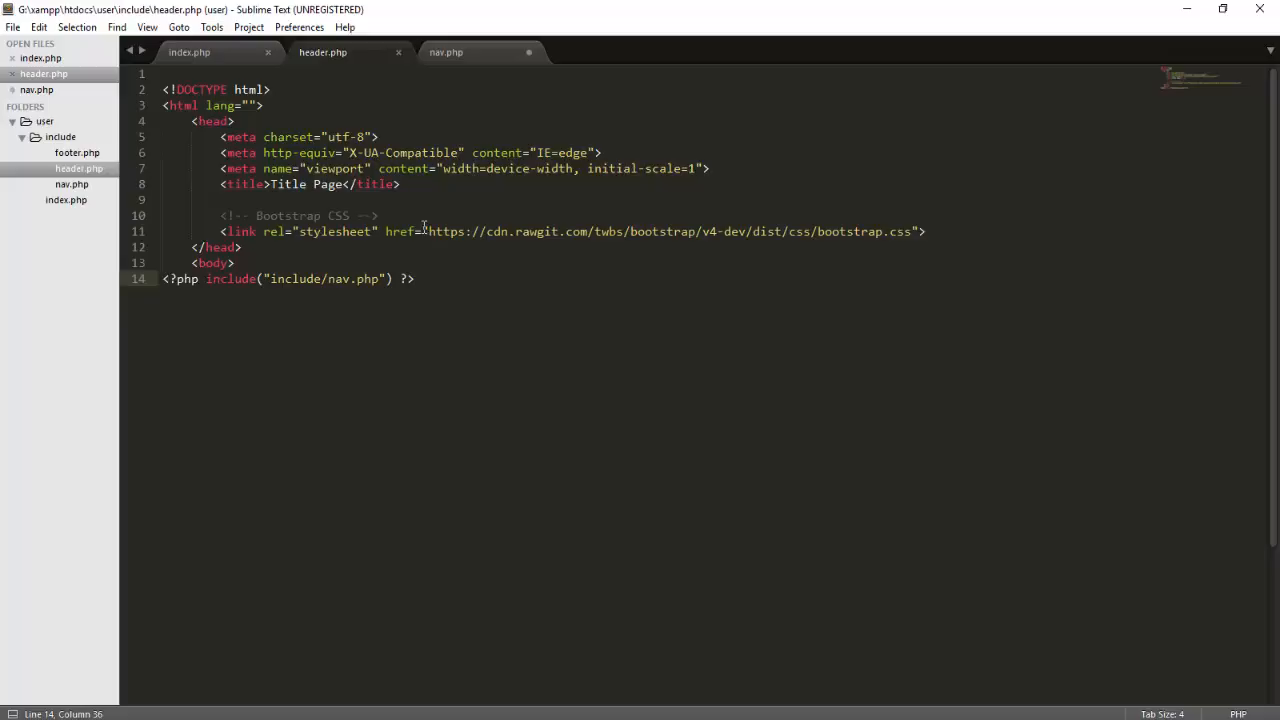
# Show index.php with the registration form markup
pyautogui.click(192, 52)
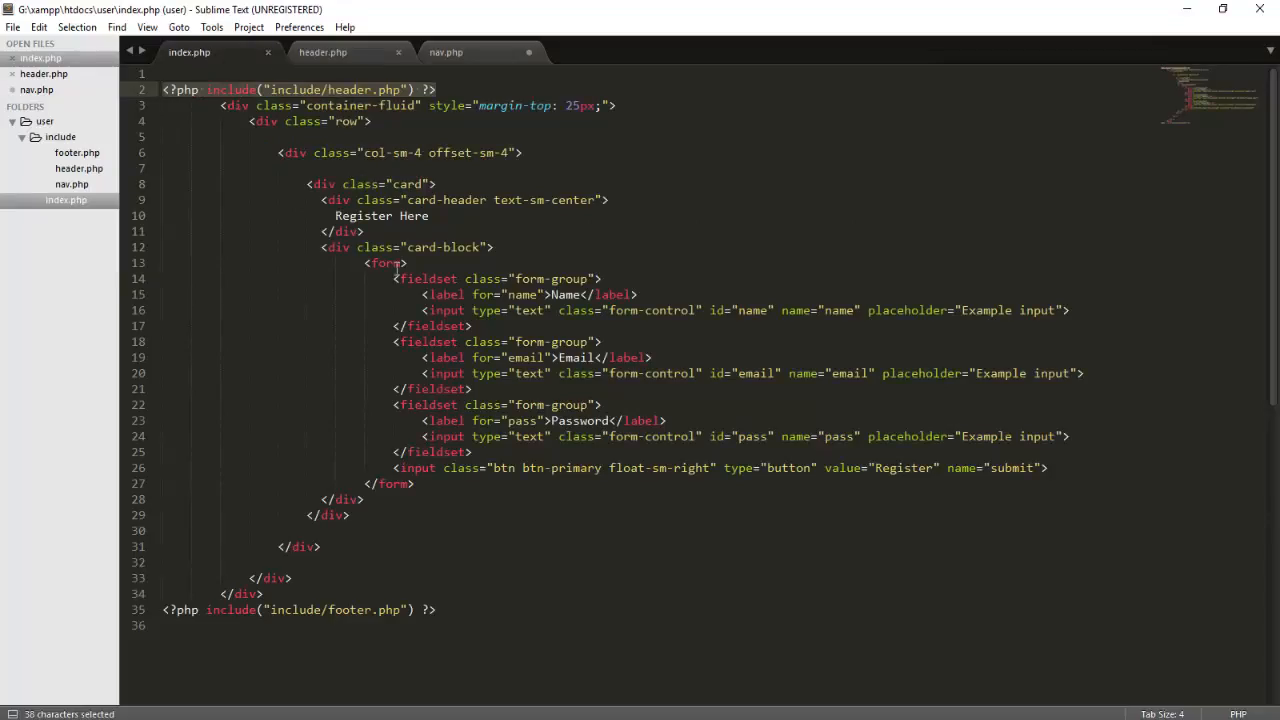
pyautogui.click(446, 52)
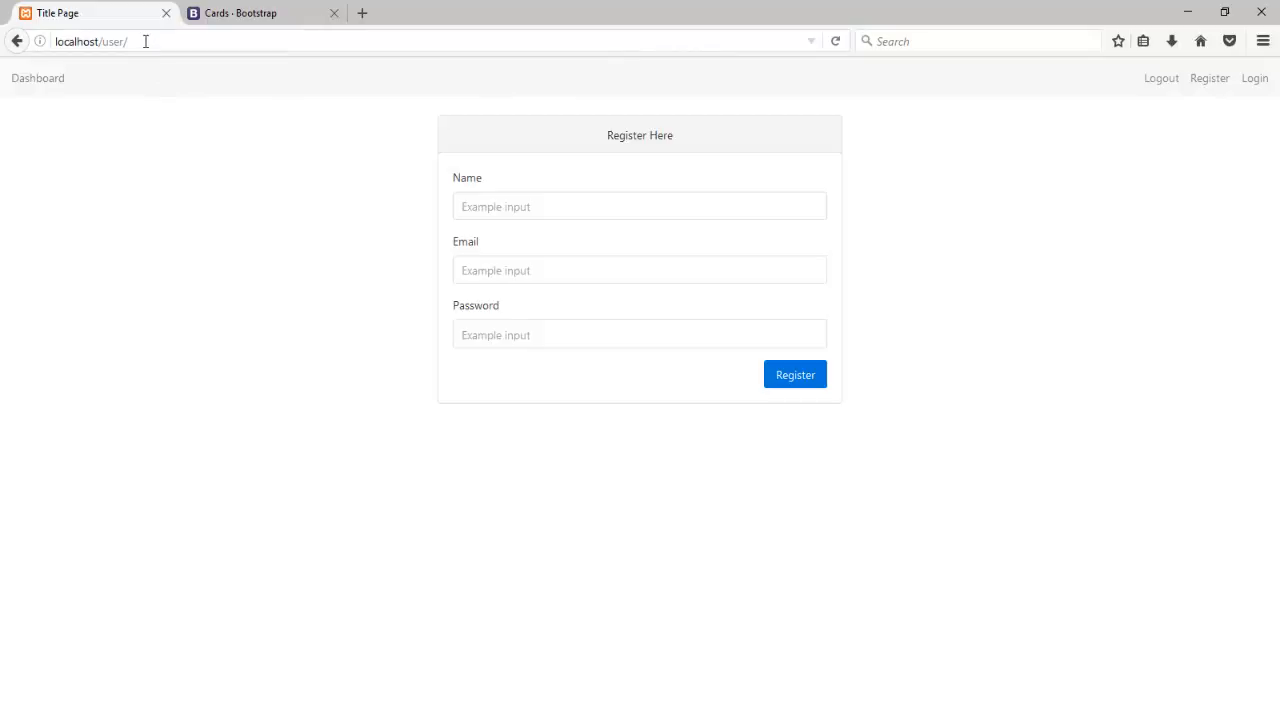
pyautogui.moveTo(36, 90)
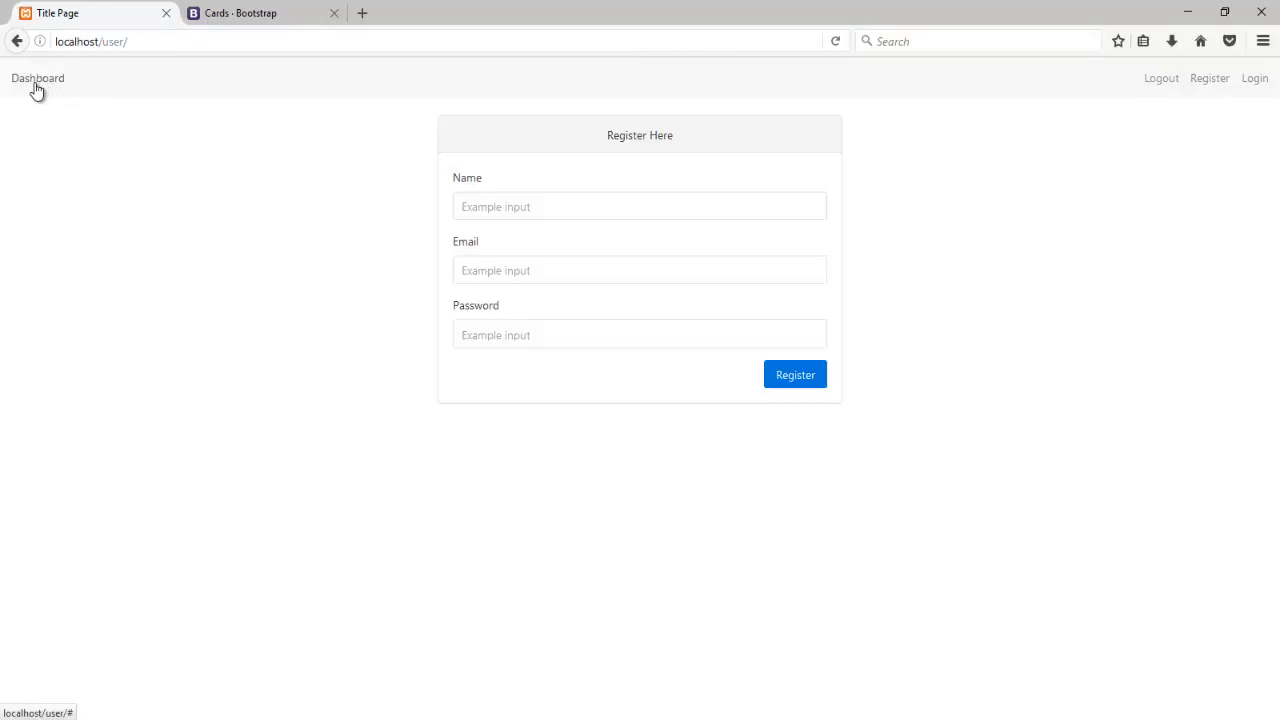
pyautogui.moveTo(42, 88)
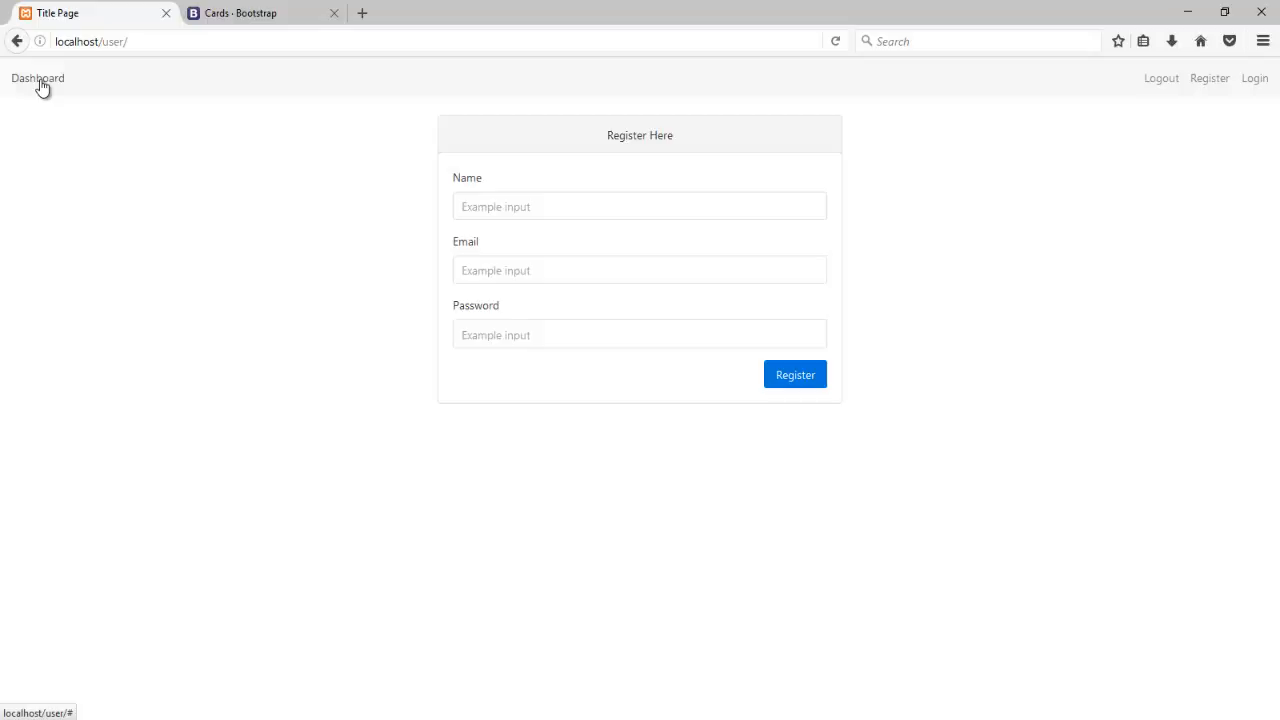
pyautogui.moveTo(408, 224)
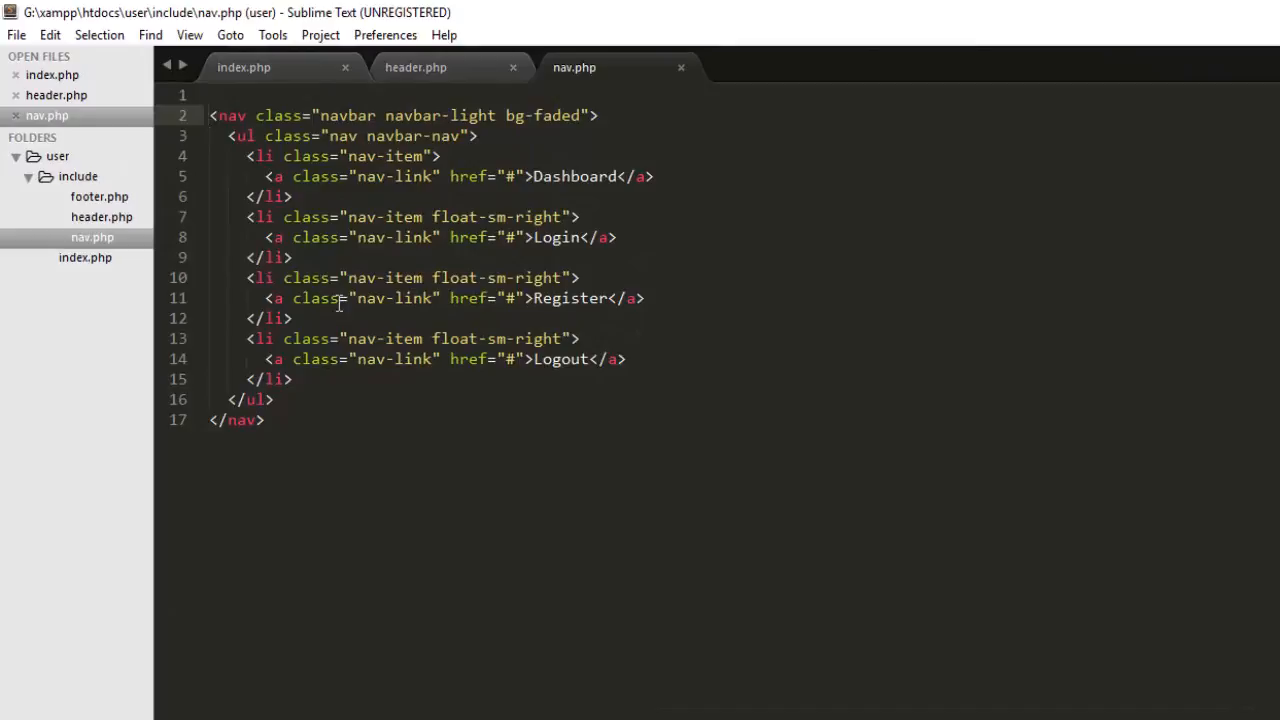
# Create register.php with a copy of index.php's registration form and view it at localhost/user/register.php
pyautogui.click(84, 256)
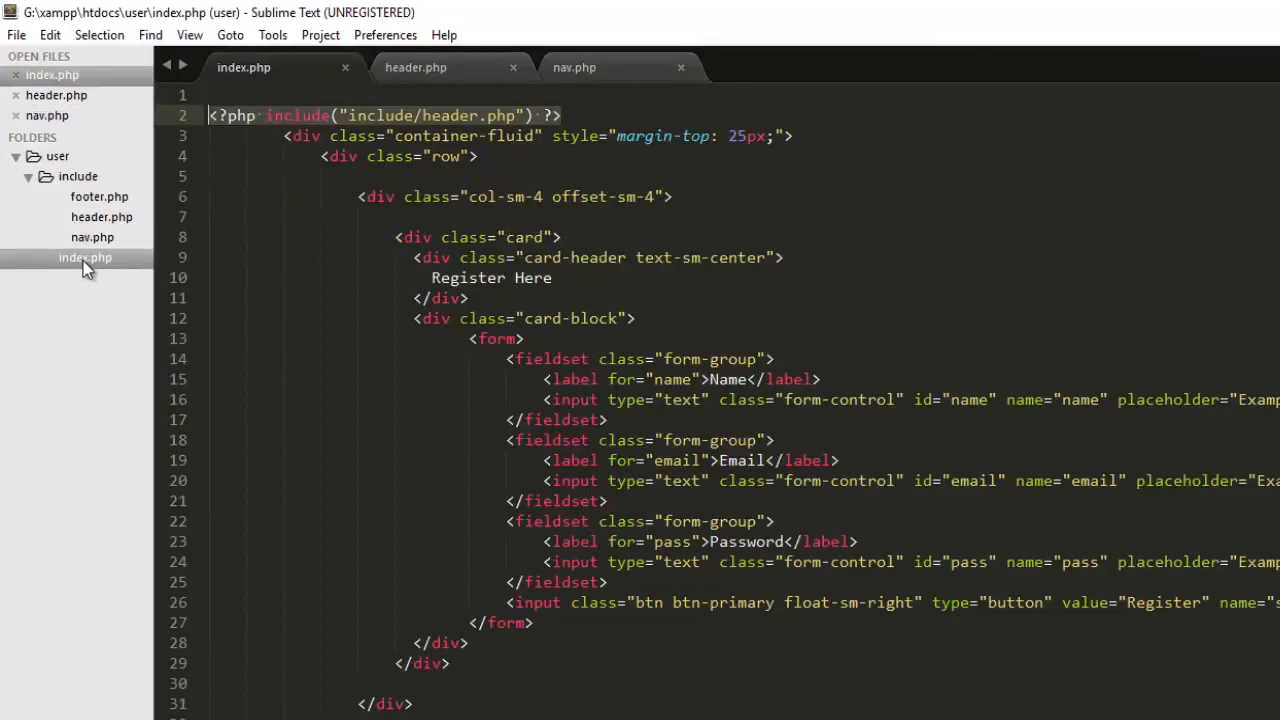
pyautogui.click(78, 176)
pyautogui.write('register.php')
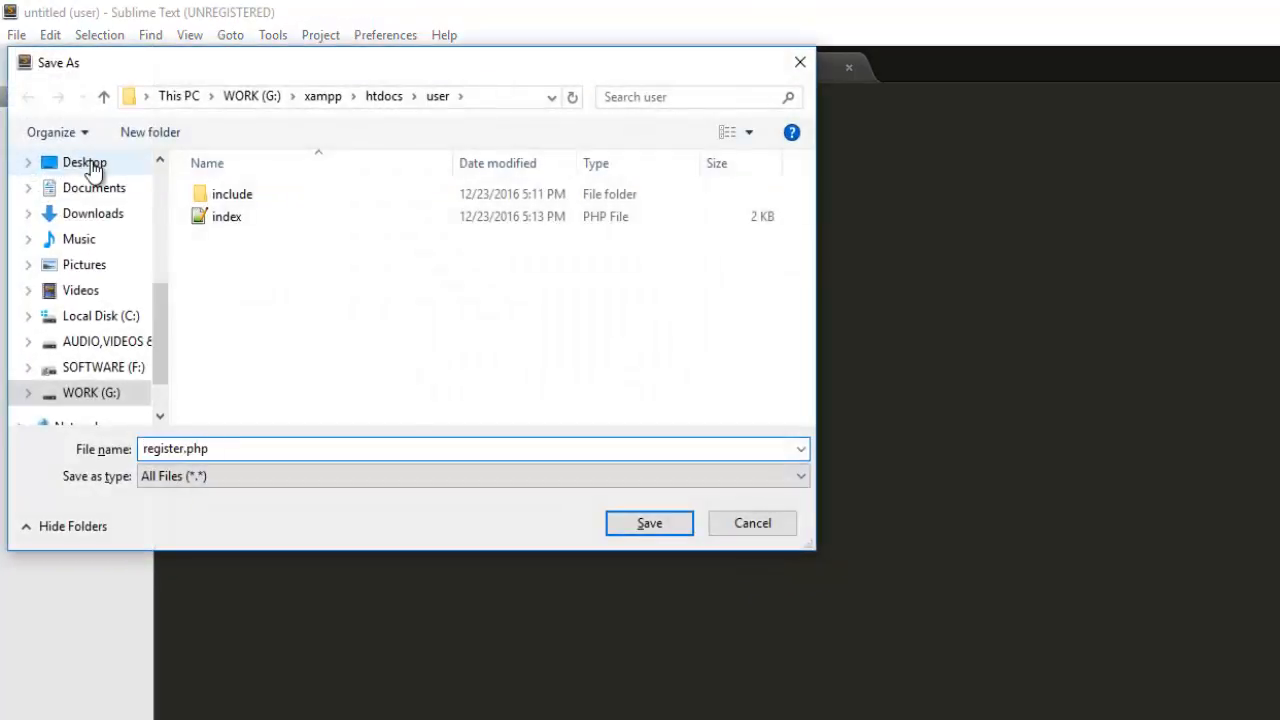
pyautogui.click(648, 524)
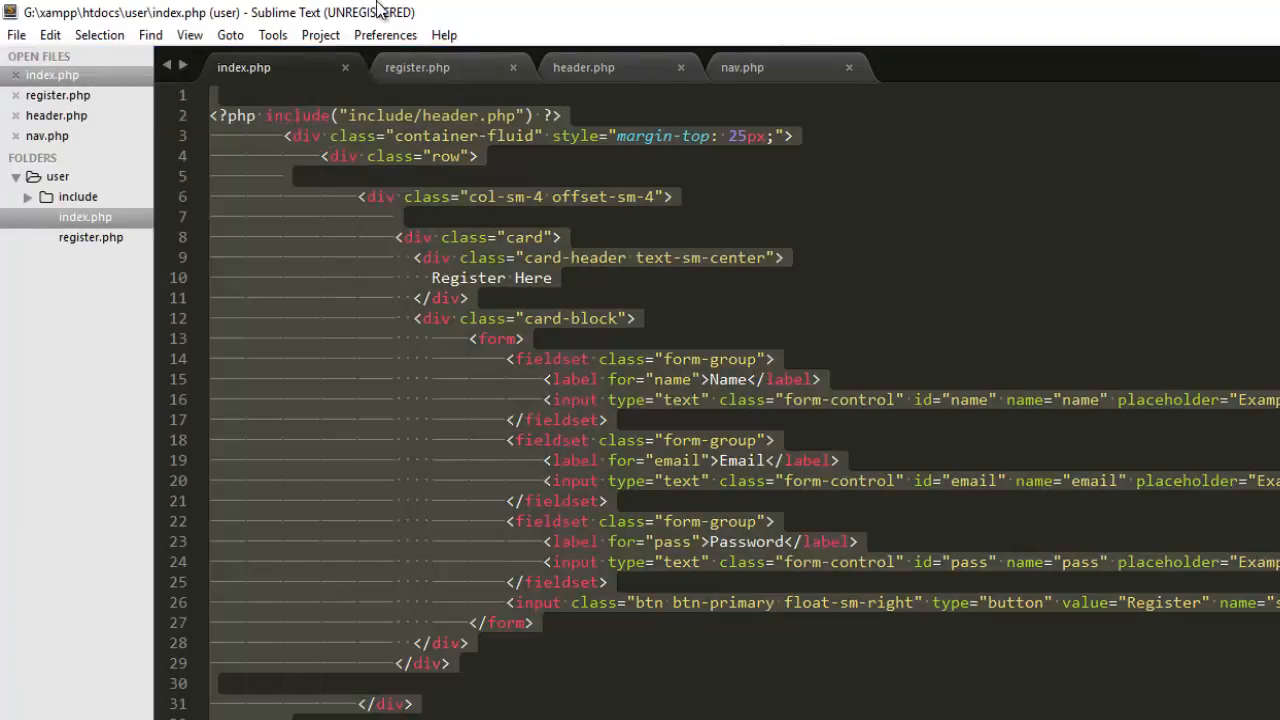
pyautogui.click(416, 68)
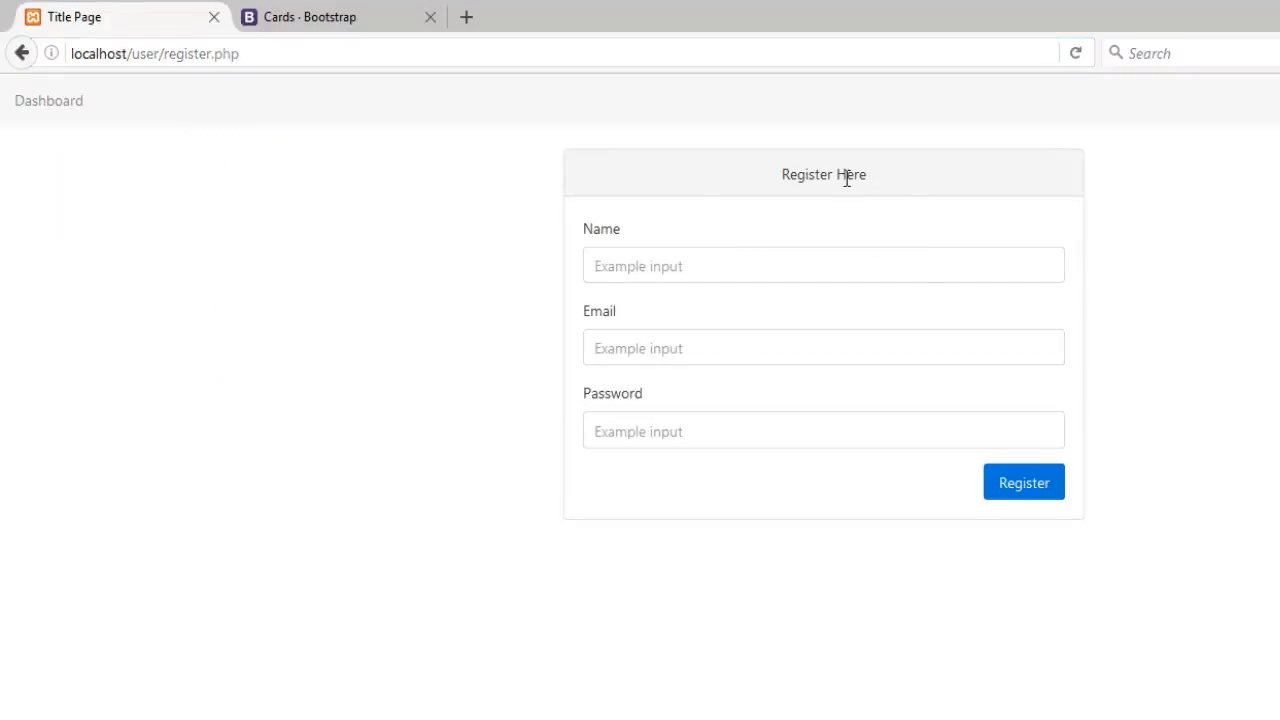
pyautogui.click(48, 100)
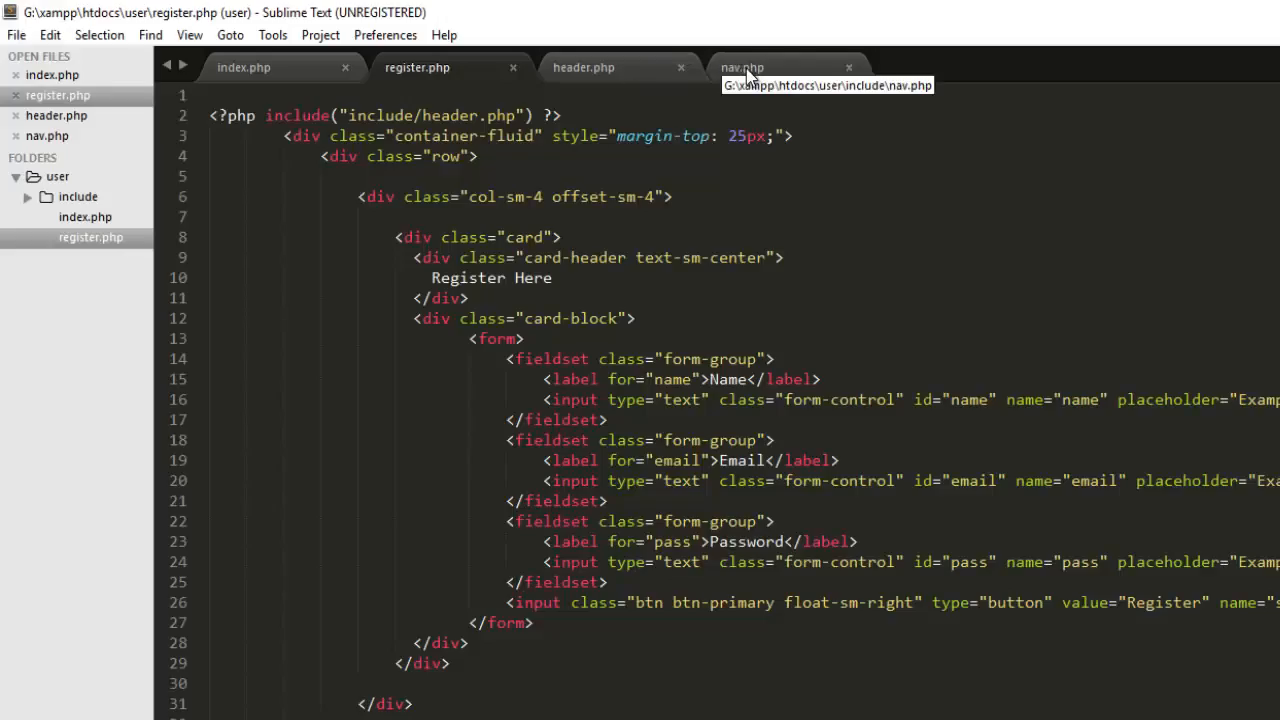
pyautogui.moveTo(420, 260)
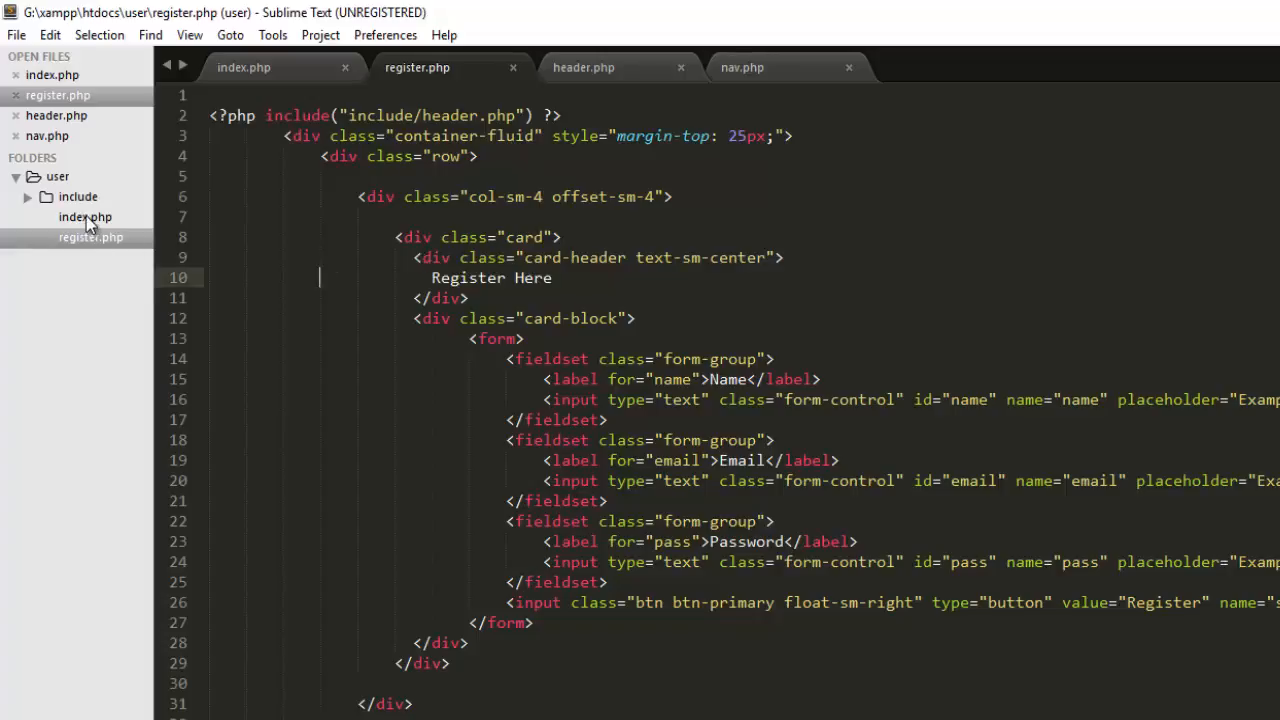
# Replace index.php's form with an <h2> hello </h2> heading, then return to register.php
pyautogui.click(84, 216)
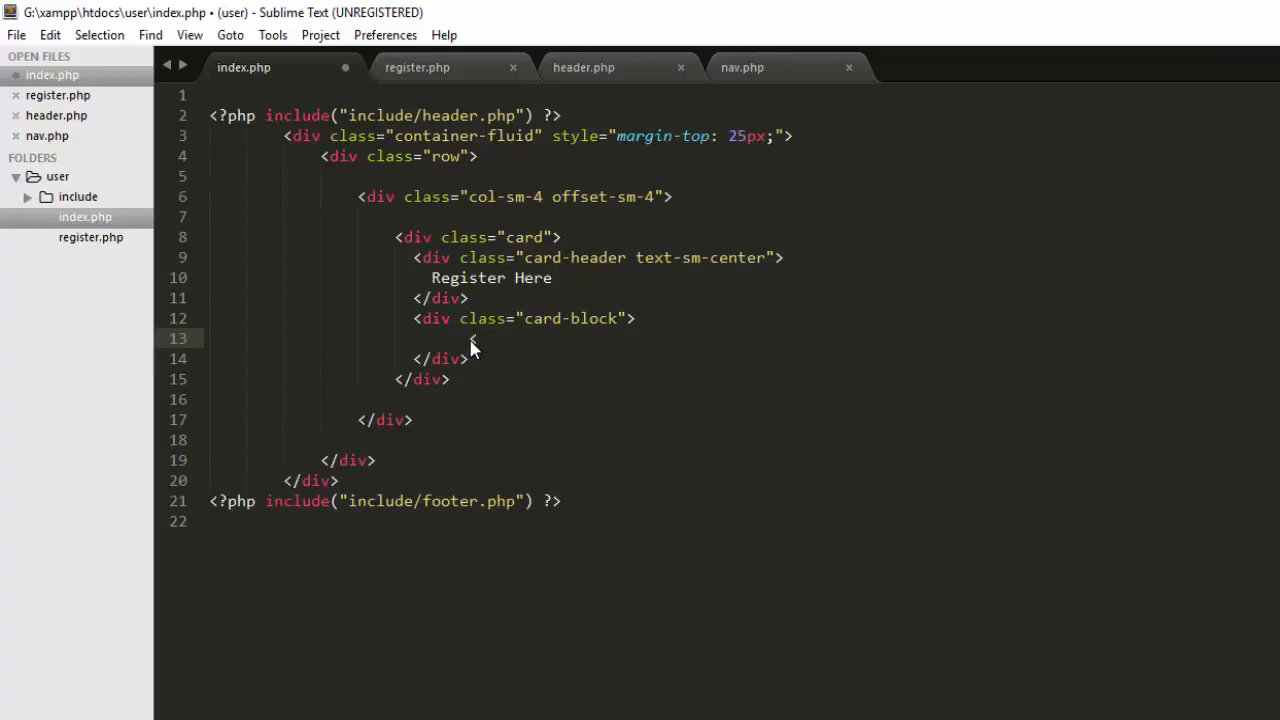
pyautogui.write('h2')
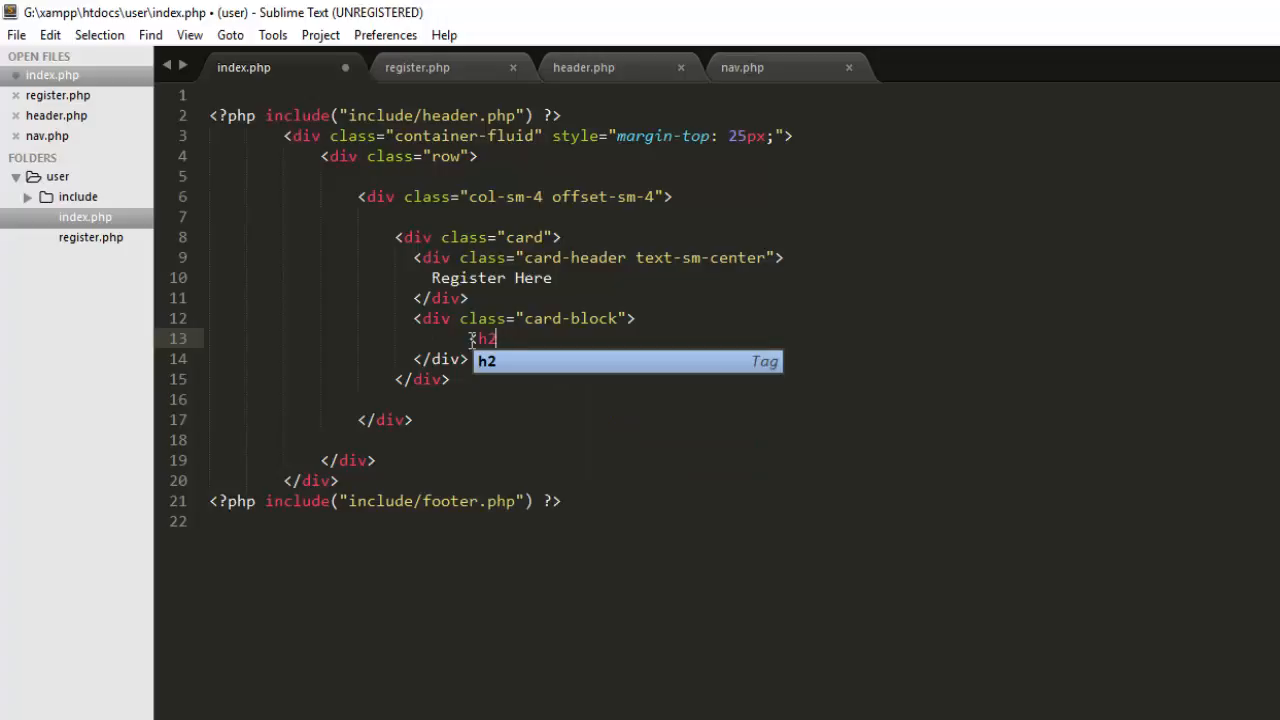
pyautogui.write('hello </h2>')
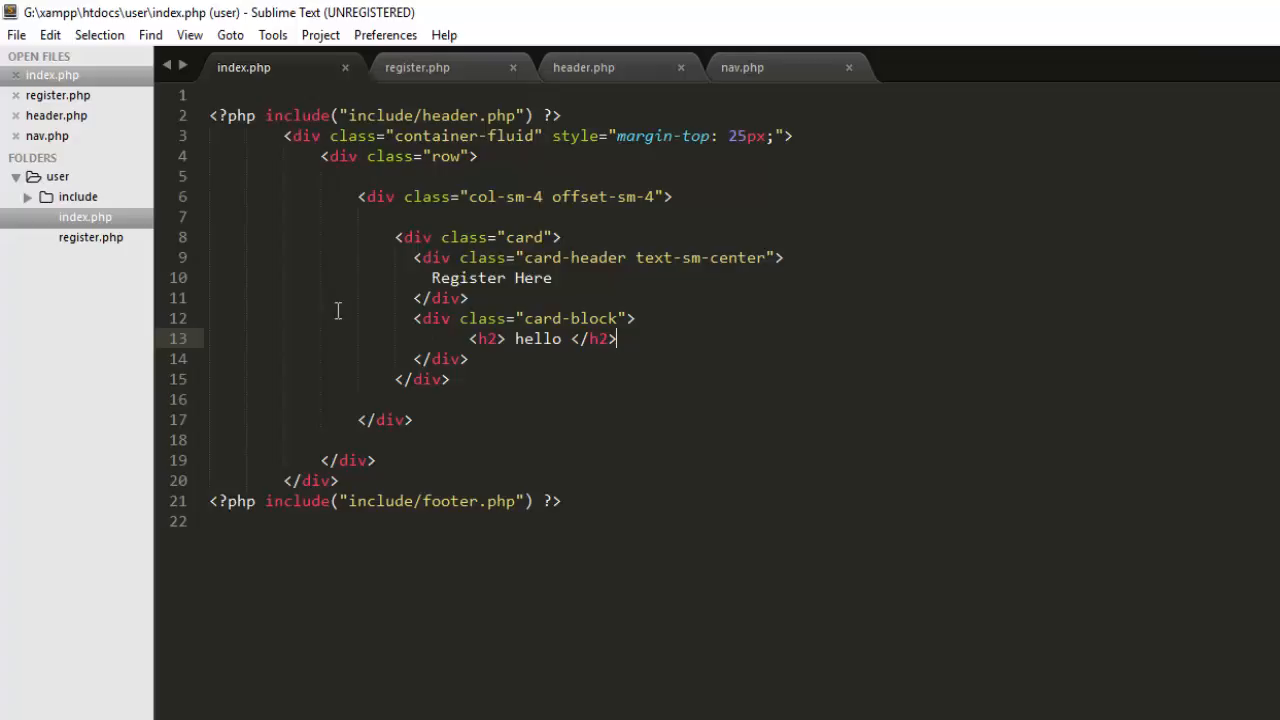
pyautogui.click(416, 68)
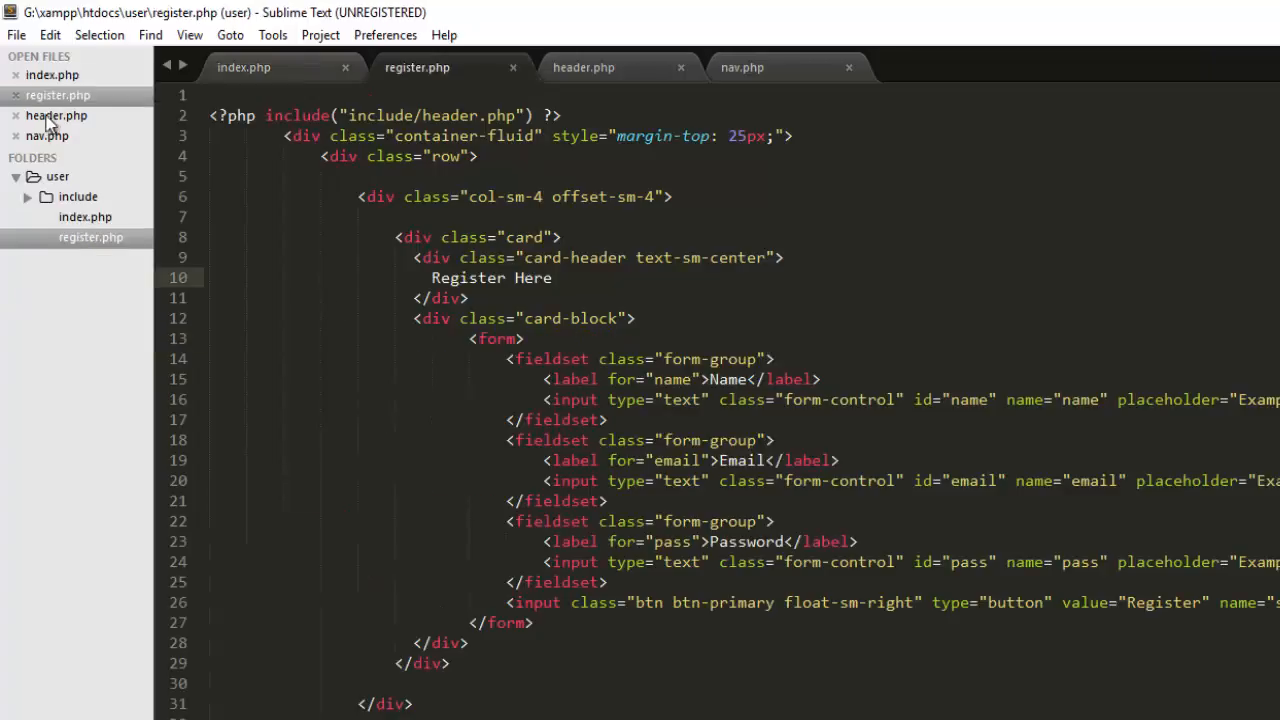
# Create login.php in the user folder and fill it with a copy of register.php's form
pyautogui.rightClick(56, 176)
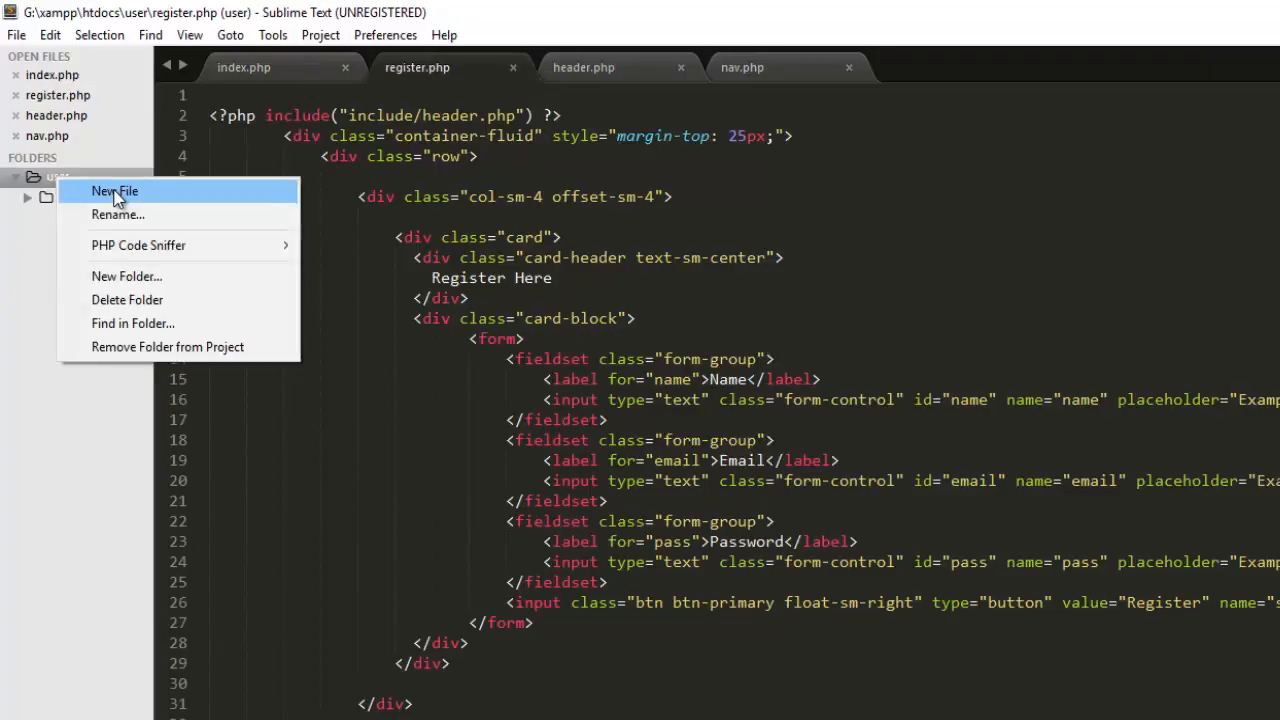
pyautogui.click(114, 192)
pyautogui.write('login.php')
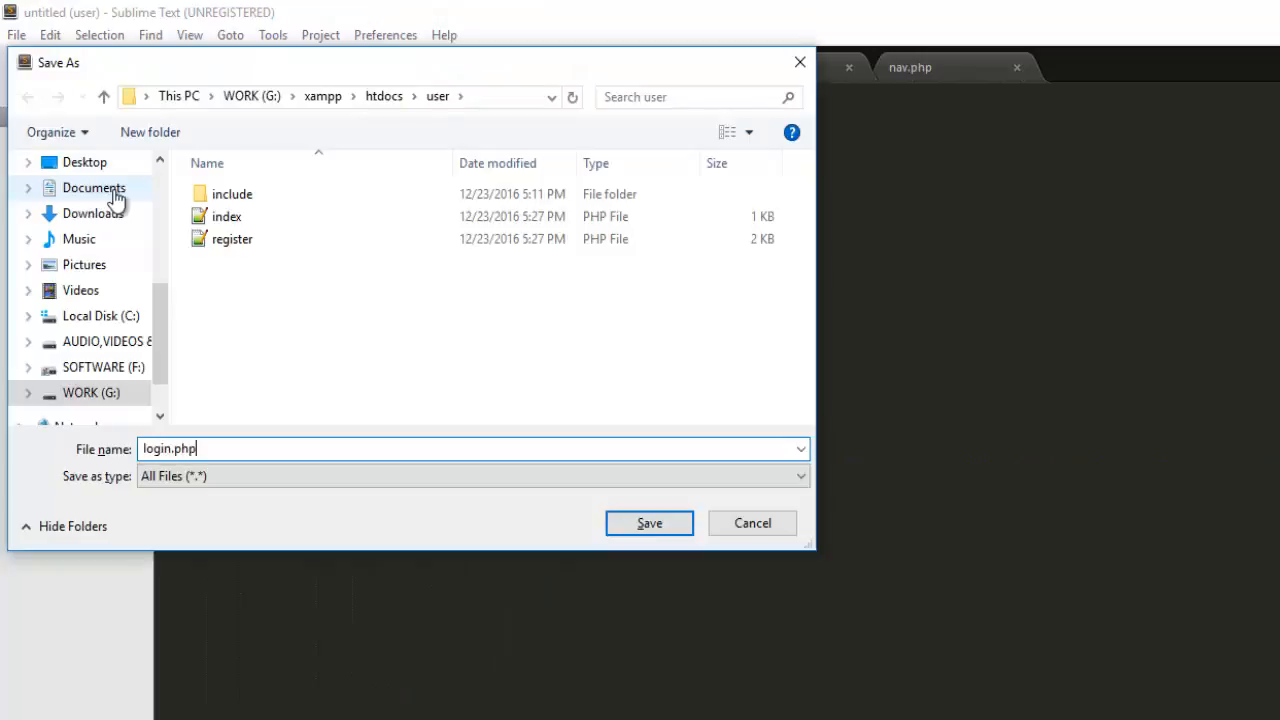
pyautogui.click(648, 524)
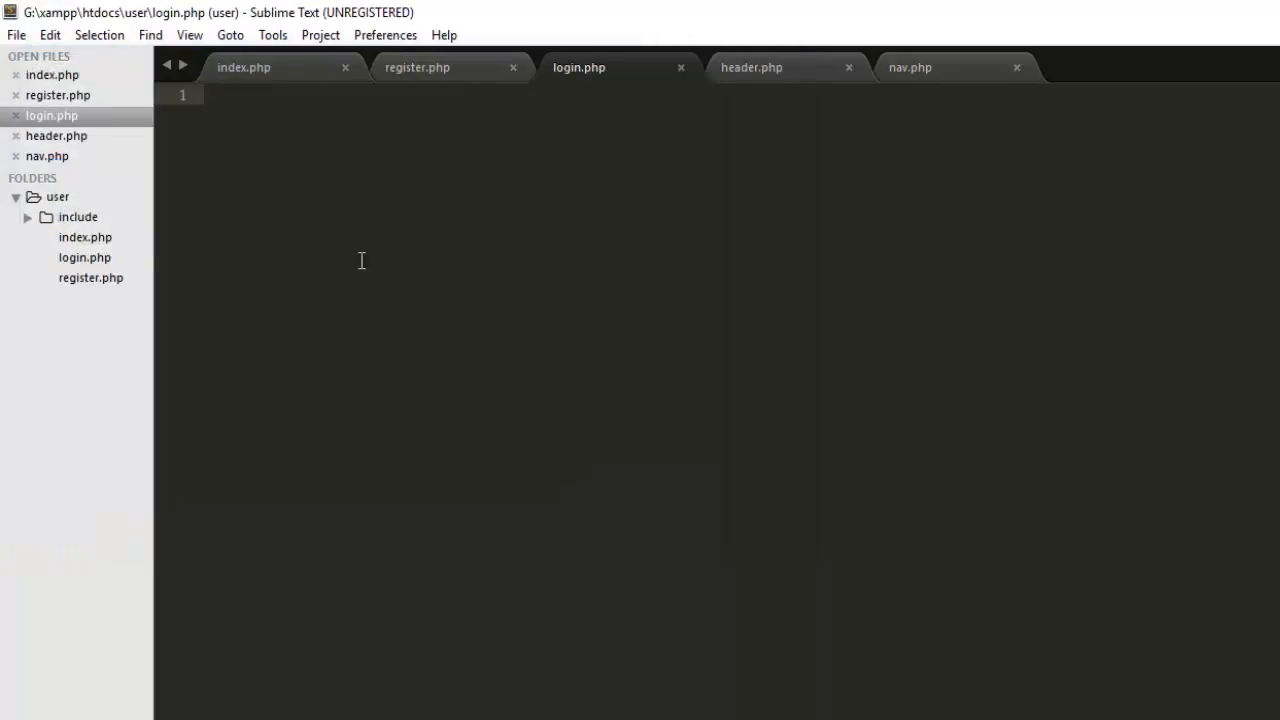
pyautogui.click(416, 68)
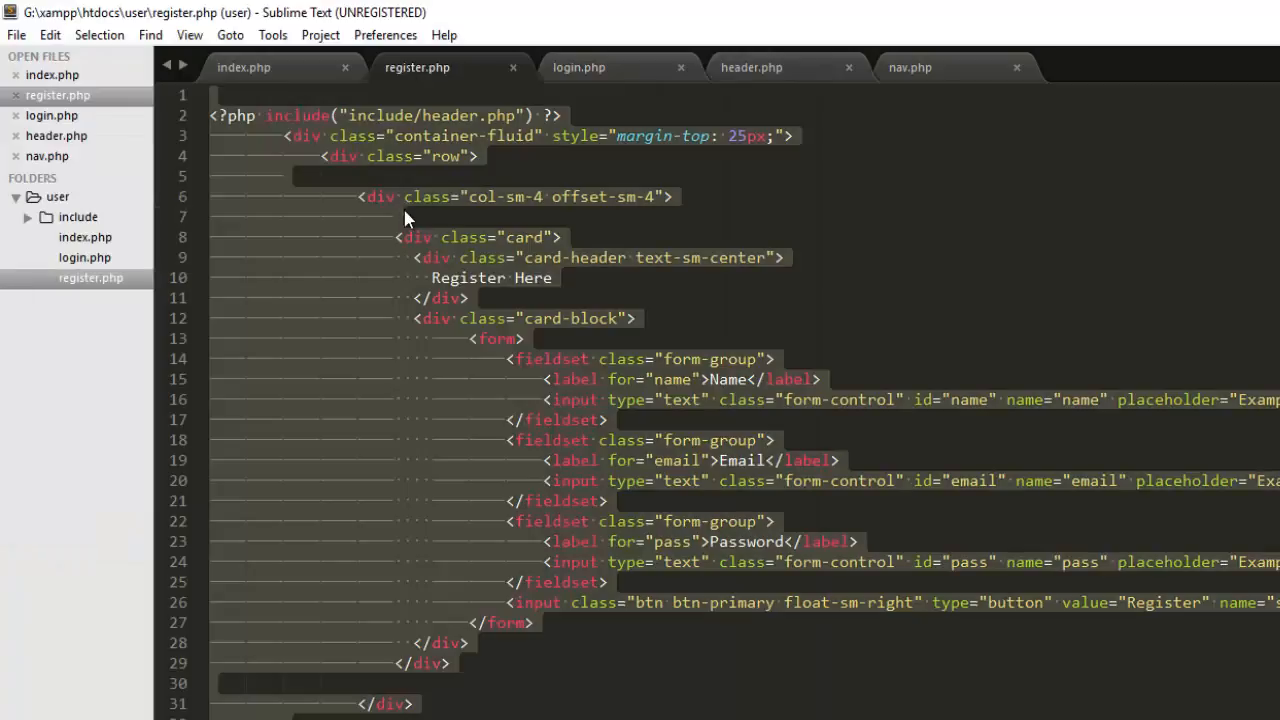
pyautogui.click(580, 68)
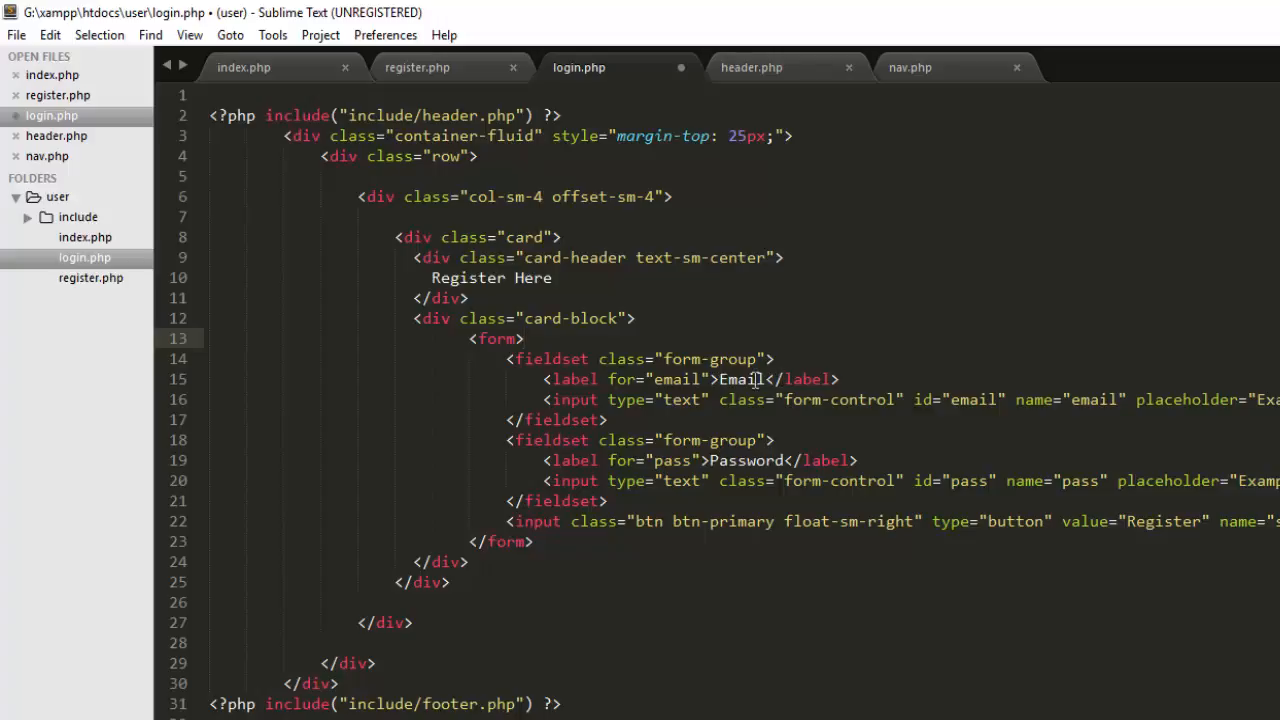
pyautogui.moveTo(756, 470)
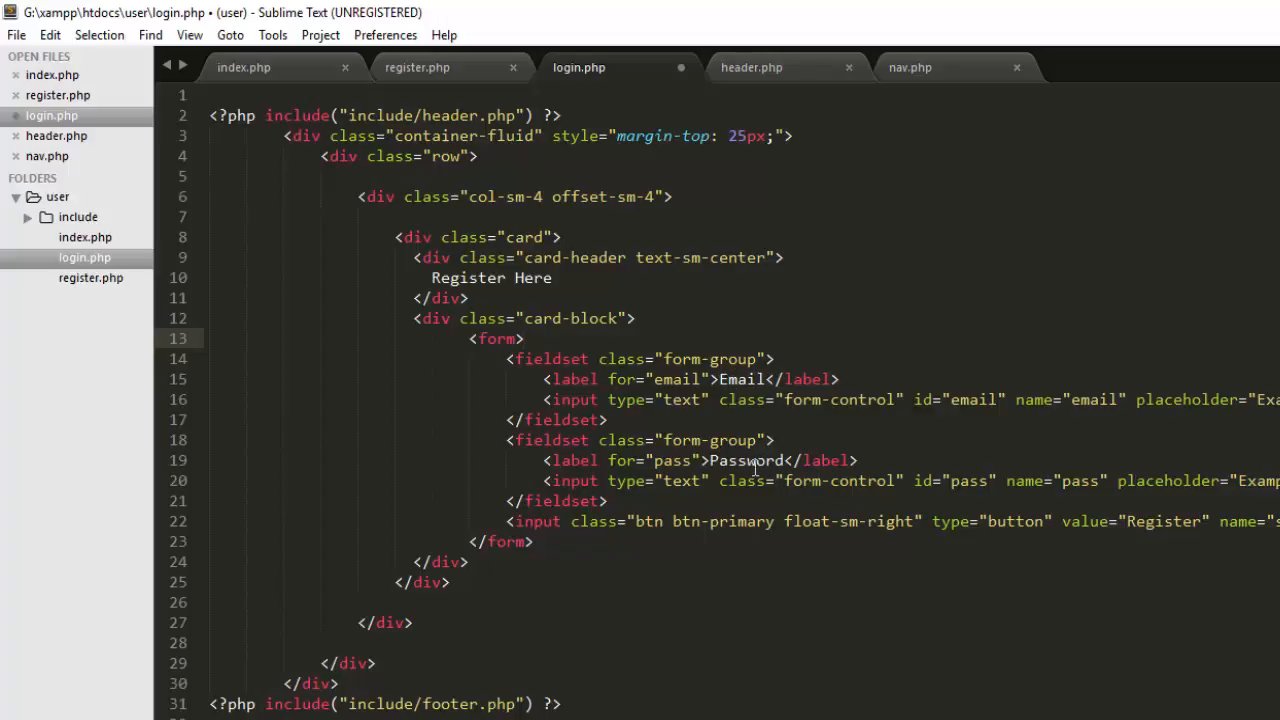
pyautogui.moveTo(1160, 520)
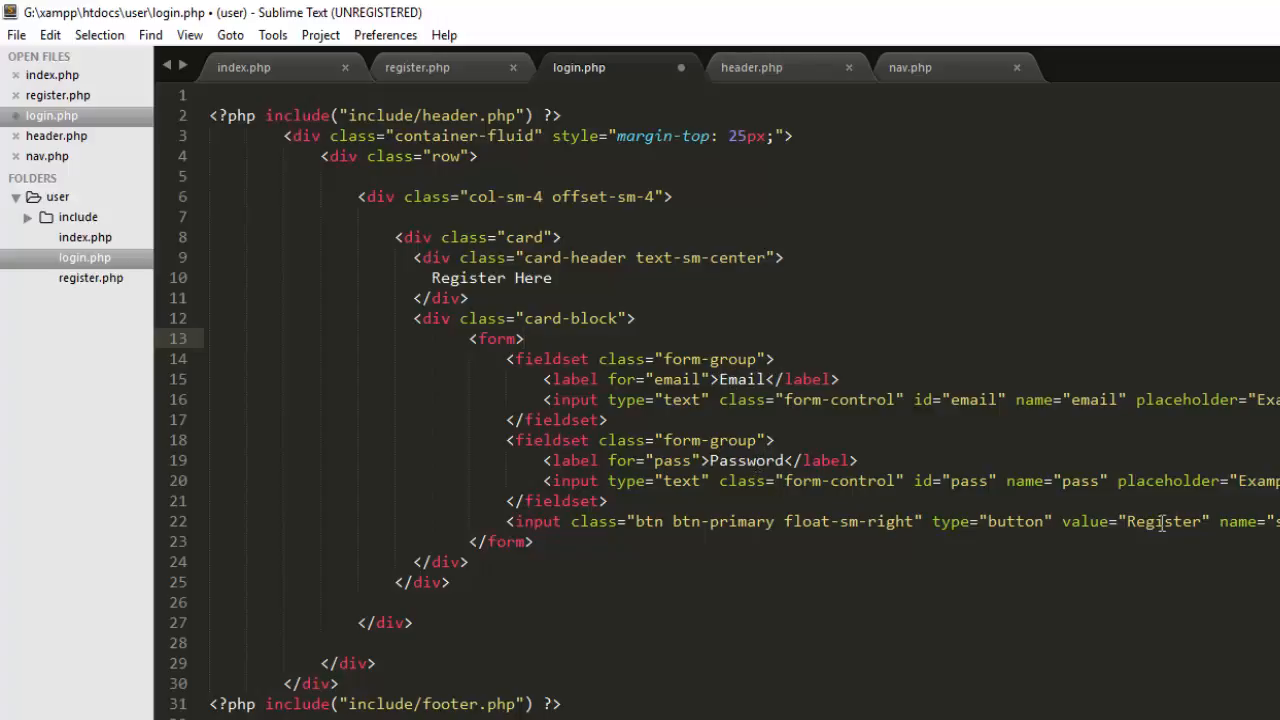
# Turn it into a Login Here form with Enter placeholders and a Login button
pyautogui.write('Login')
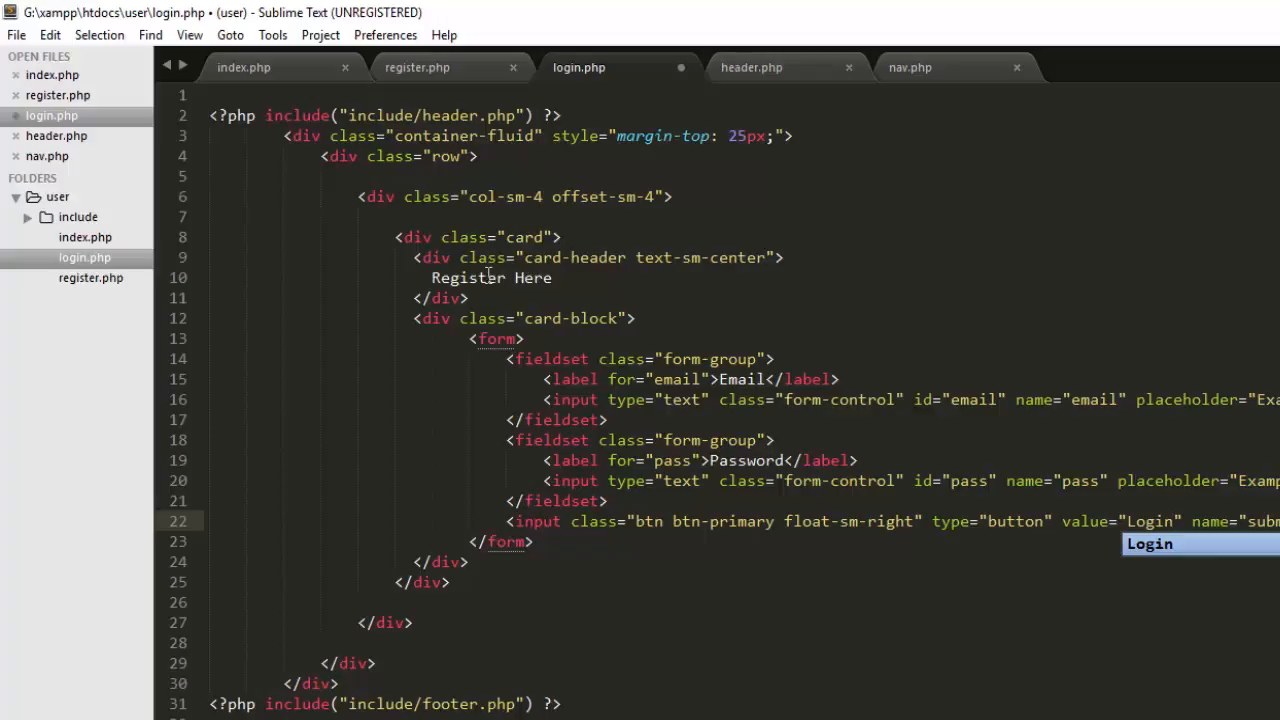
pyautogui.write('Login')
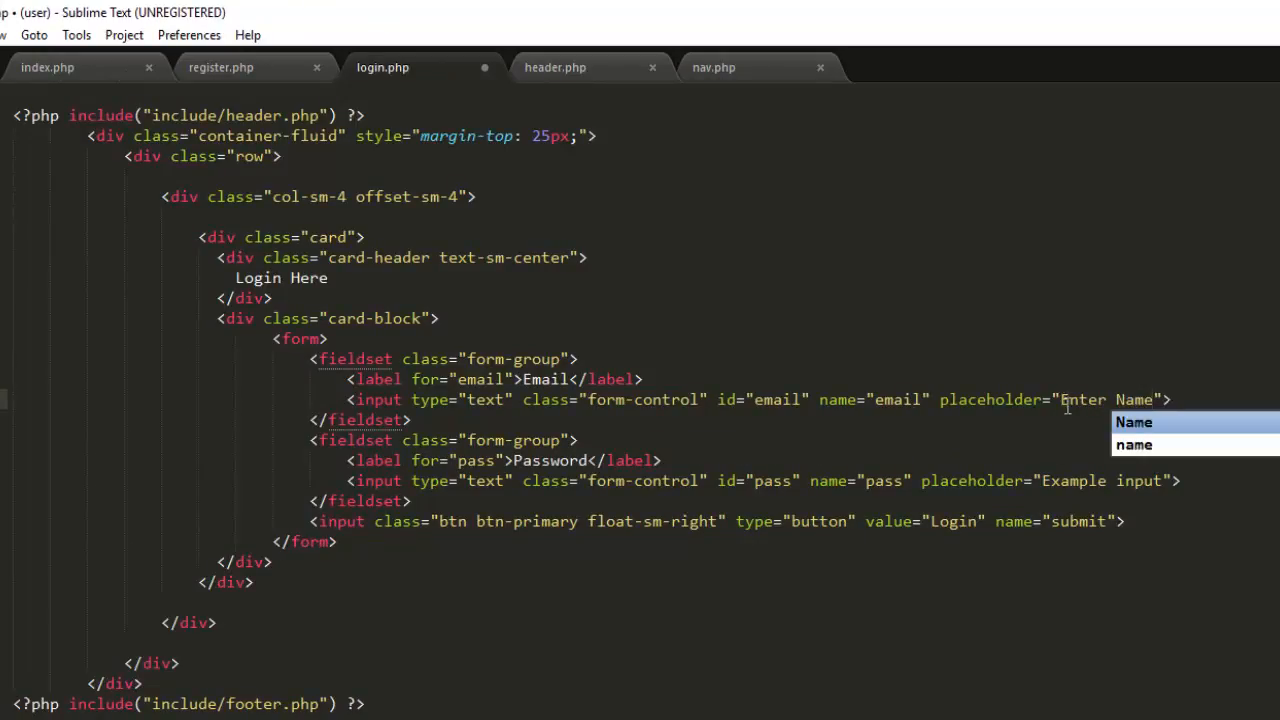
pyautogui.moveTo(1134, 406)
pyautogui.write('Email')
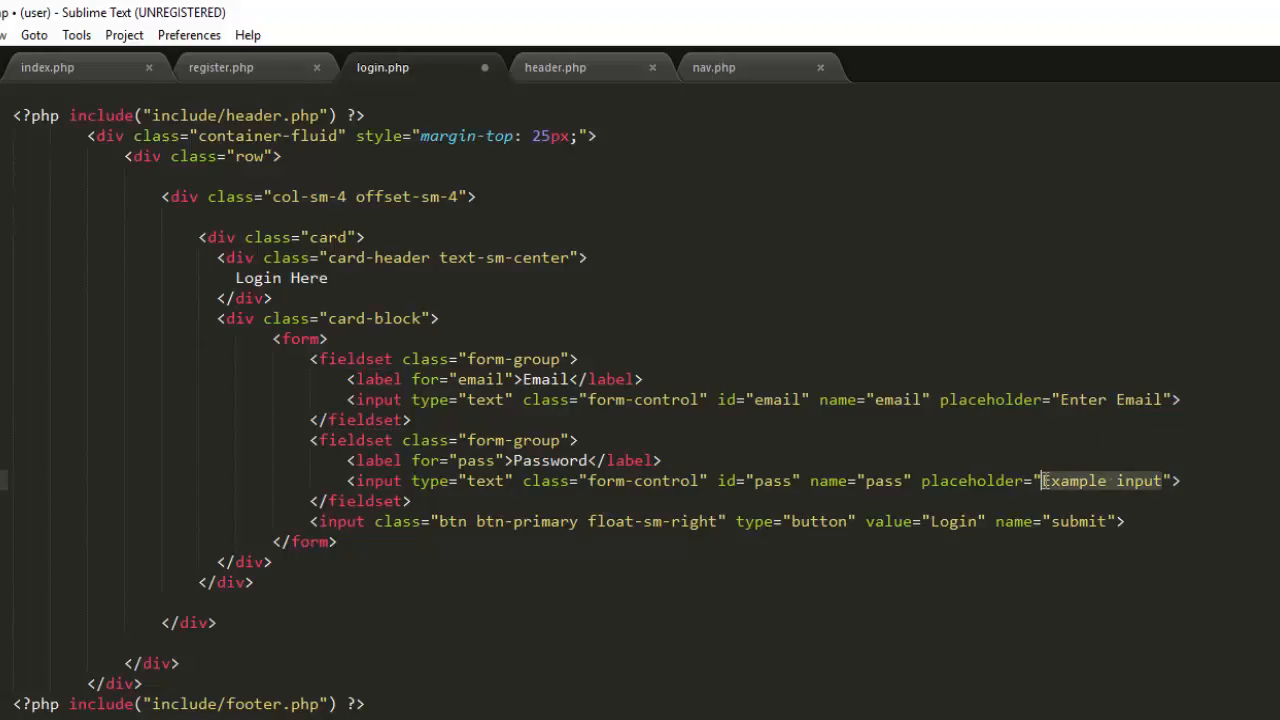
pyautogui.write('Enter')
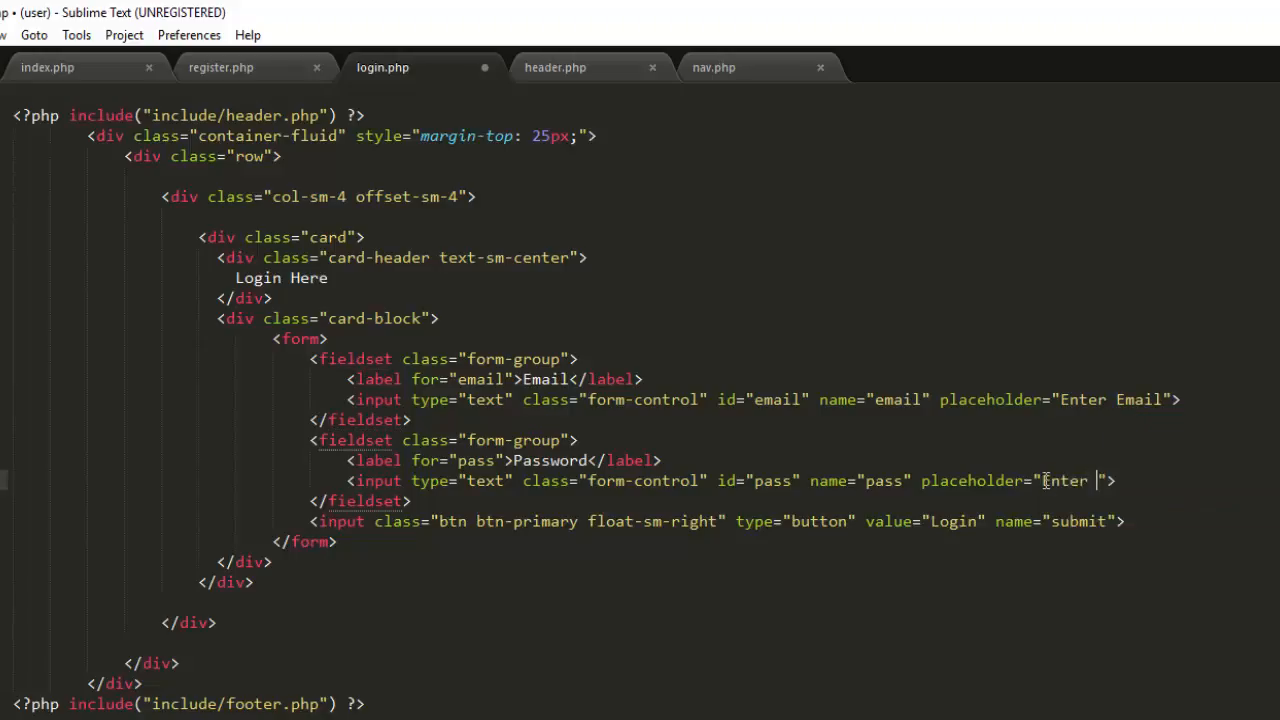
pyautogui.write('Password')
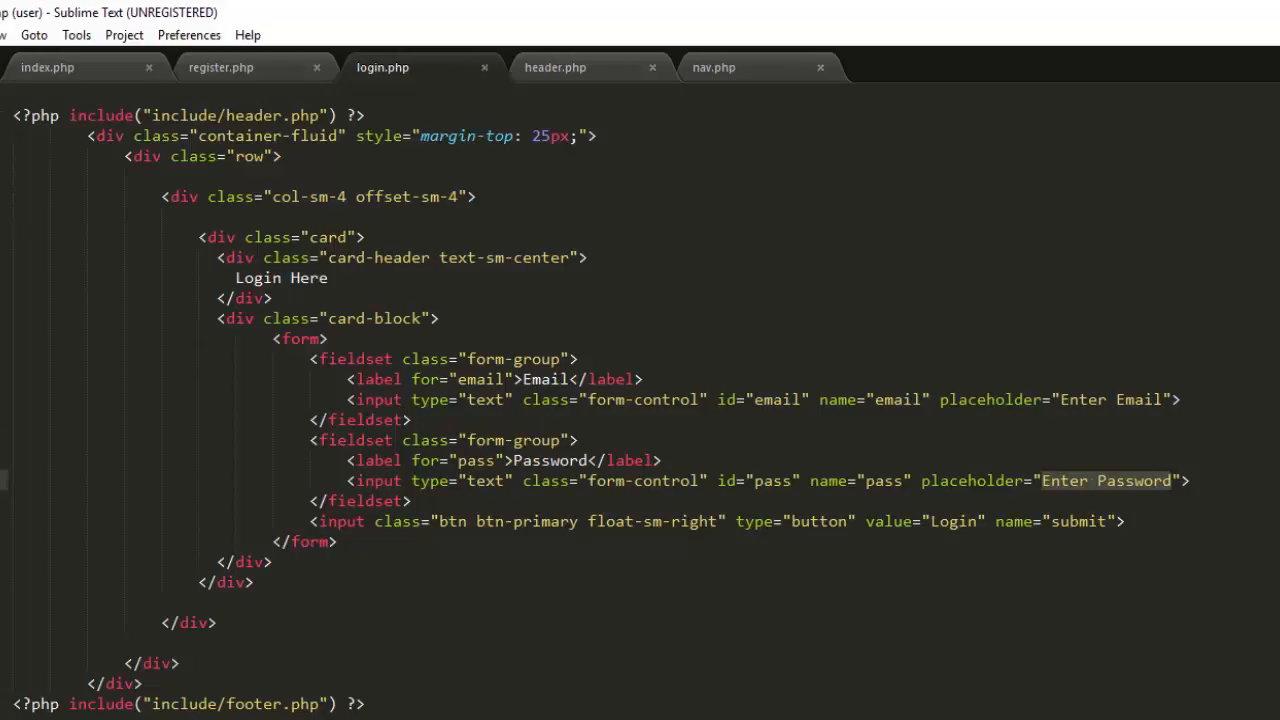
pyautogui.click(220, 68)
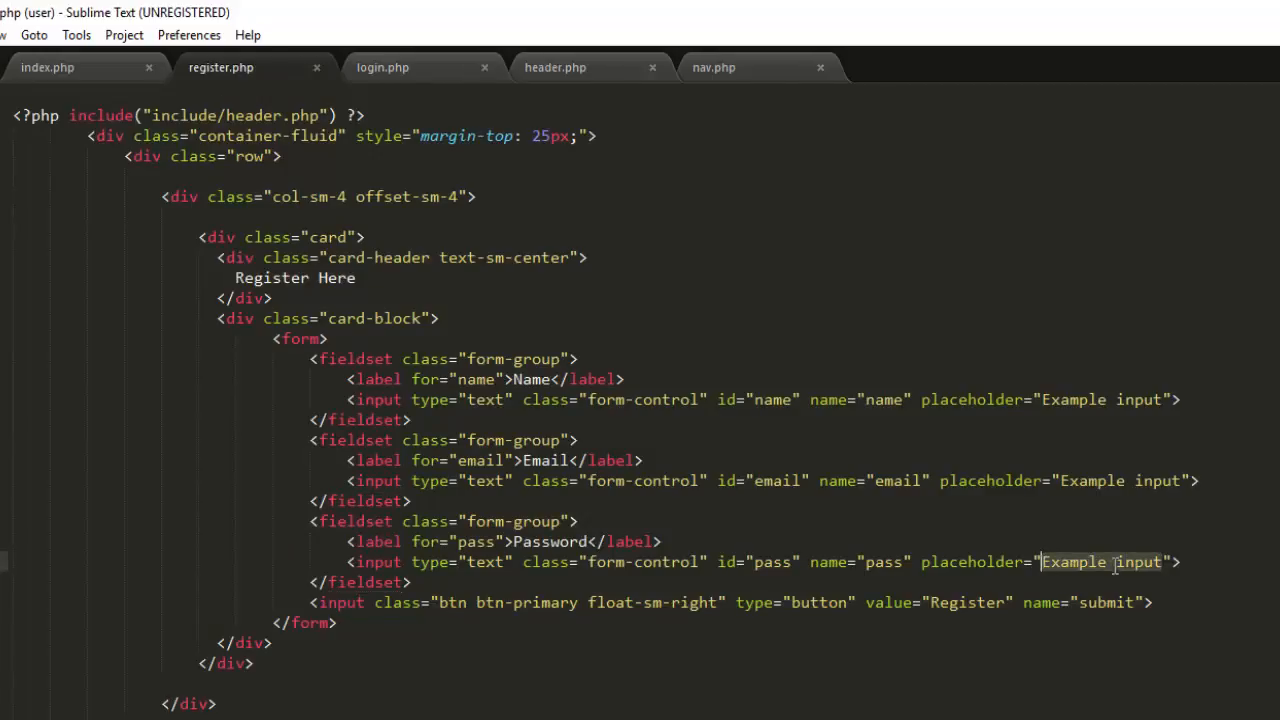
# Correct register.php's placeholders so the email field reads Enter Email
pyautogui.write('Enter Password')
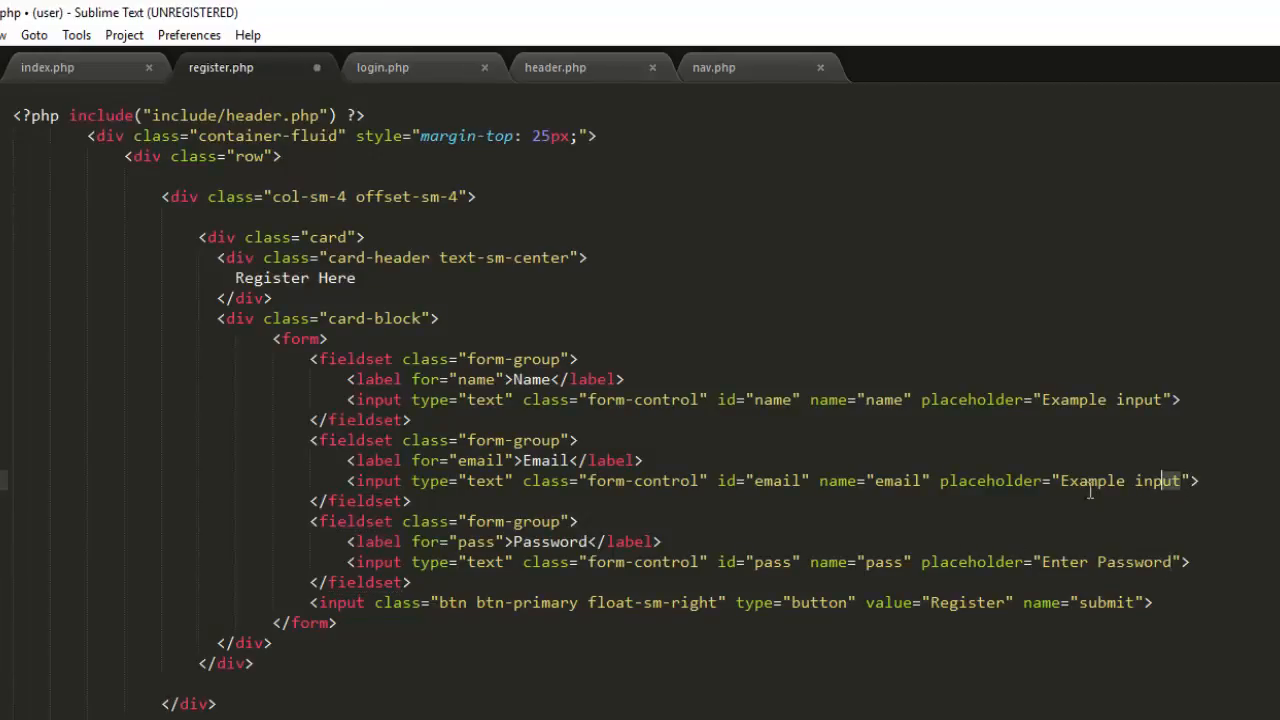
pyautogui.write('Enter Password')
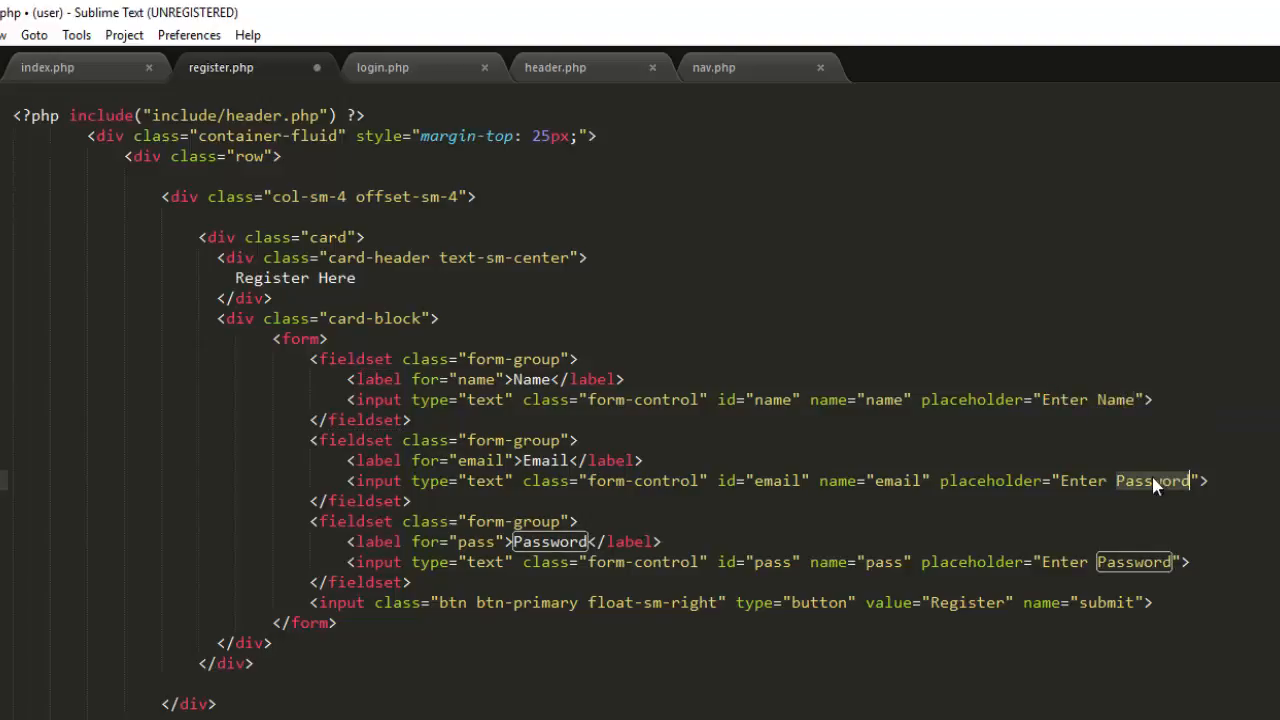
pyautogui.write('Email')
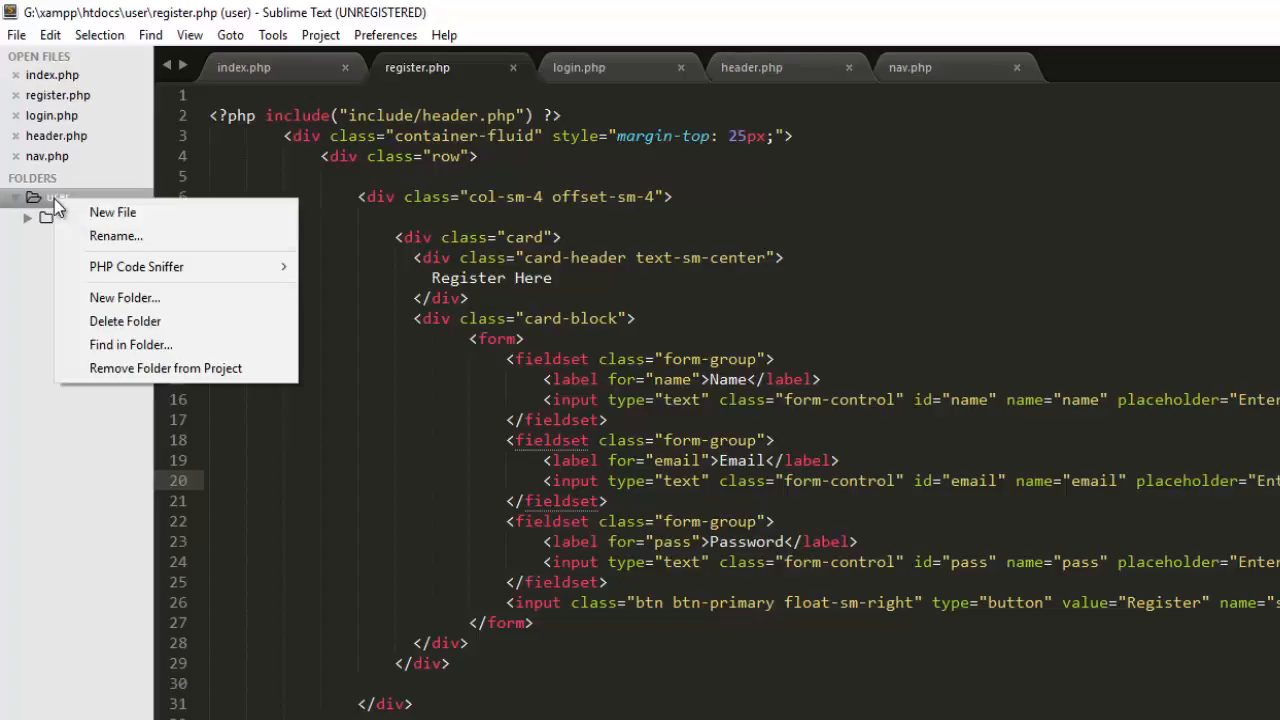
# Create lougout.php in the user folder holding an empty PHP block
pyautogui.click(112, 212)
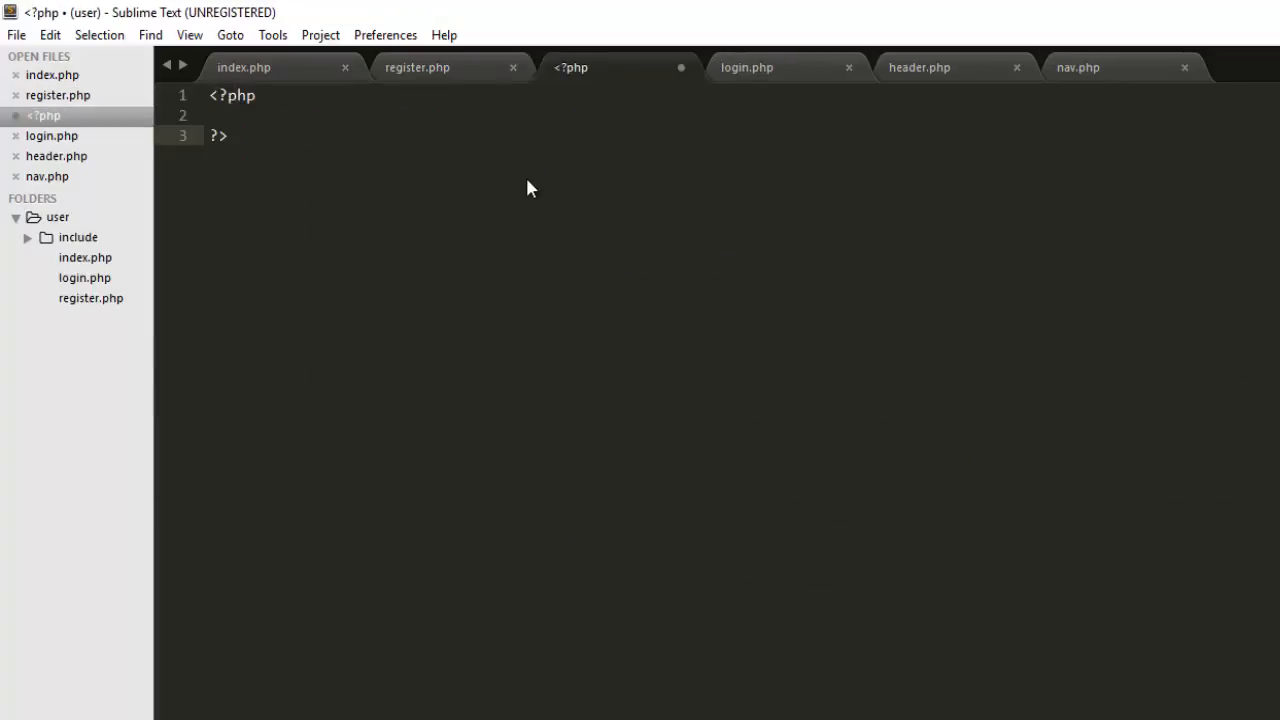
pyautogui.press('ctrl+s')
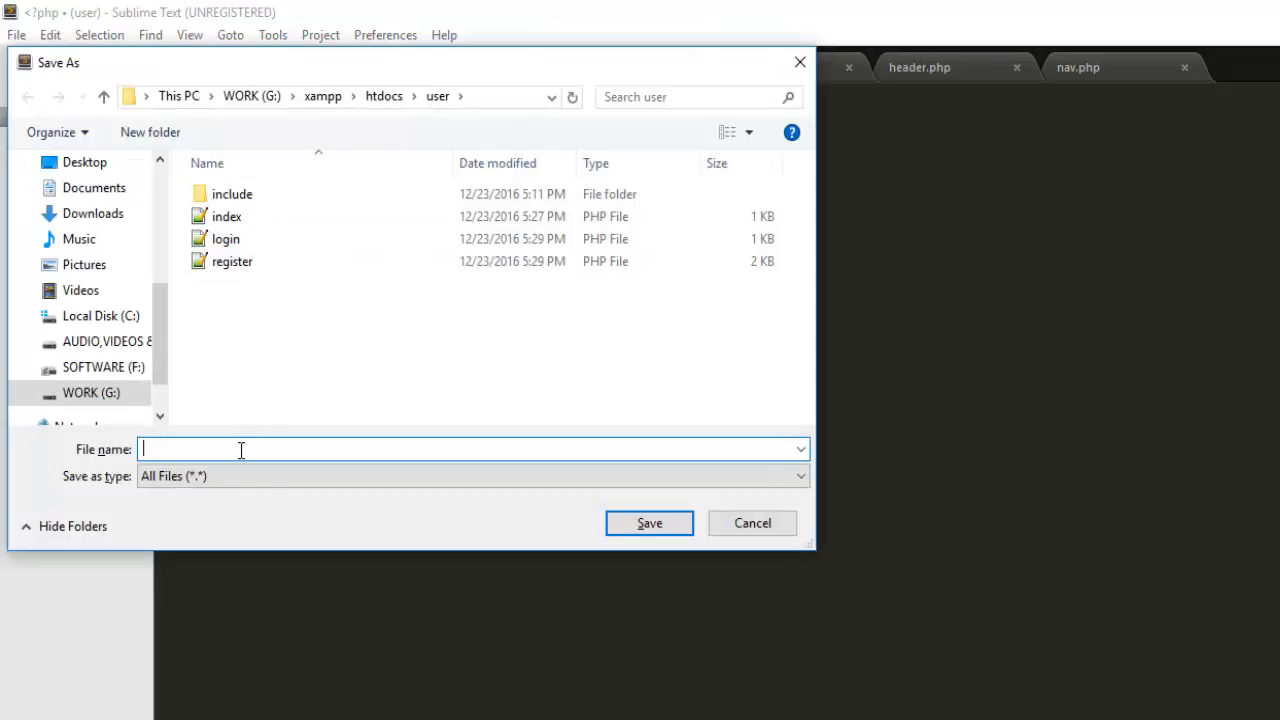
pyautogui.write('lougout.php')
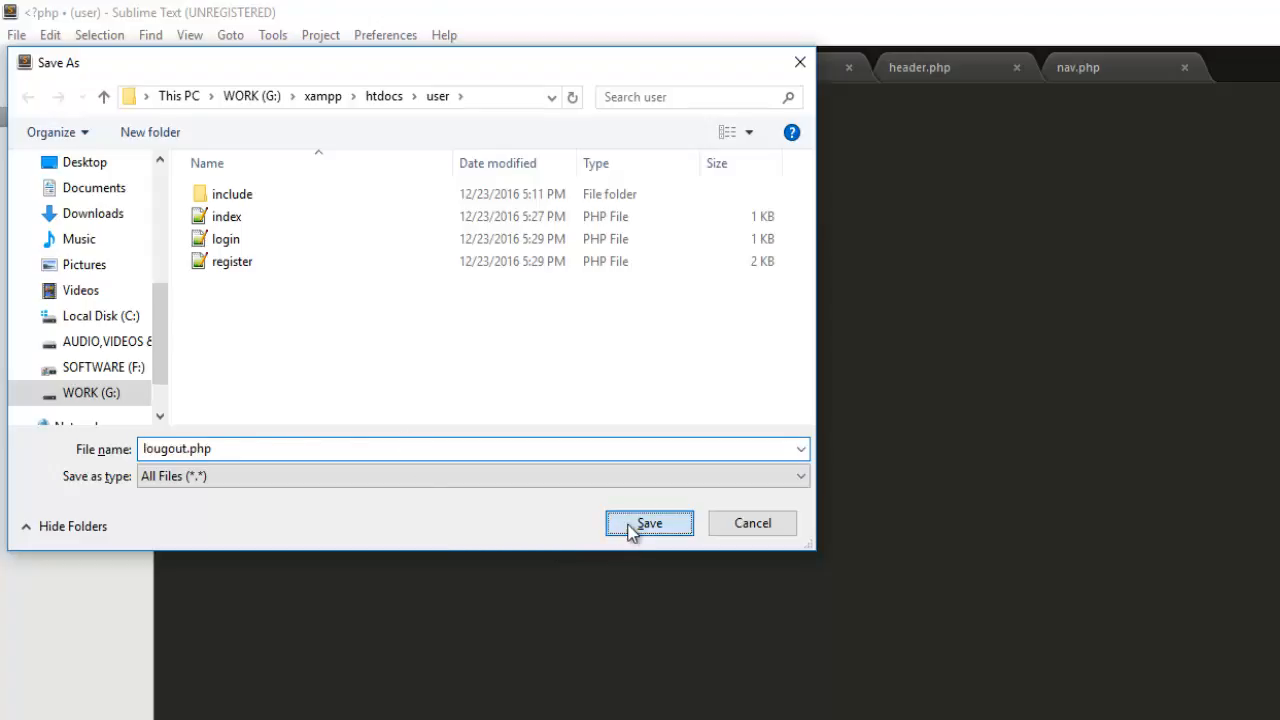
pyautogui.click(648, 524)
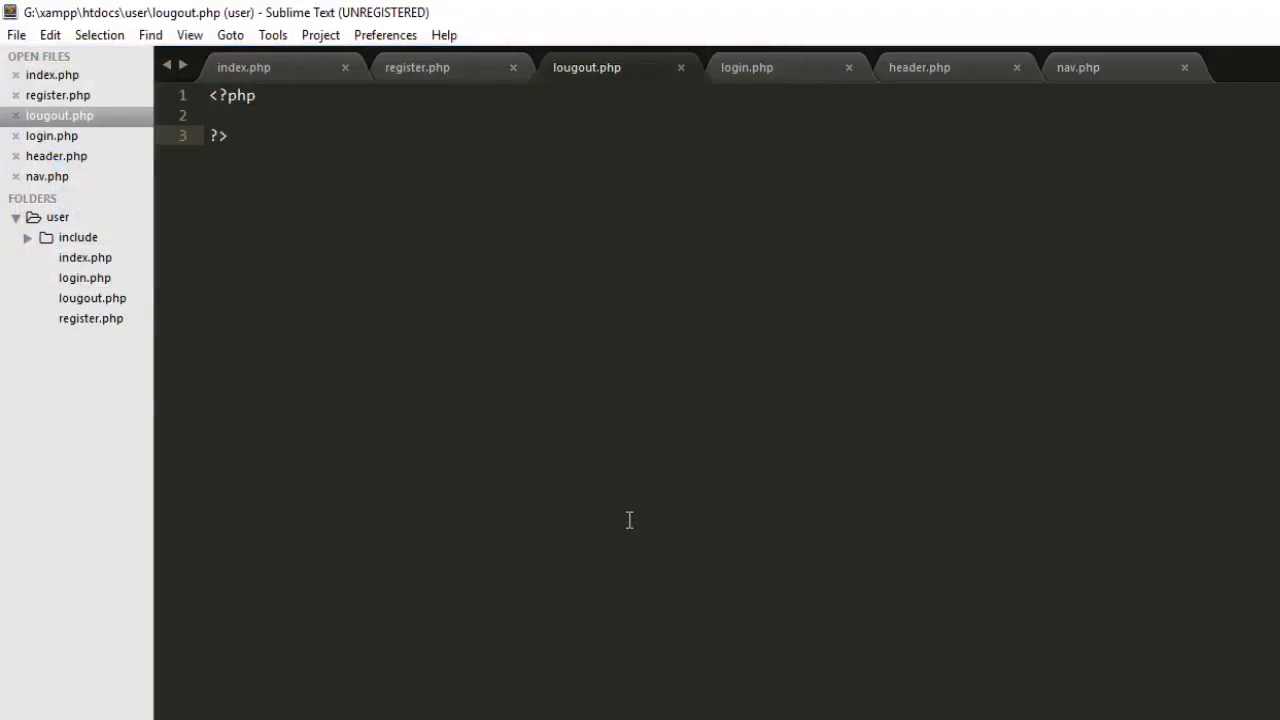
pyautogui.moveTo(560, 288)
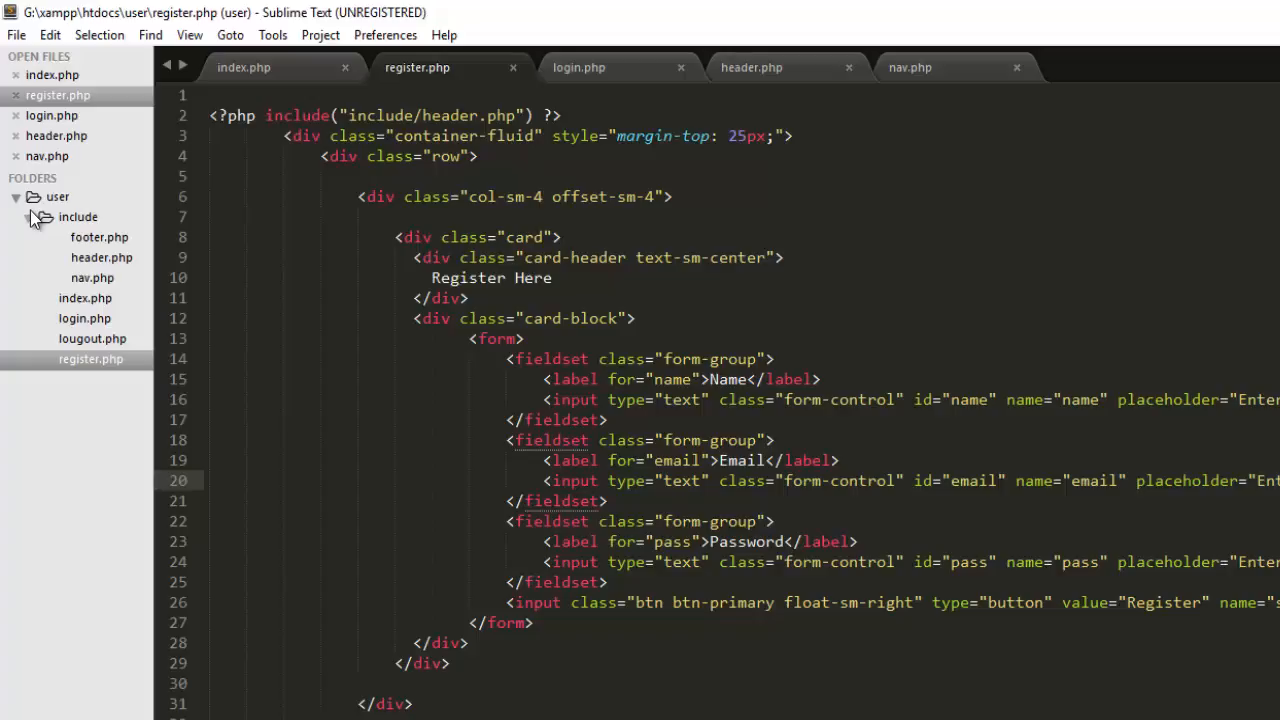
pyautogui.moveTo(100, 236)
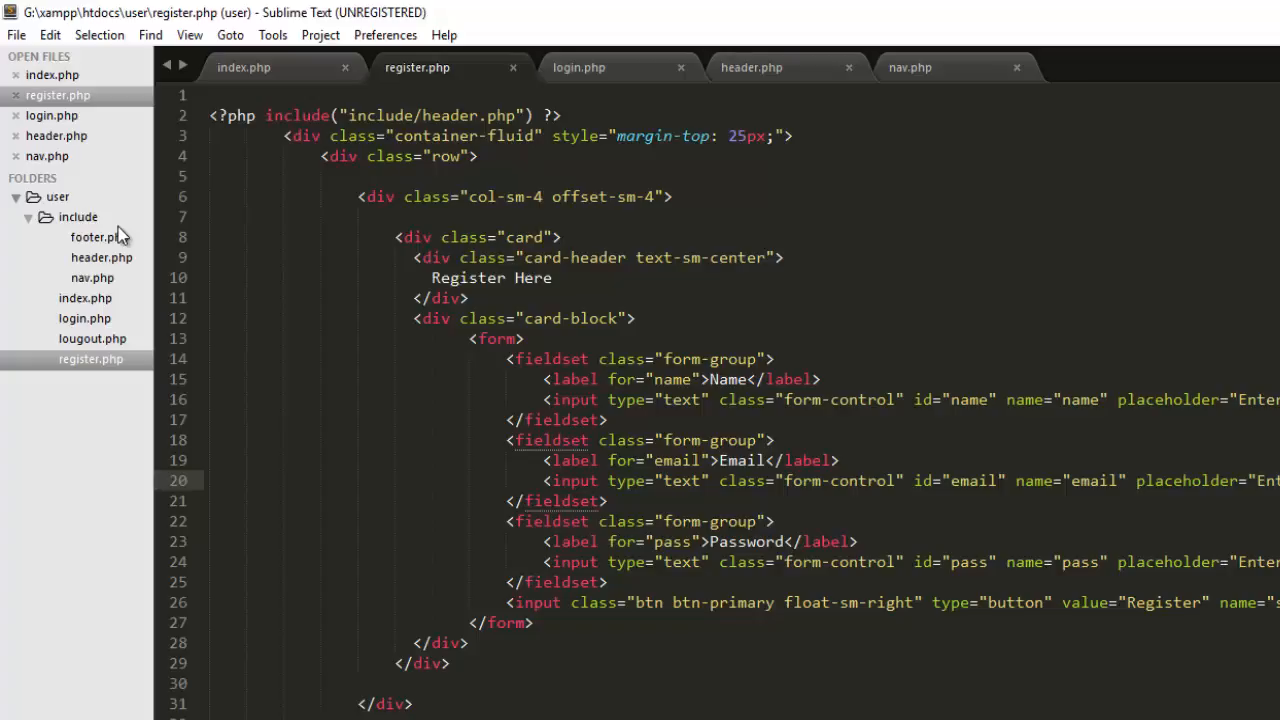
pyautogui.moveTo(128, 236)
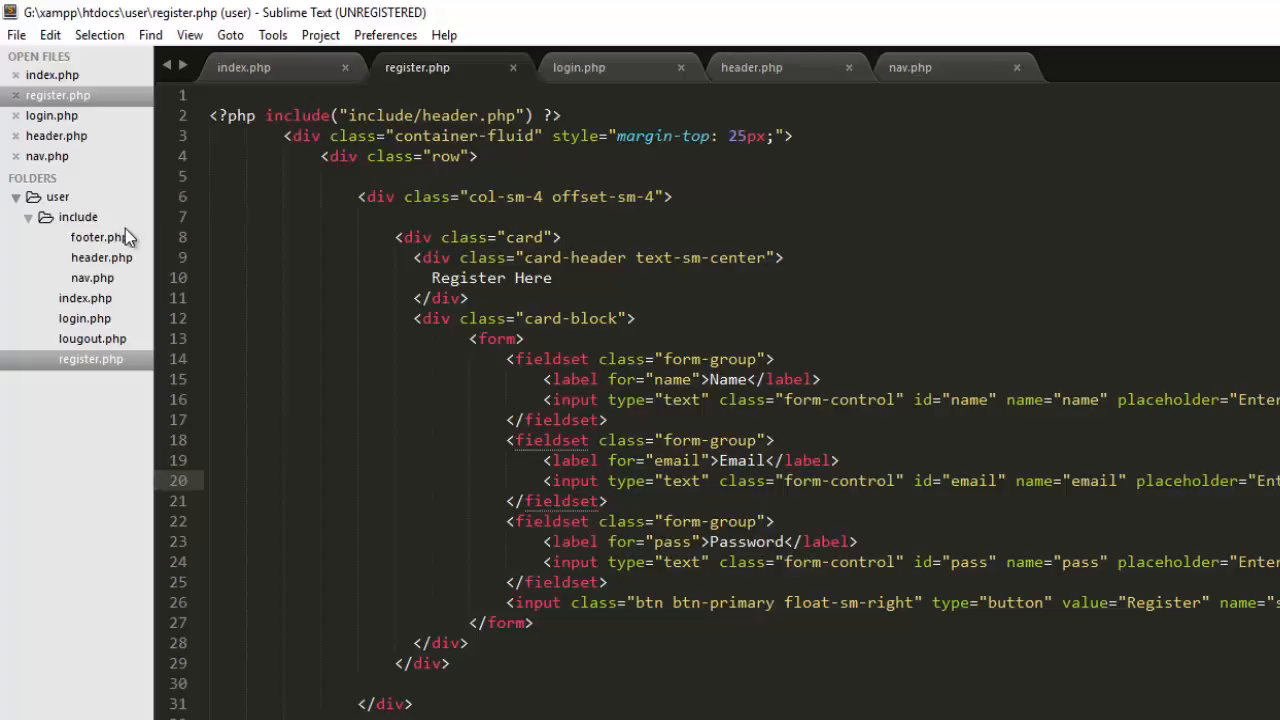
pyautogui.moveTo(64, 216)
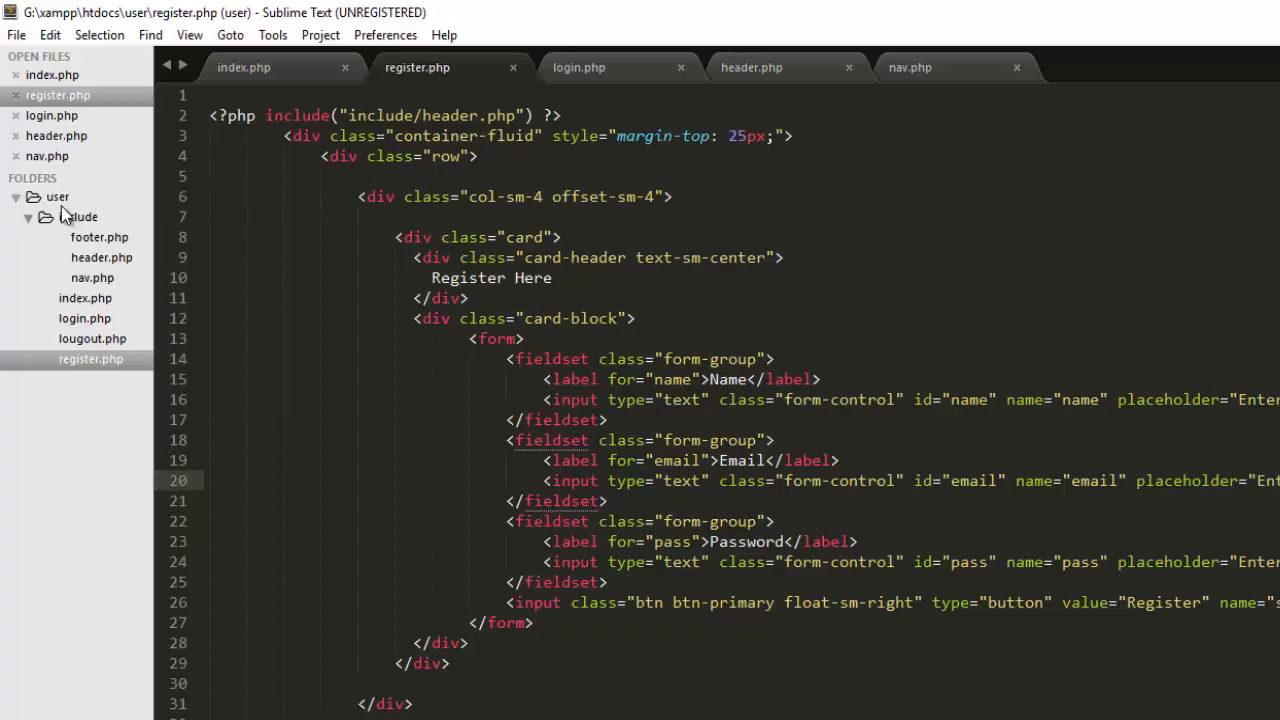
pyautogui.rightClick(76, 216)
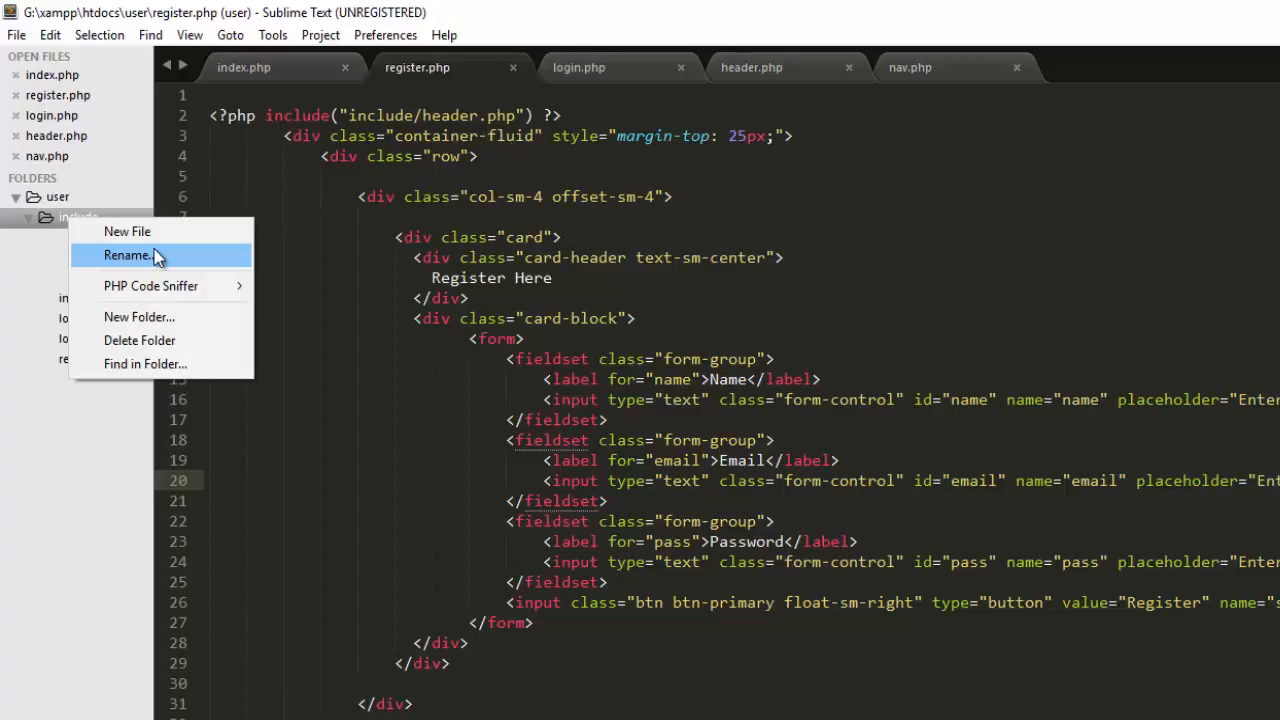
# Create an empty user.php inside the include folder and review the header, user and login files
pyautogui.click(128, 232)
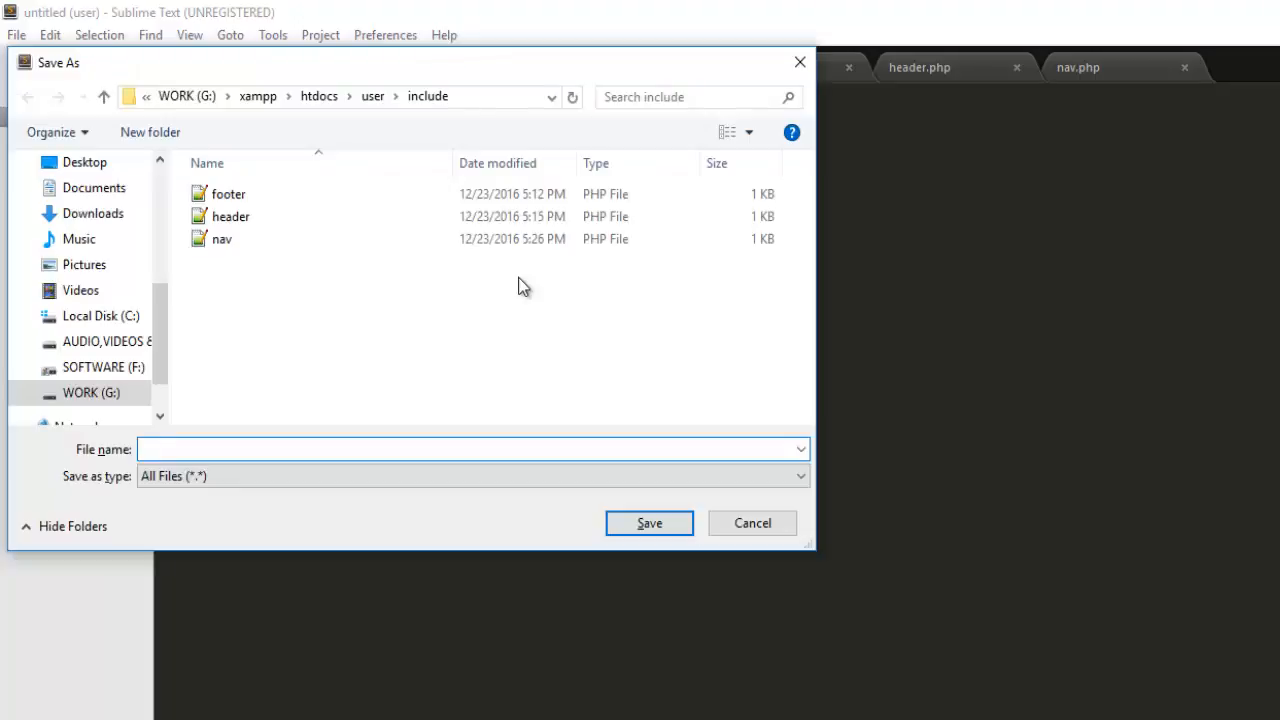
pyautogui.write('user.php')
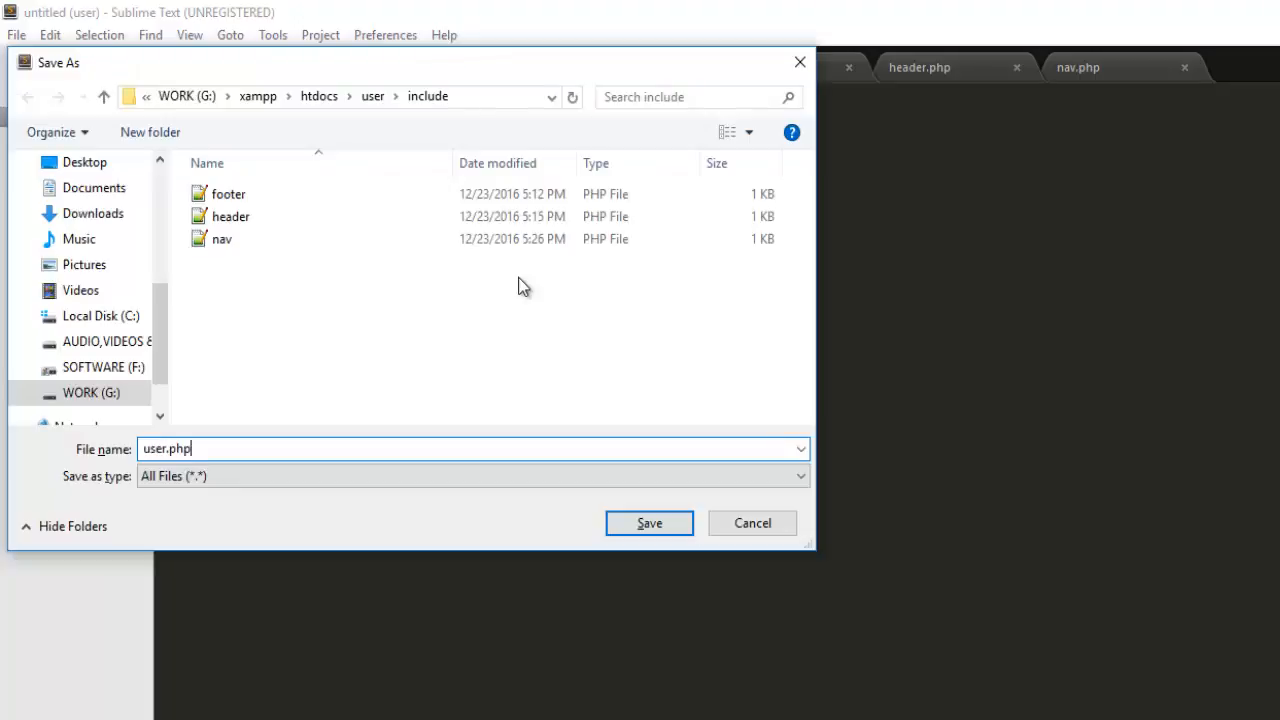
pyautogui.click(648, 524)
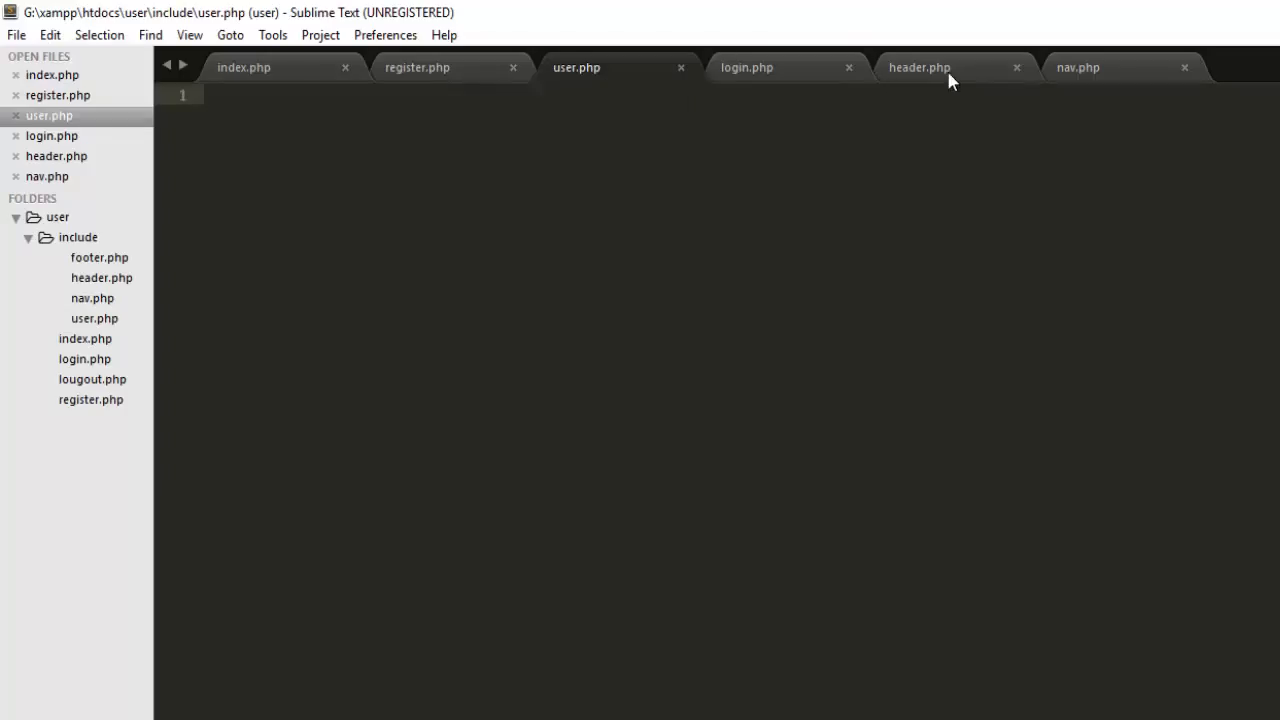
pyautogui.click(928, 68)
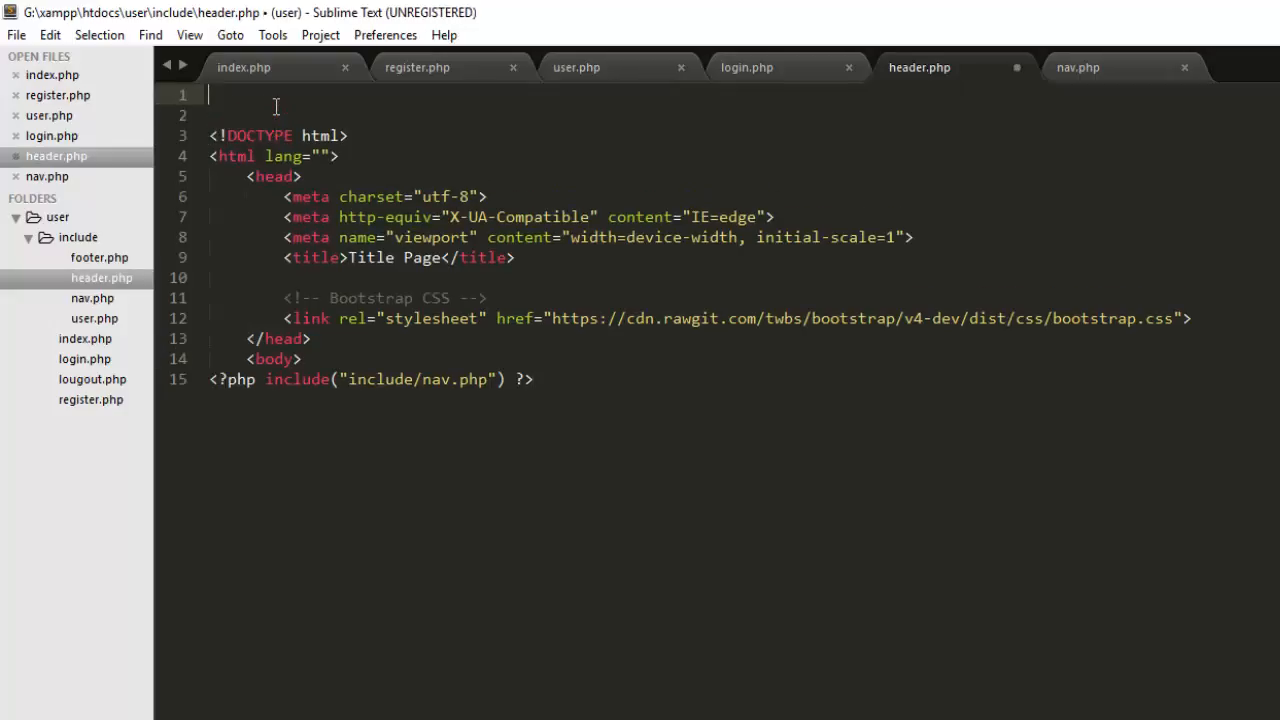
pyautogui.click(576, 68)
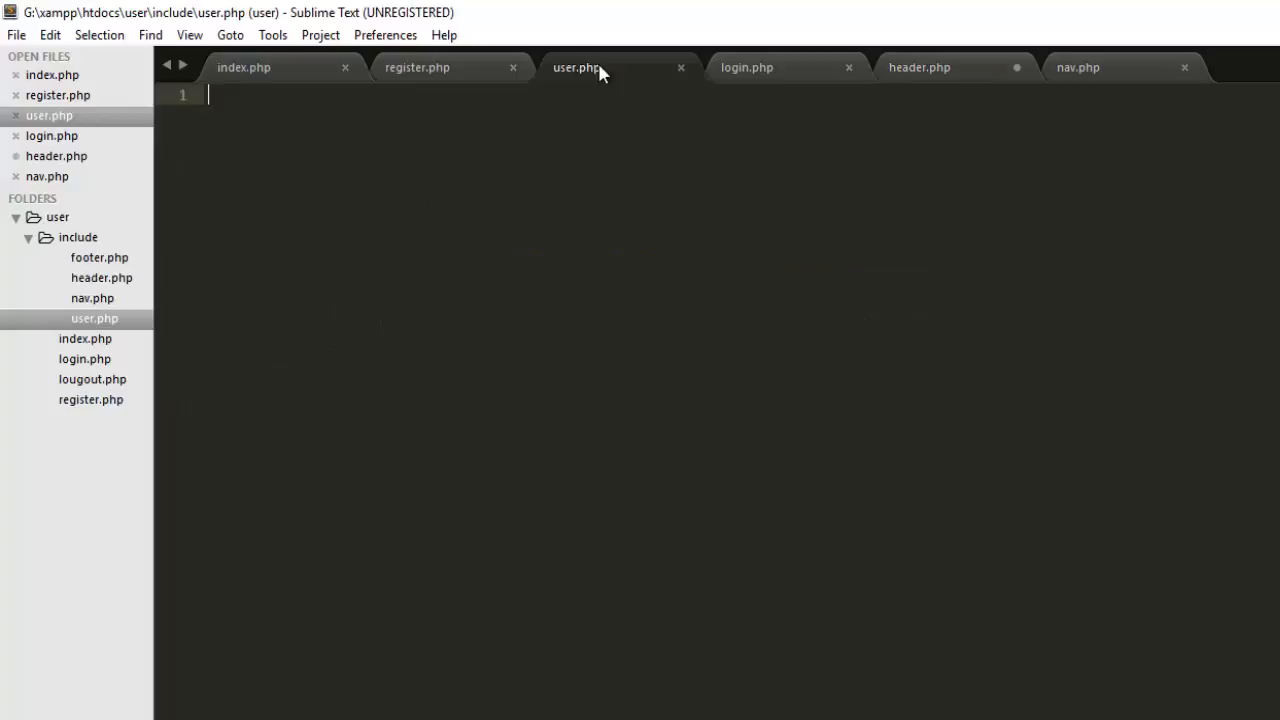
pyautogui.click(746, 68)
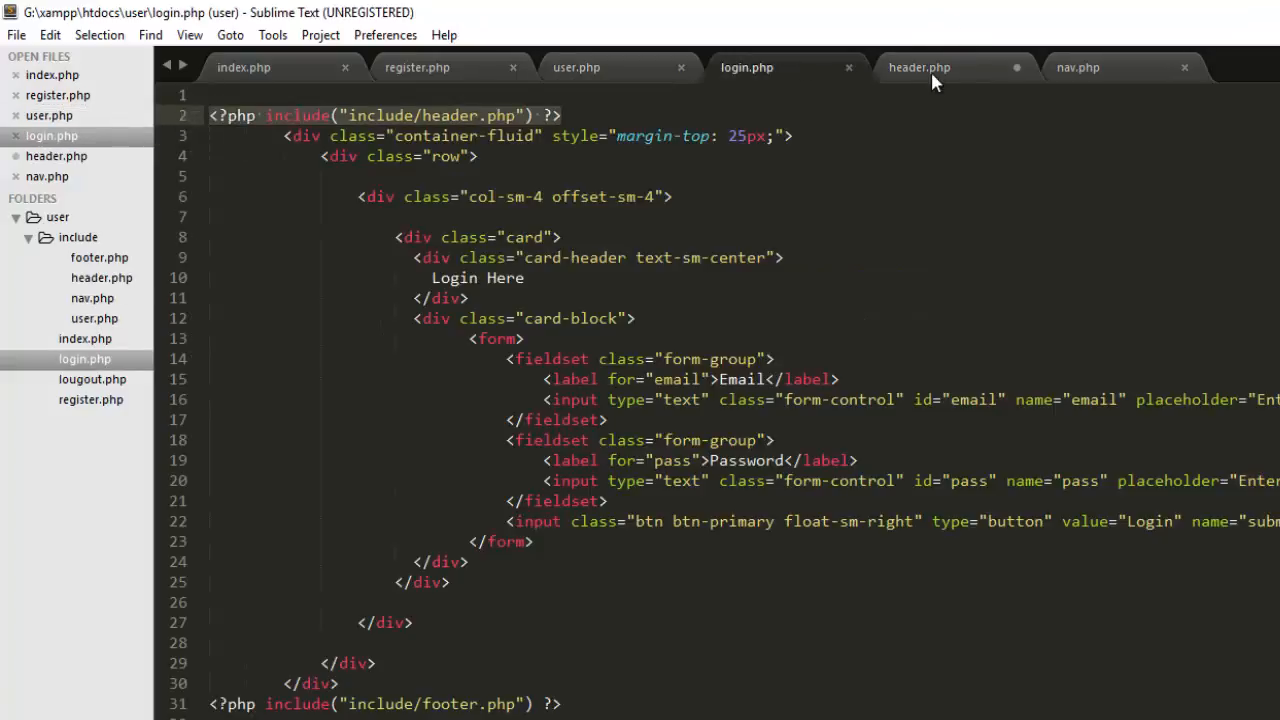
# Add a PHP include of include/user.php at the top of header.php and save it
pyautogui.click(920, 68)
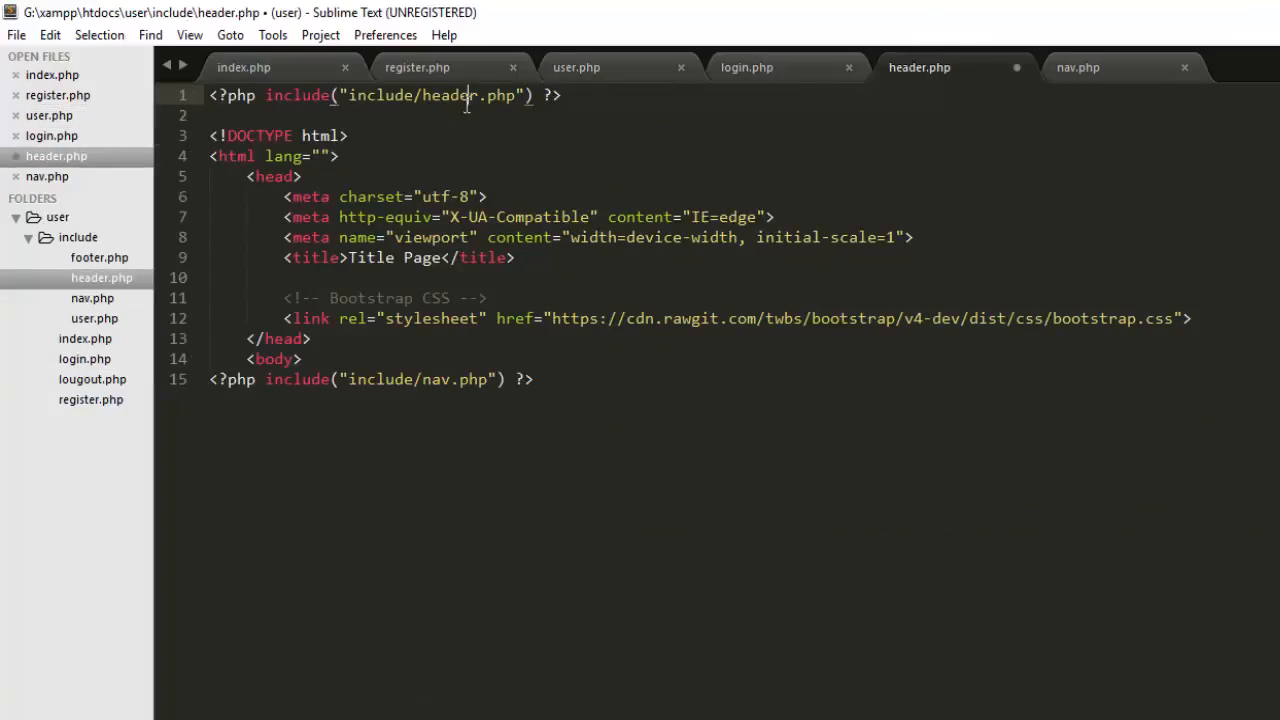
pyautogui.write('user')
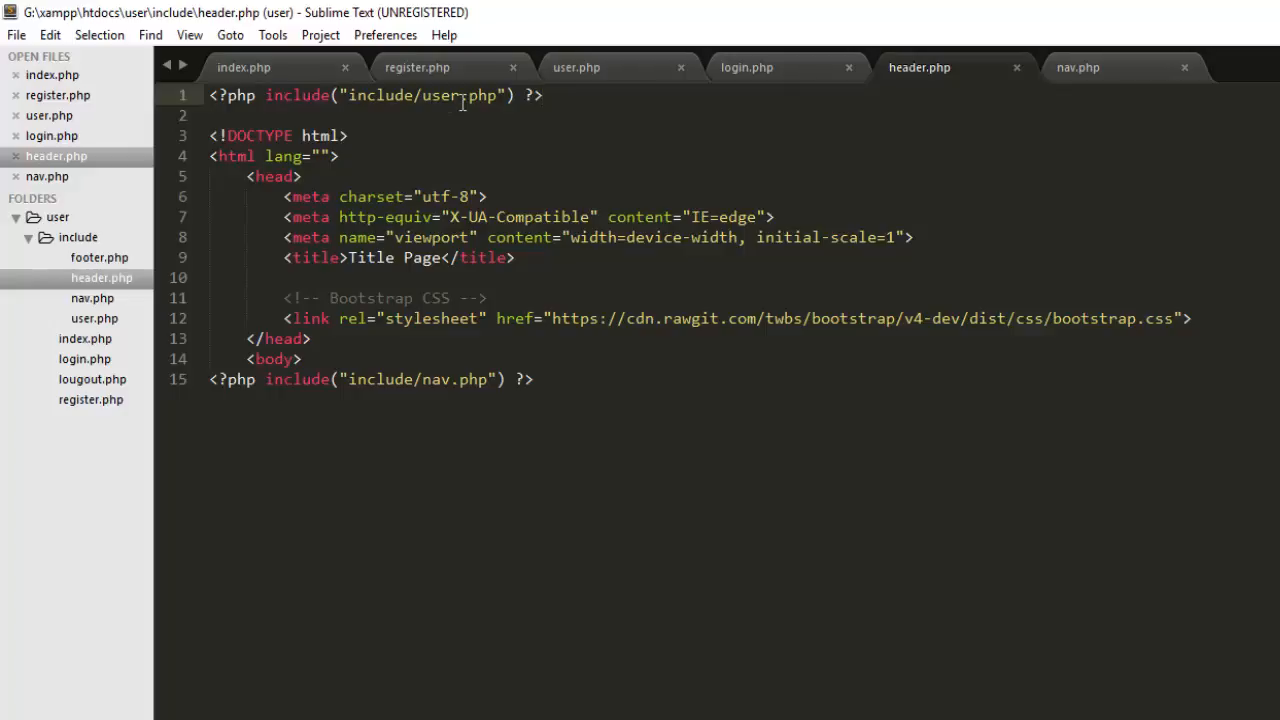
pyautogui.click(544, 96)
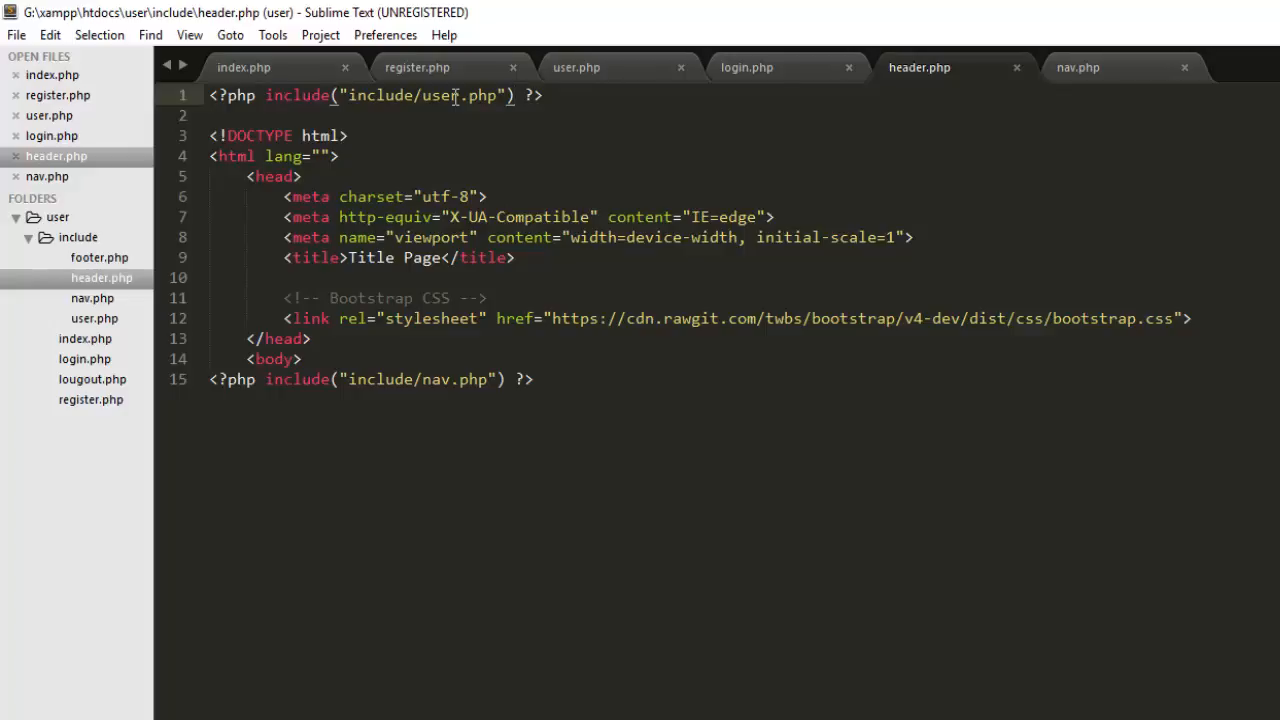
pyautogui.click(576, 68)
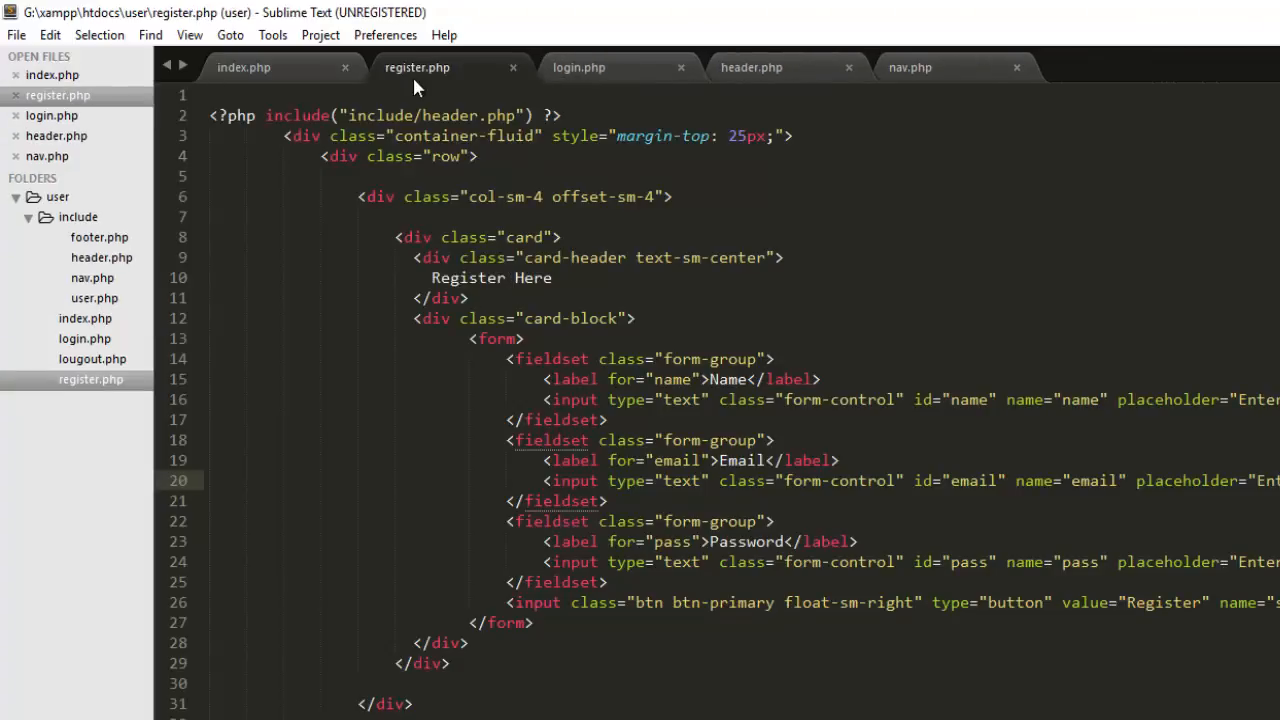
pyautogui.moveTo(276, 94)
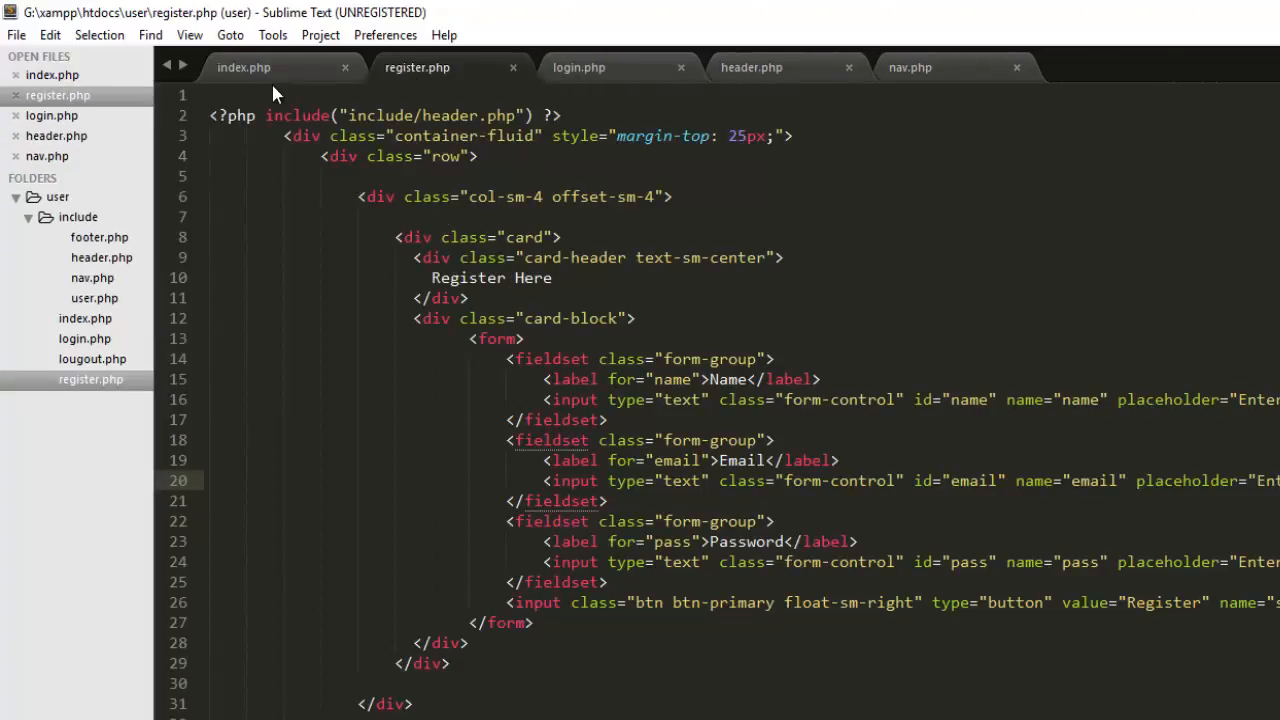
# Set nav.php's links to index.php, login.php, register.php and lougout.php
pyautogui.click(244, 68)
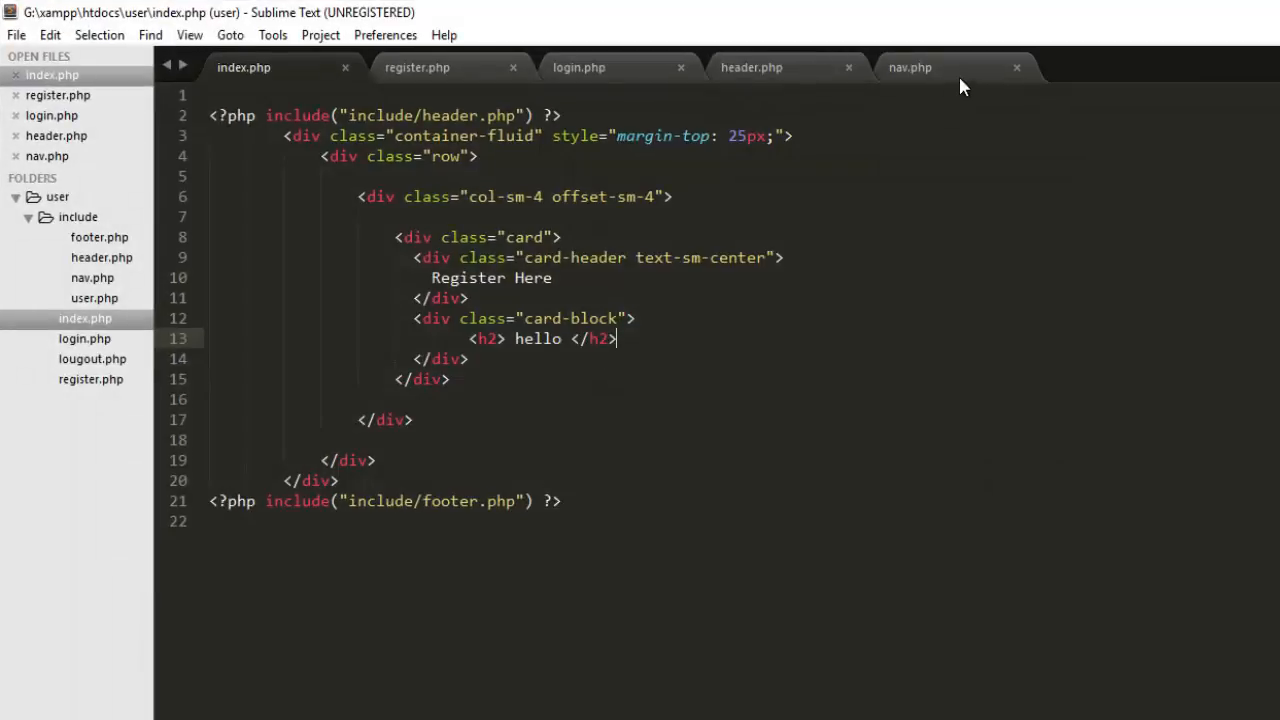
pyautogui.click(912, 68)
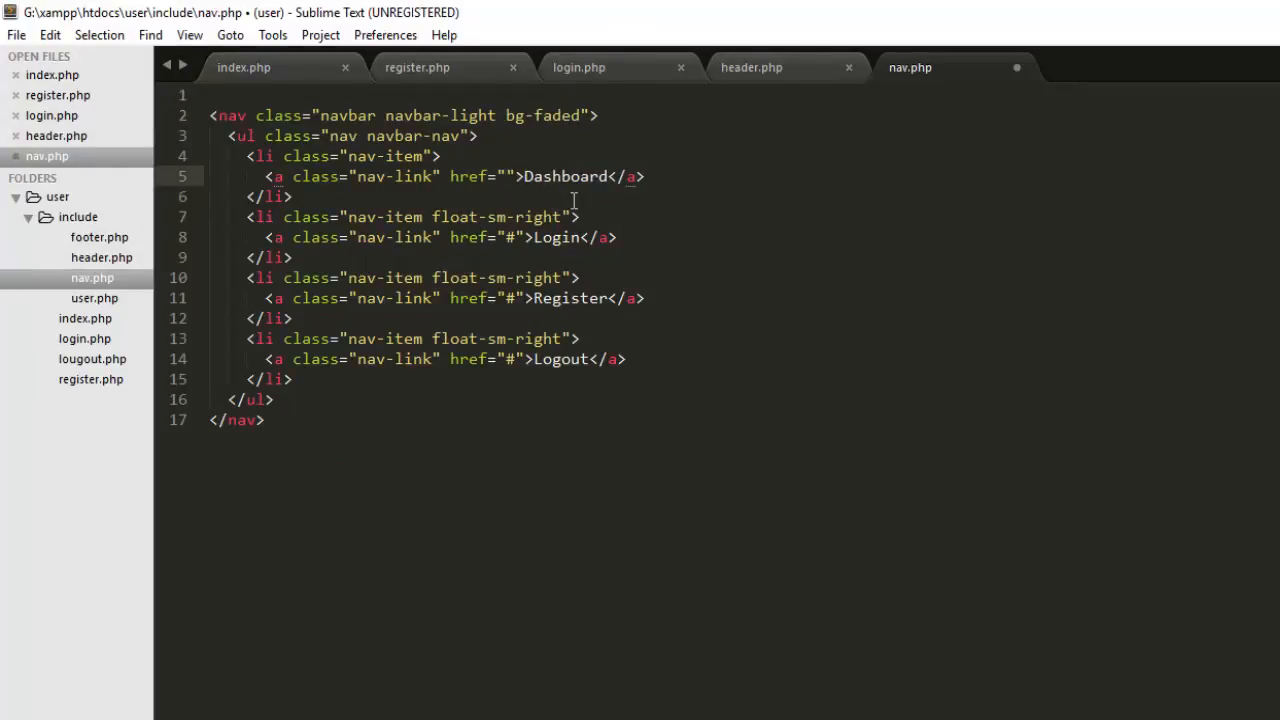
pyautogui.write('index.php')
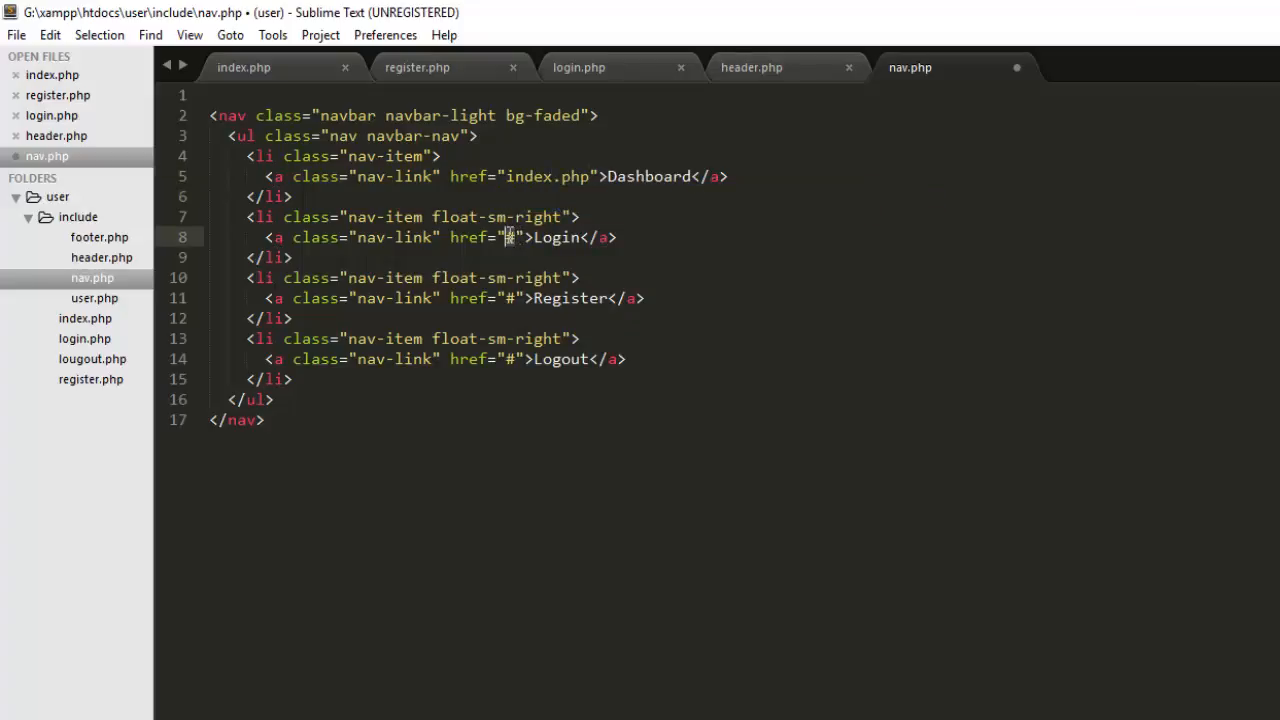
pyautogui.write('login')
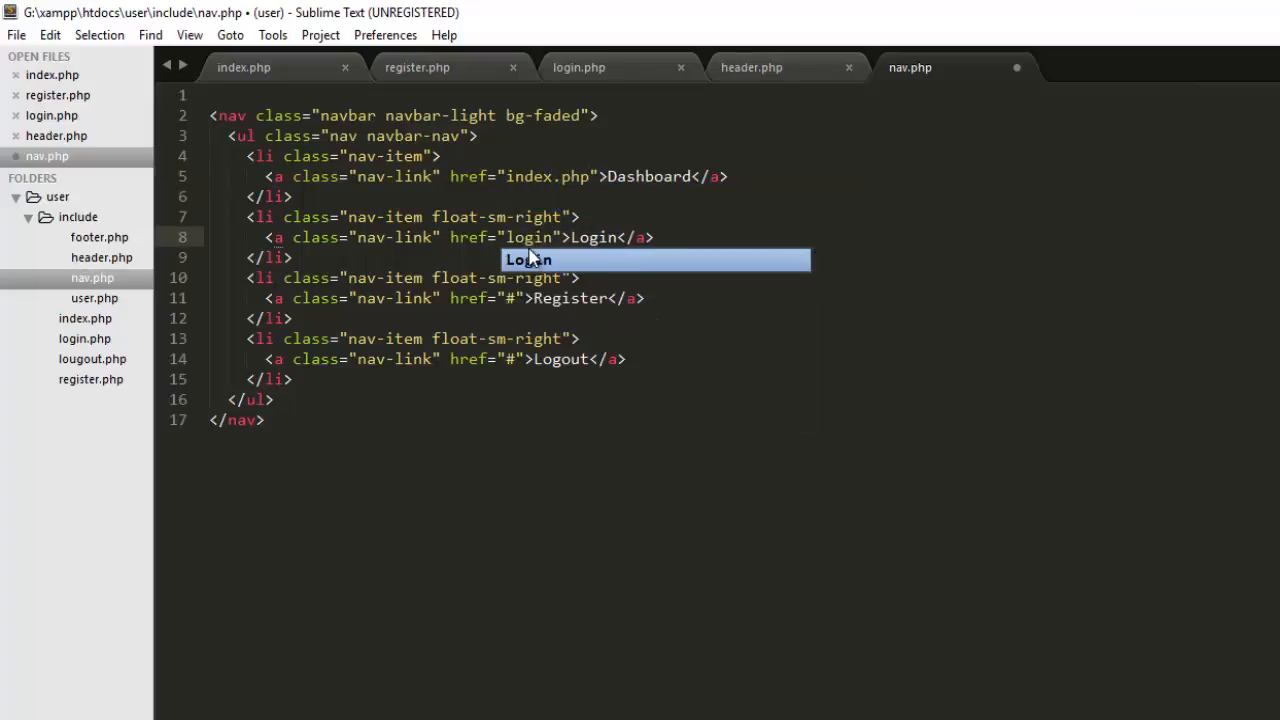
pyautogui.write('.php')
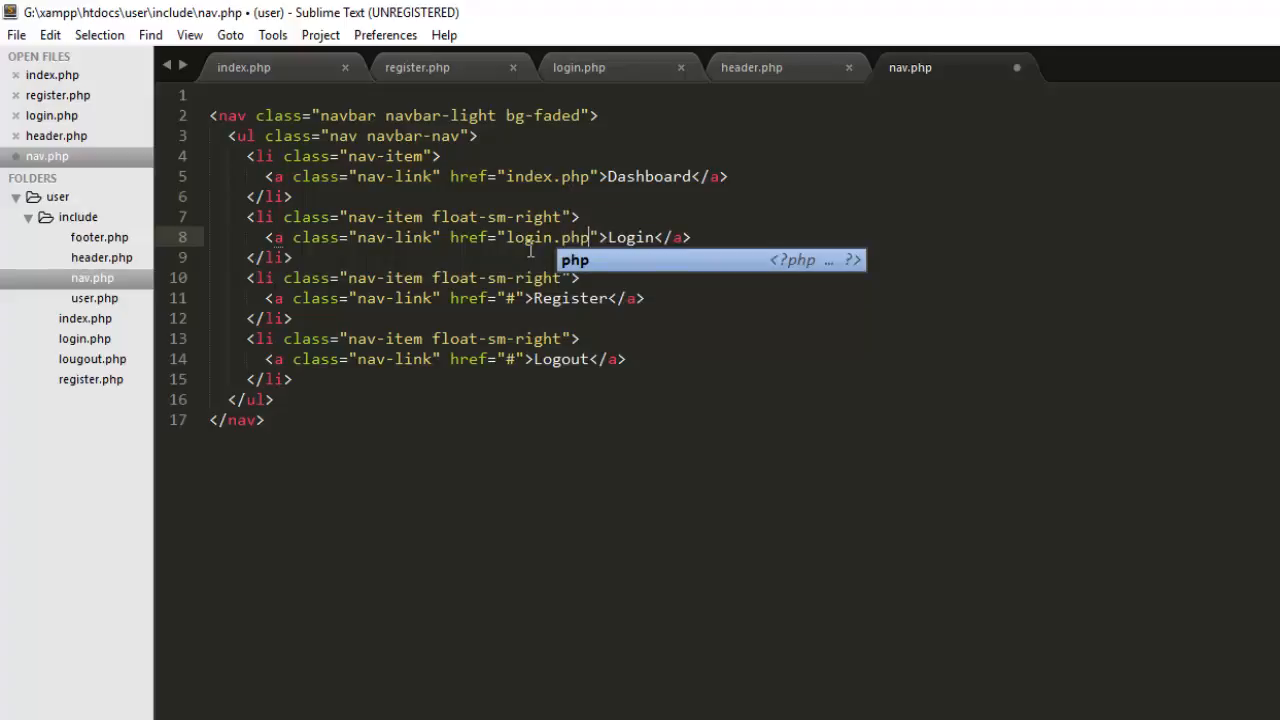
pyautogui.write('register')
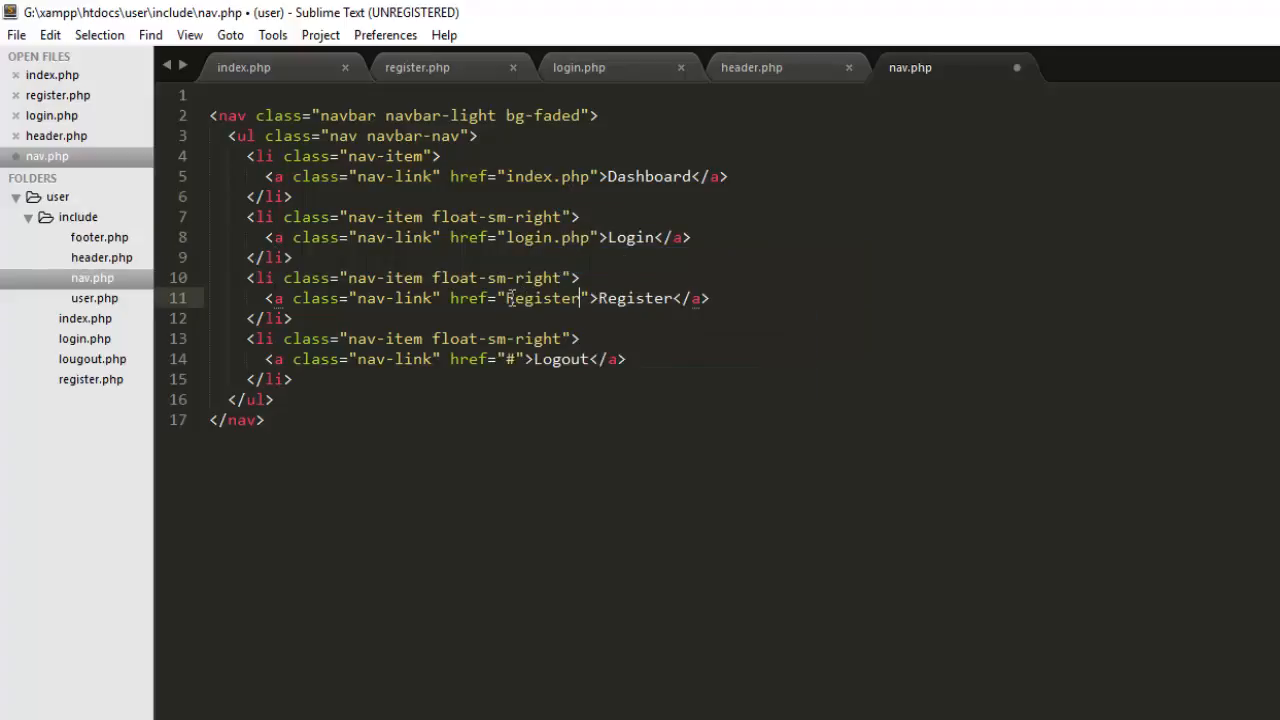
pyautogui.write('.php')
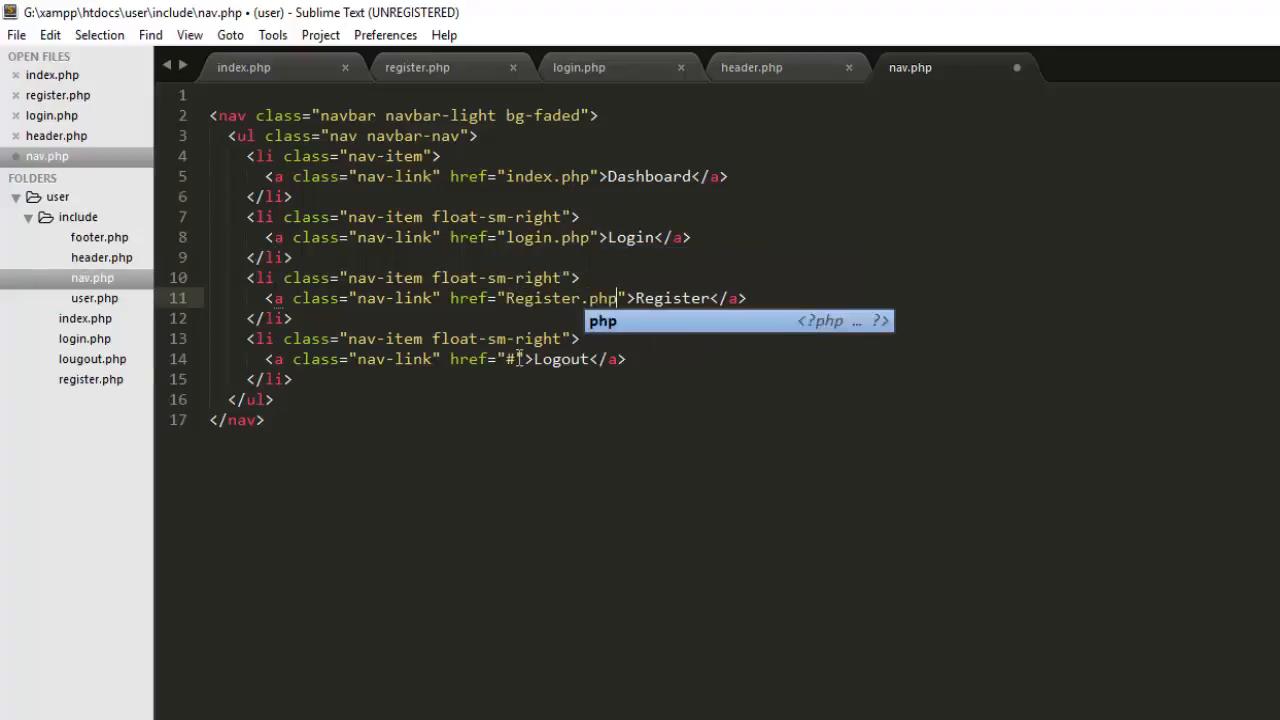
pyautogui.write('lougout')
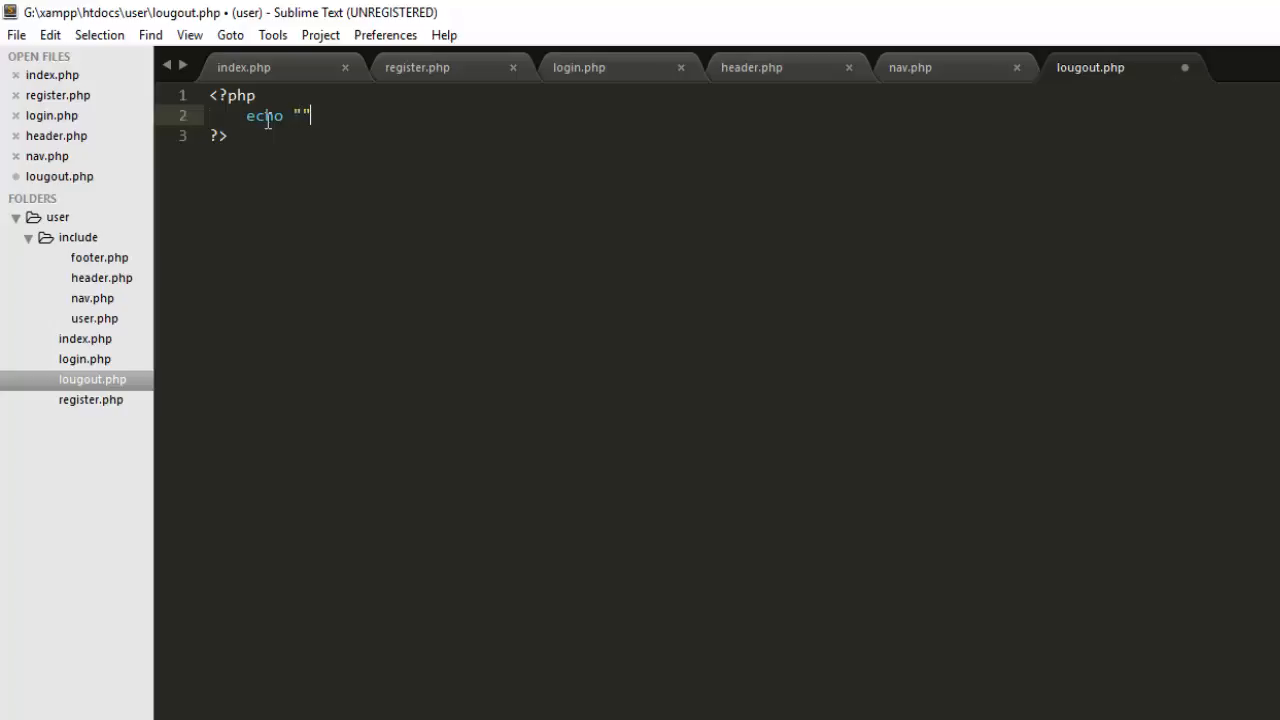
# Echo the logout message in lougout.php and start renaming the misspelled file from the sidebar
pyautogui.write('logout out')
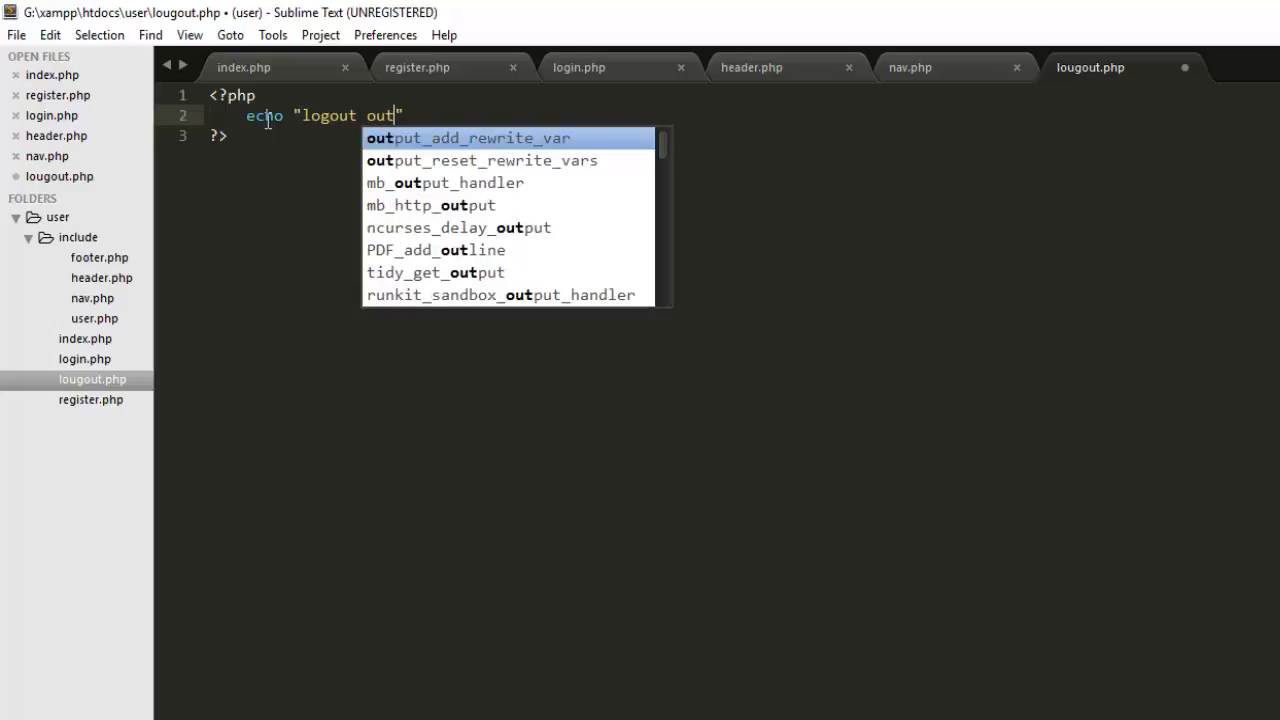
pyautogui.rightClick(92, 254)
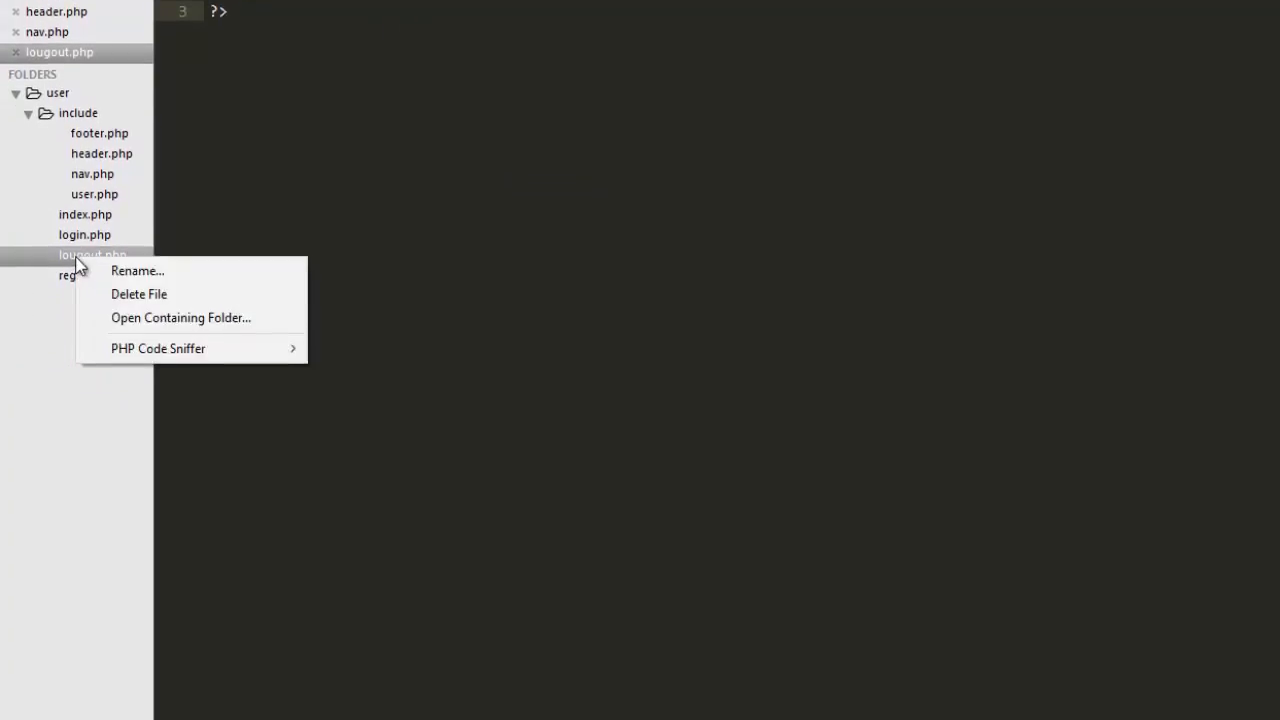
pyautogui.click(136, 270)
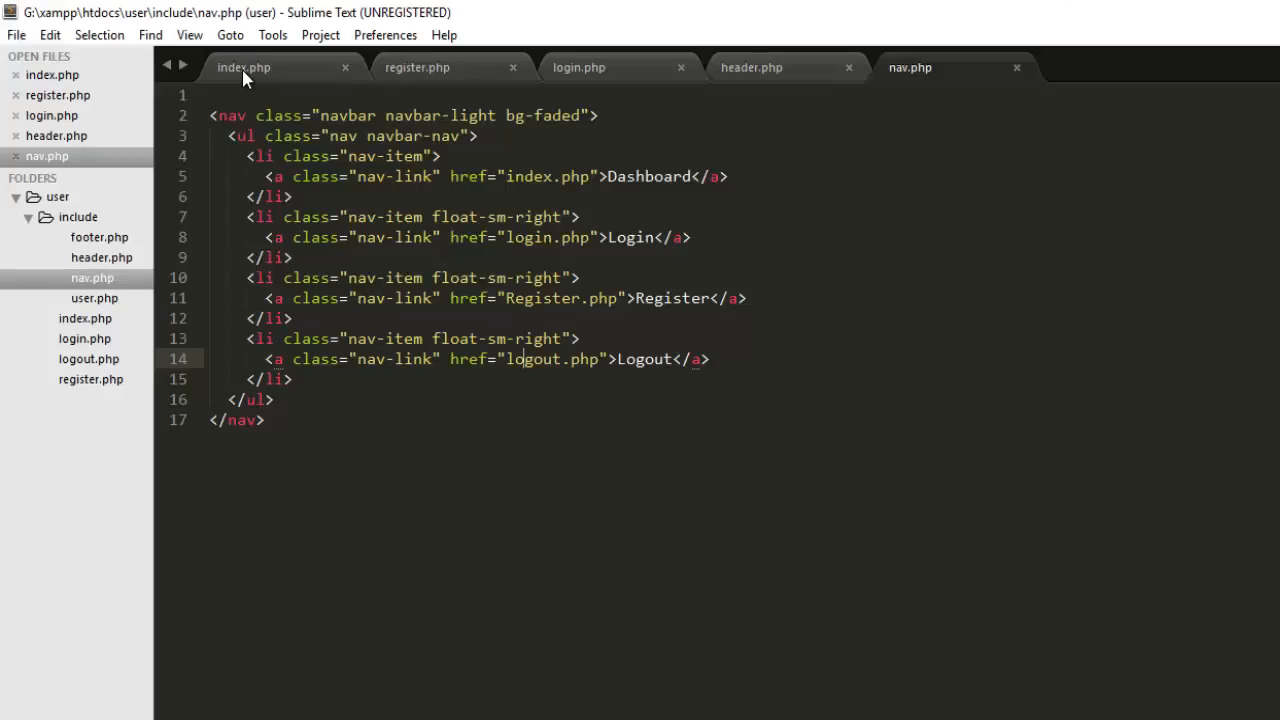
# Replace index.php's card header 'Register Here' with 'Dashboard'
pyautogui.click(244, 68)
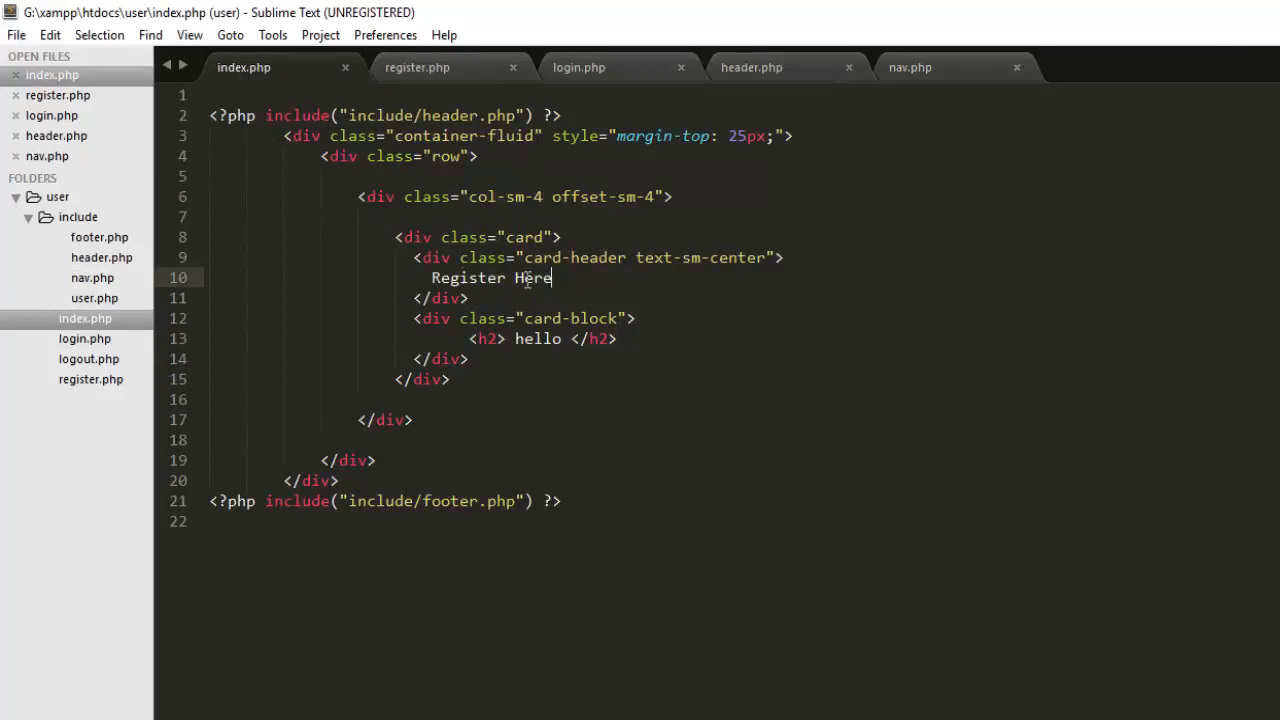
pyautogui.write('Dashboard')
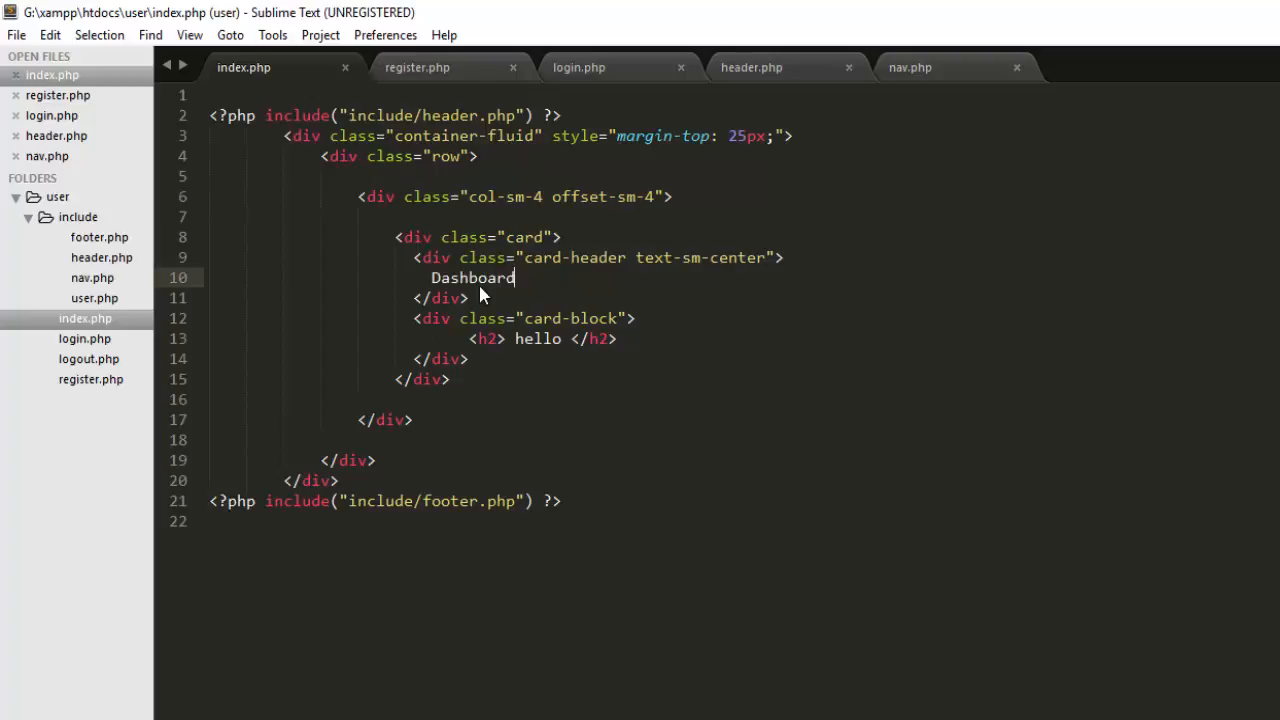
pyautogui.click(624, 338)
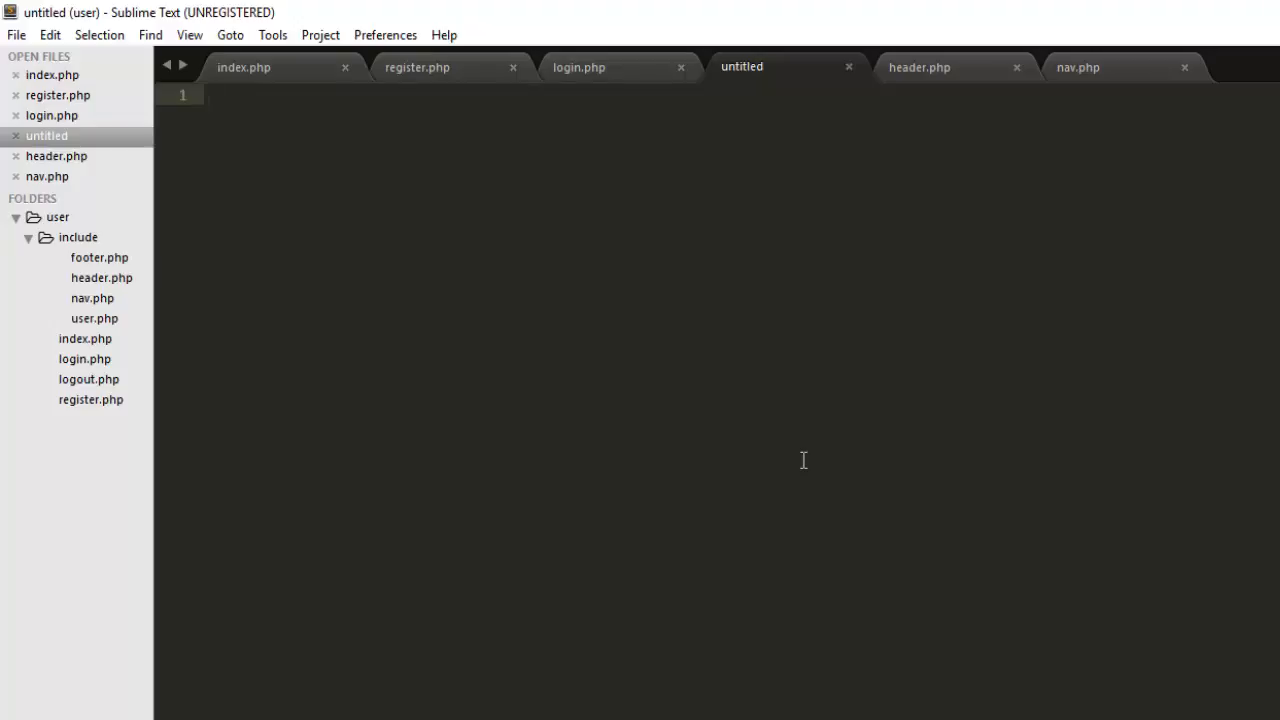
pyautogui.moveTo(804, 456)
pyautogui.write('activate')
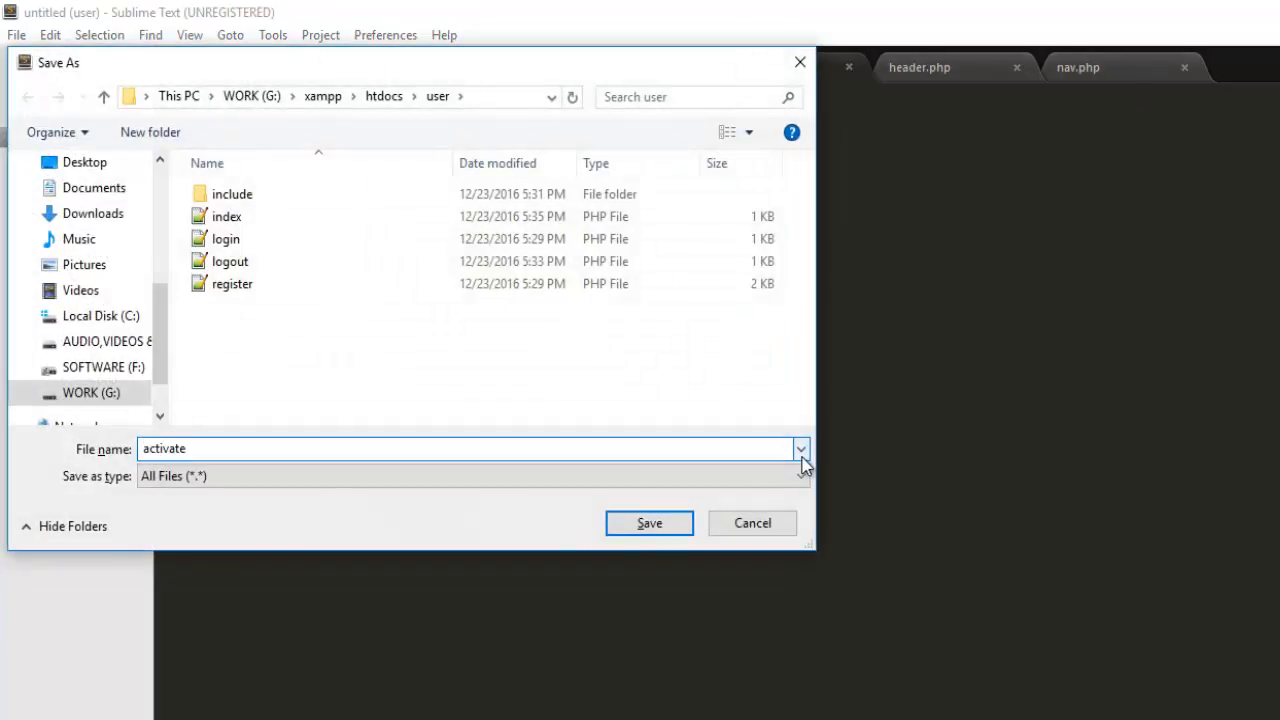
# Save the new file as activate.php and copy the login.php form into it
pyautogui.write('.php')
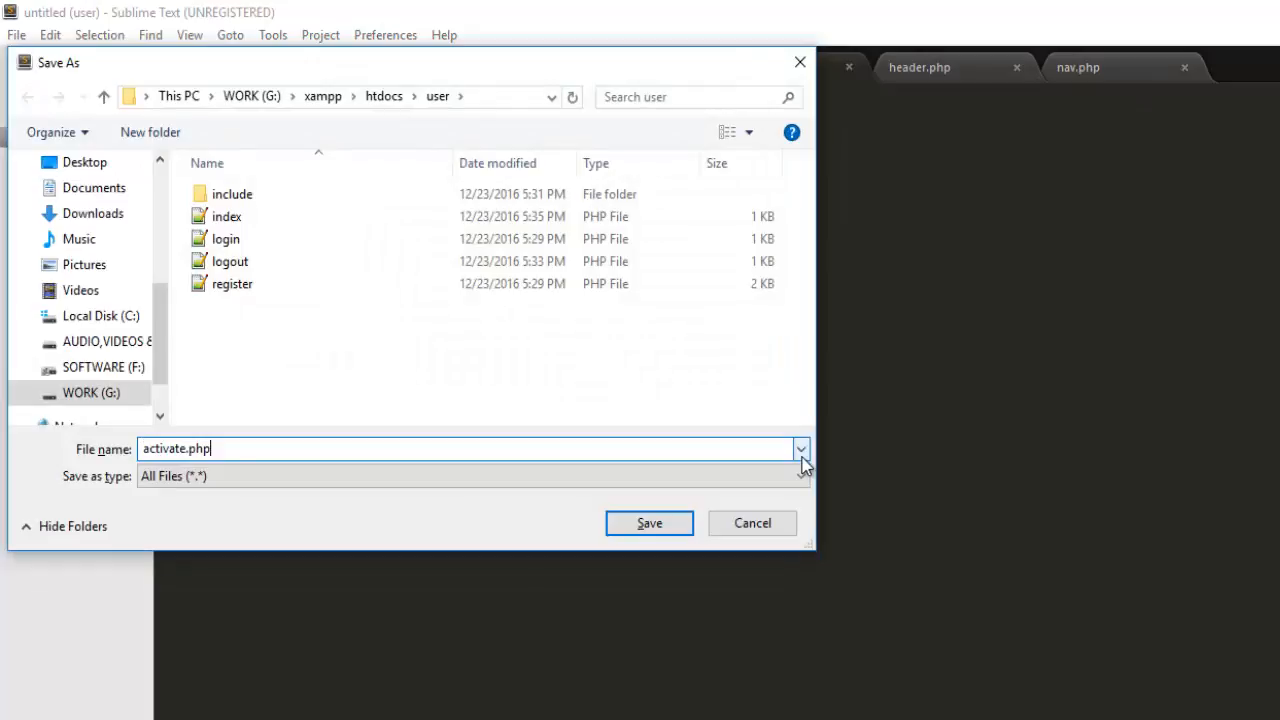
pyautogui.click(648, 524)
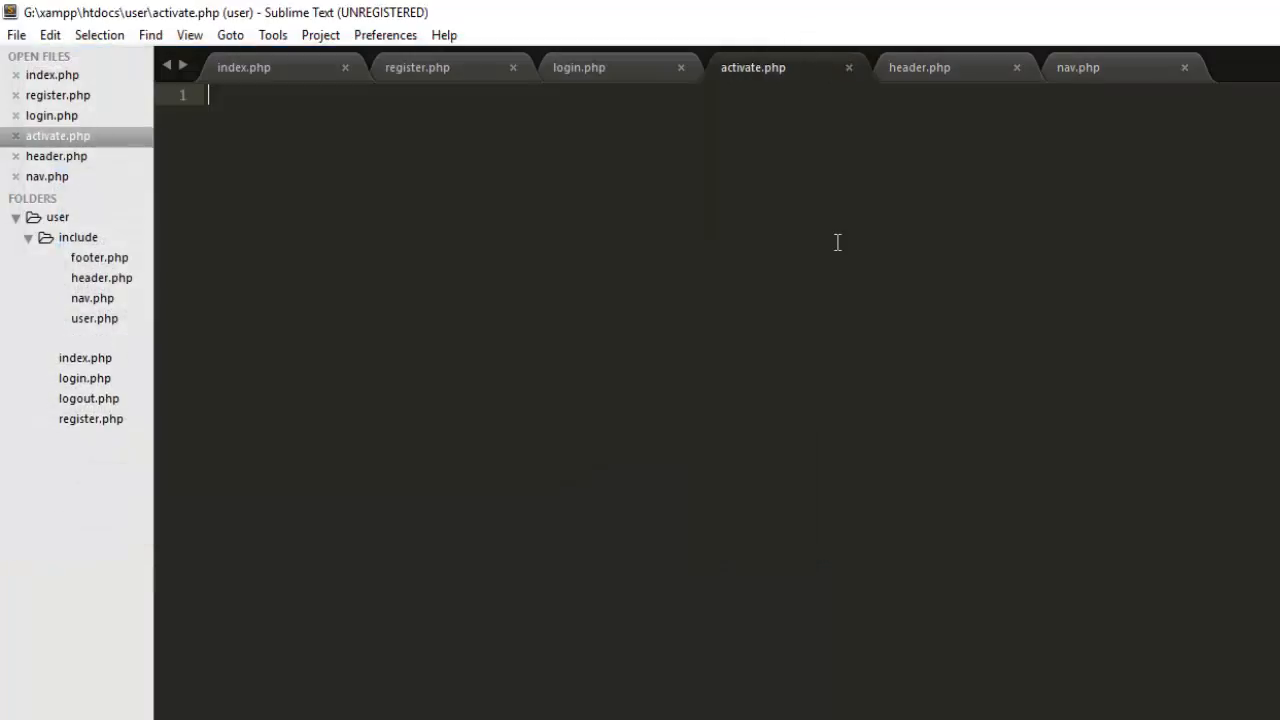
pyautogui.click(576, 68)
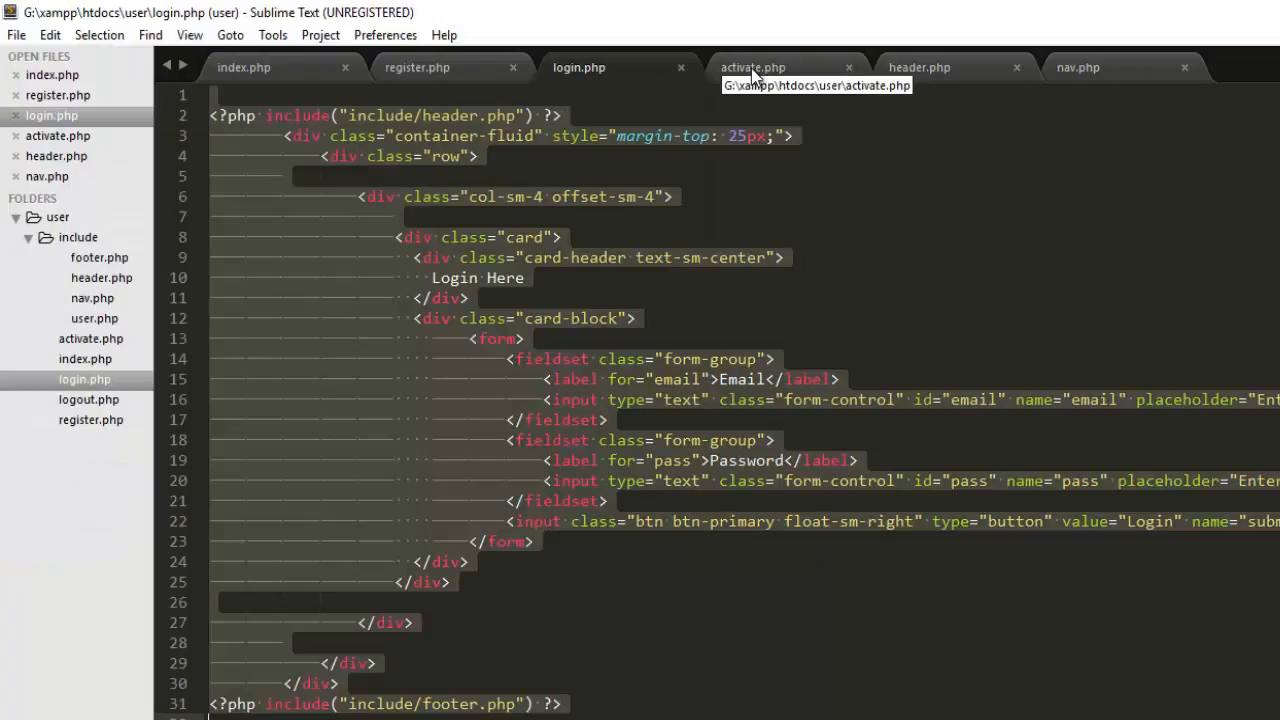
pyautogui.click(762, 68)
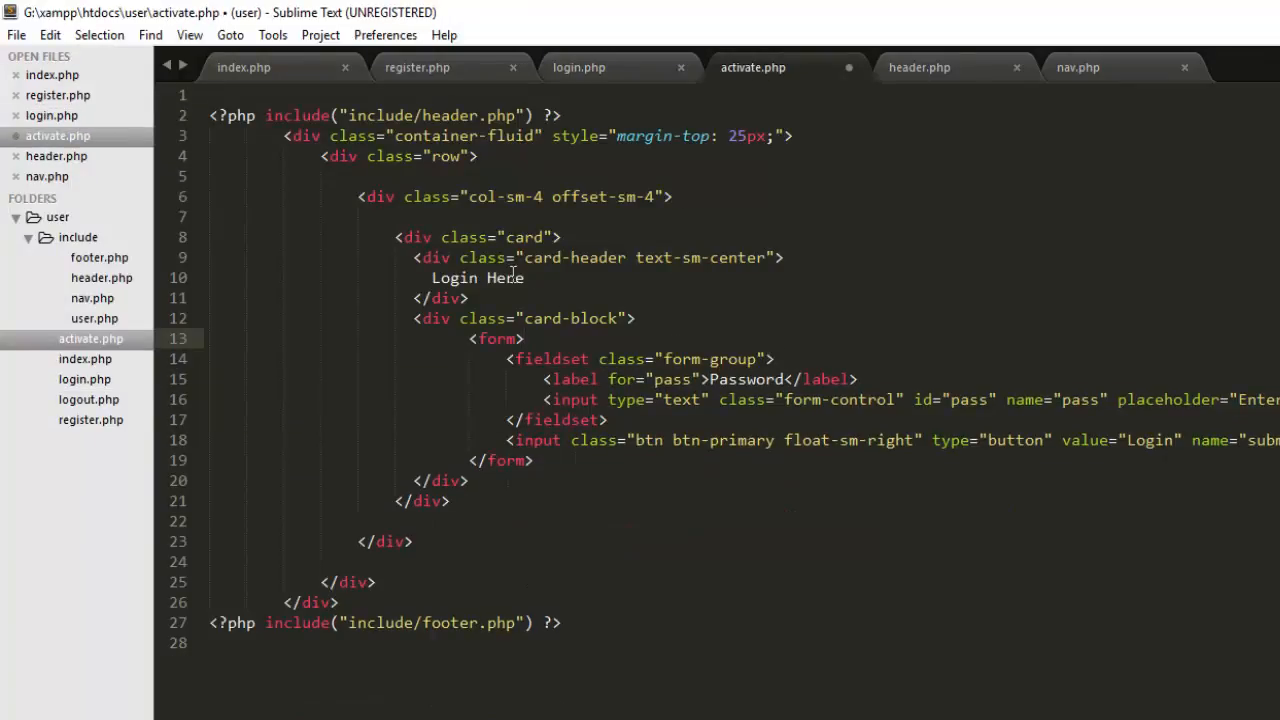
# Retitle the card 'Activate your Account', rename the pass field to active, and label the button Activate
pyautogui.write('Activate y')
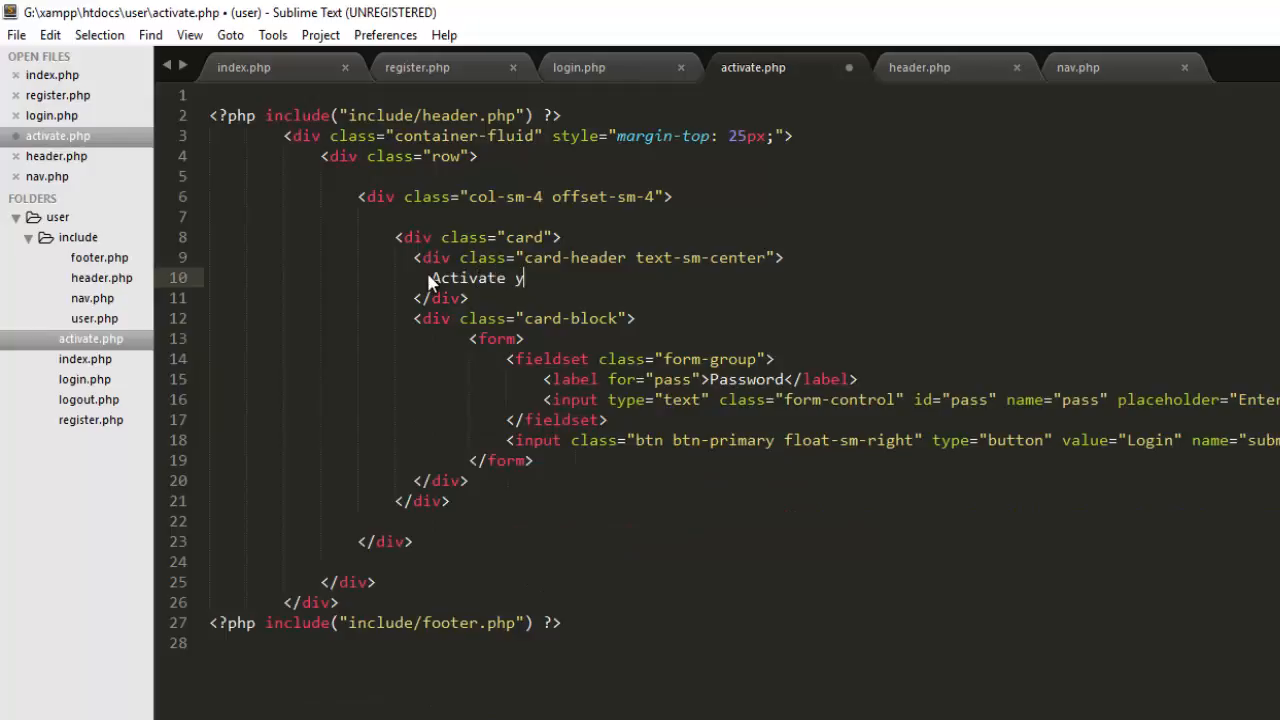
pyautogui.write('our Account')
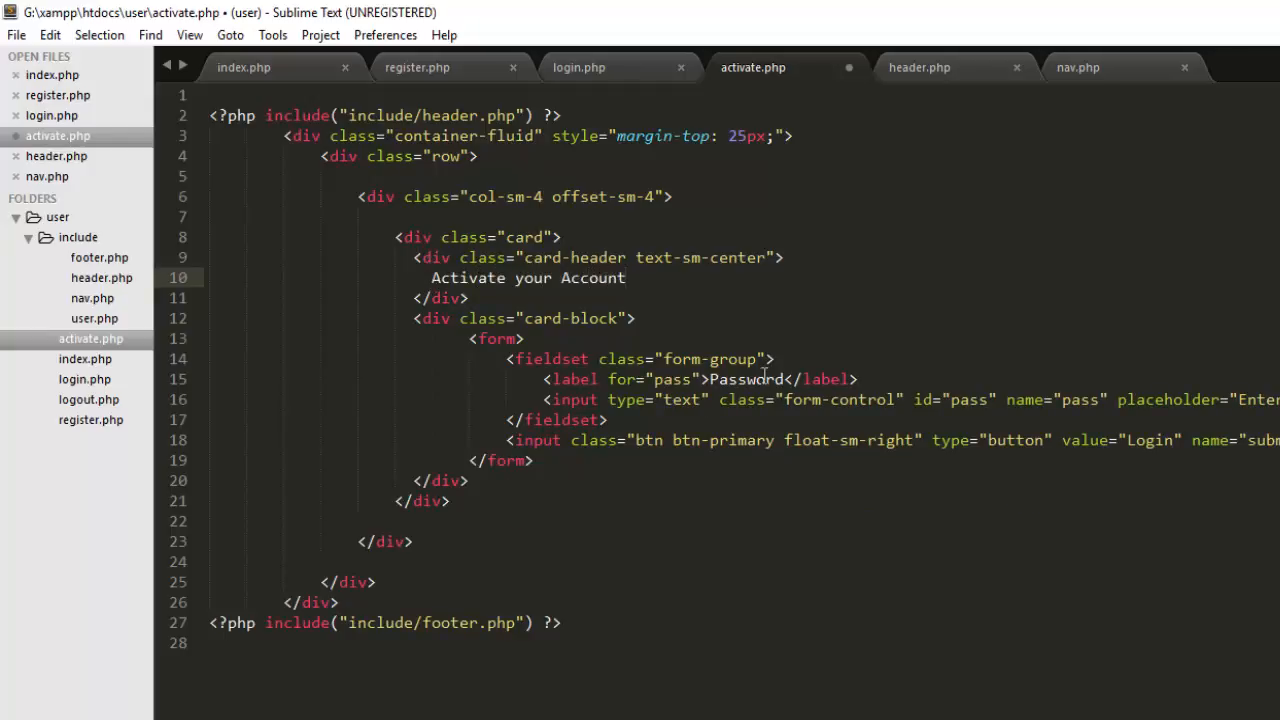
pyautogui.doubleClick(670, 380)
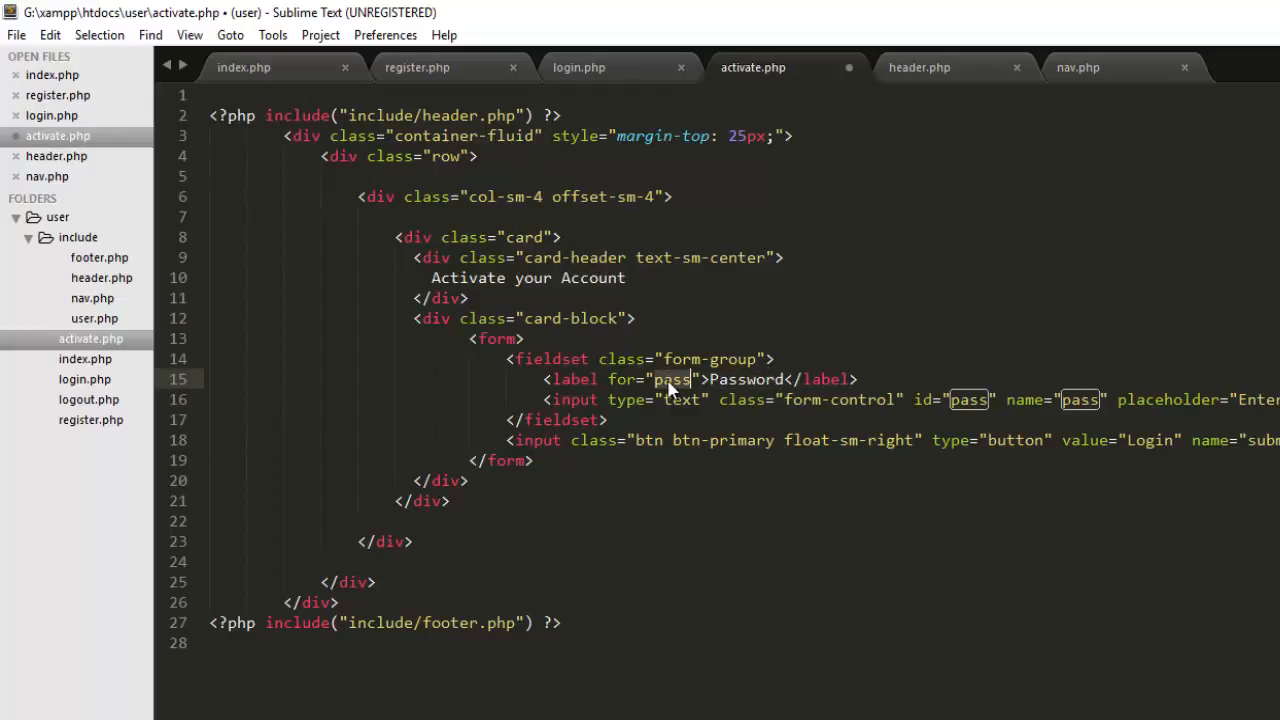
pyautogui.write('active')
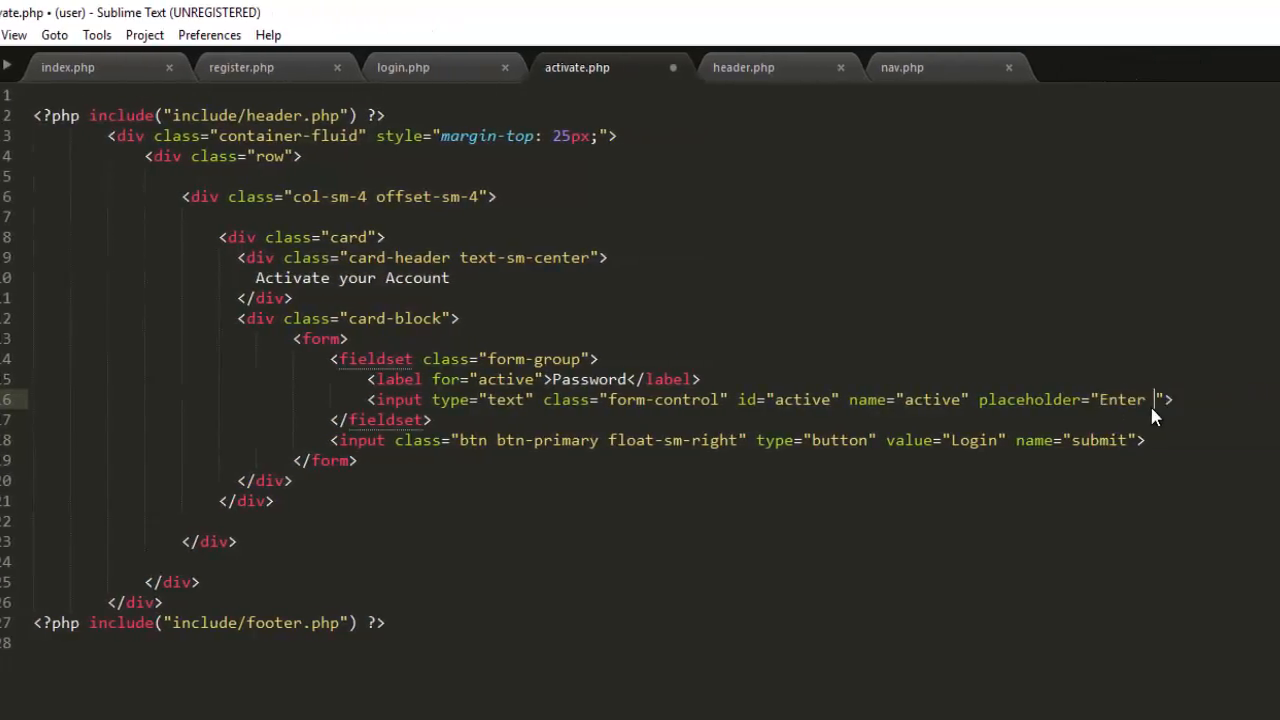
pyautogui.write('your Activatio Code')
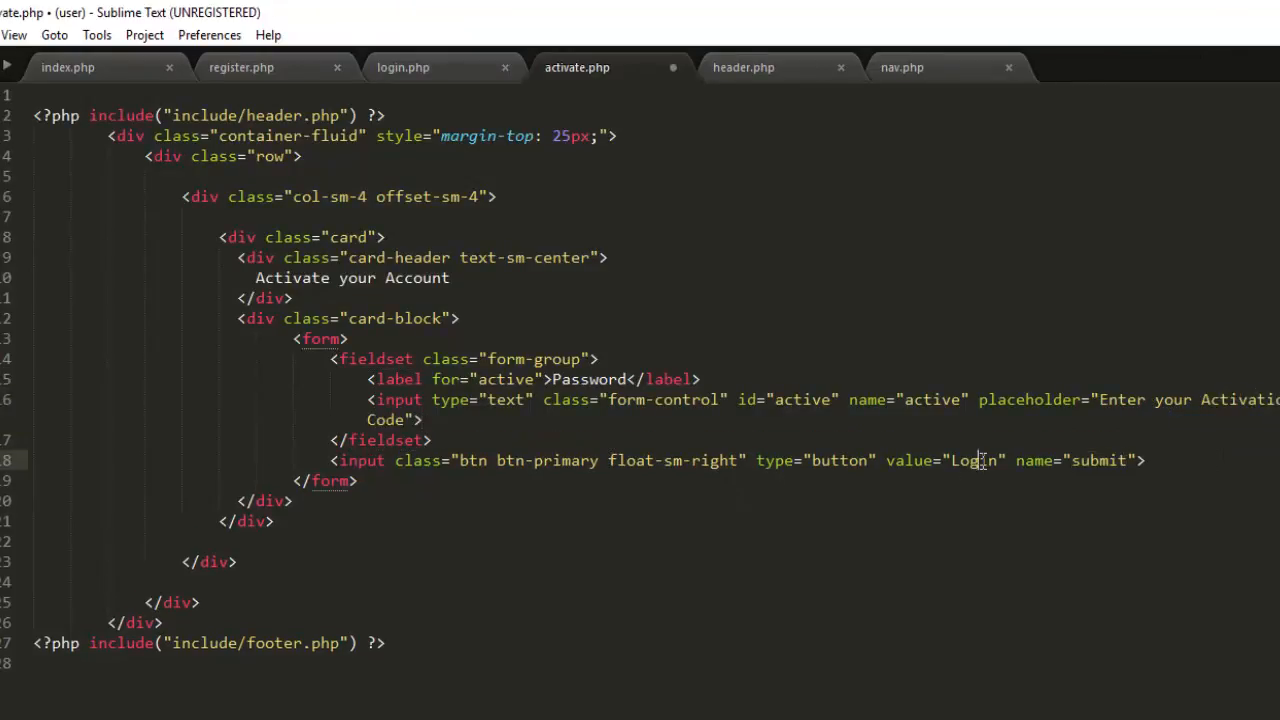
pyautogui.write('Activate')
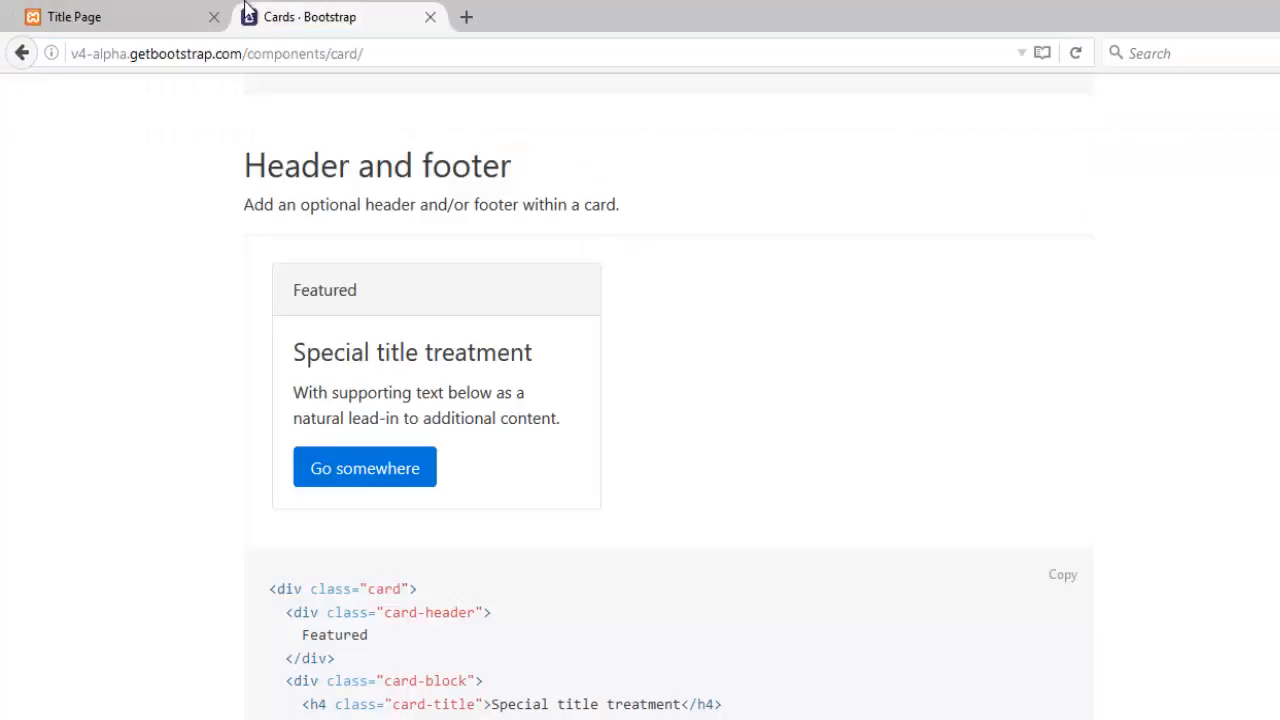
# Scroll the Bootstrap Cards docs to the header and footer example
pyautogui.scroll(-3)
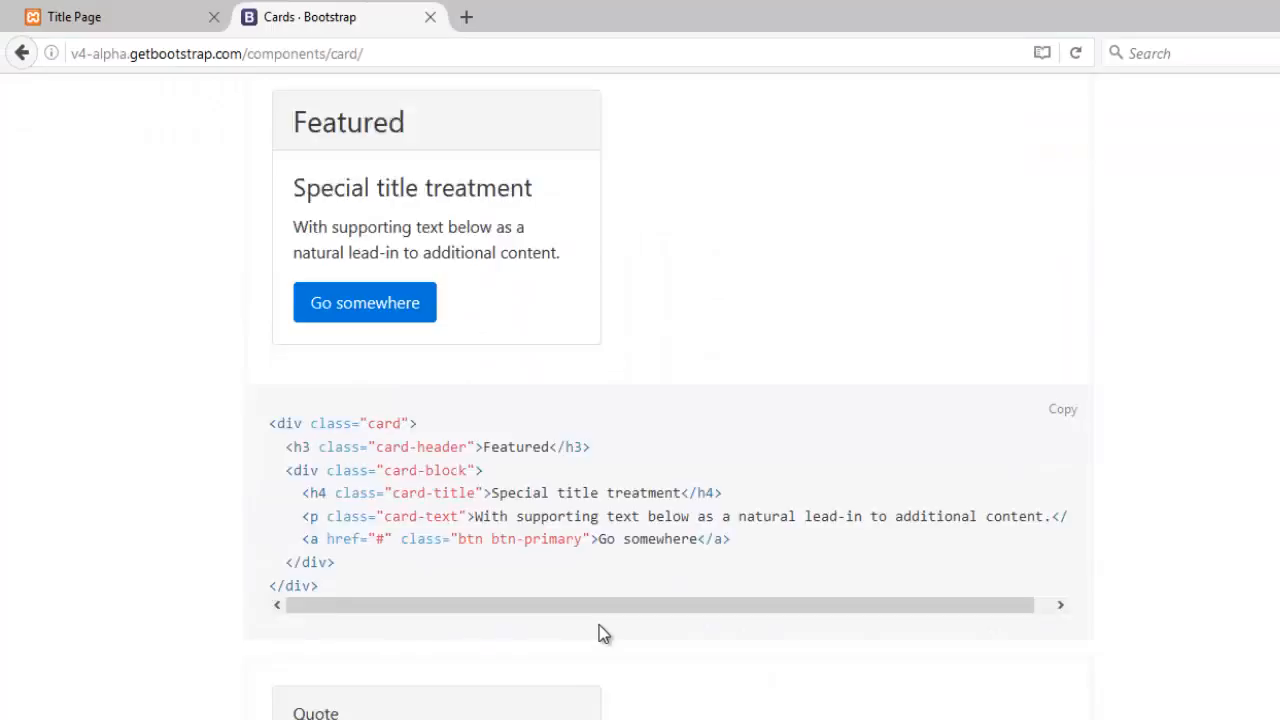
pyautogui.scroll(-3)
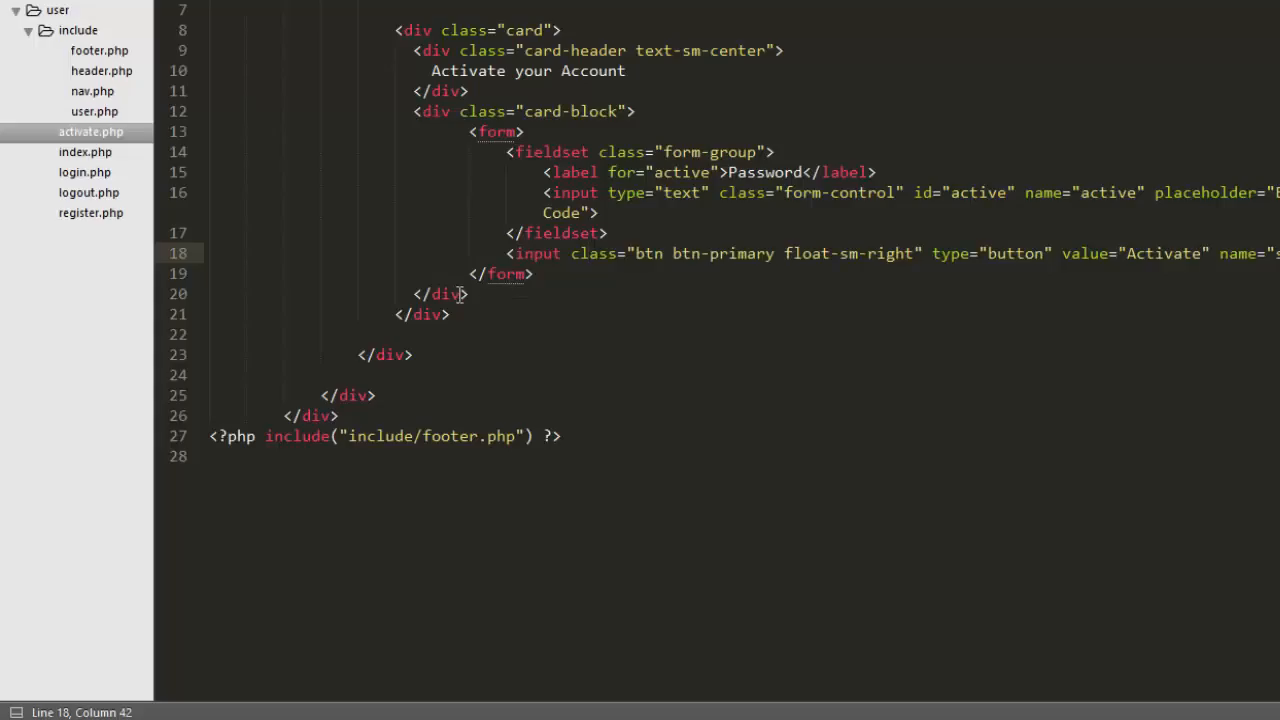
# Add a card-footer text-muted div saying 'We have sent you an email, kindly activate your account'
pyautogui.write('<div class="card-footer text-muted">')
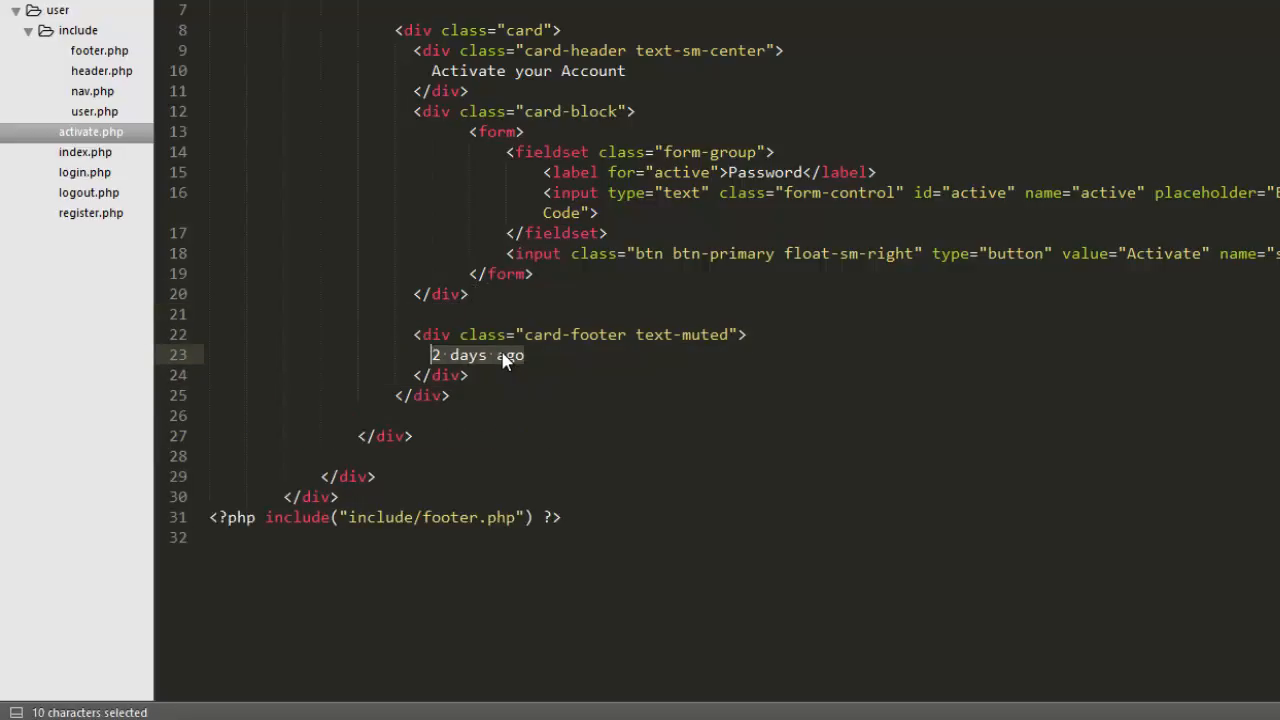
pyautogui.write('We have sent you')
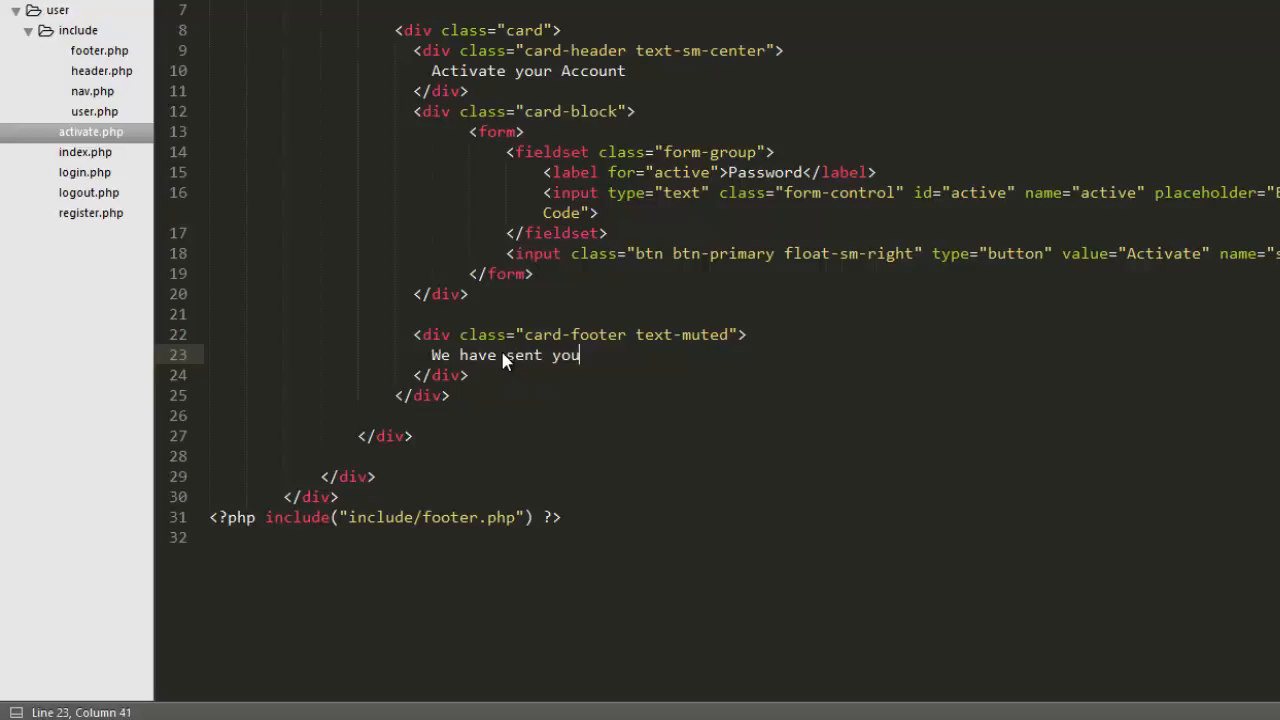
pyautogui.write('an email, kindly acti')
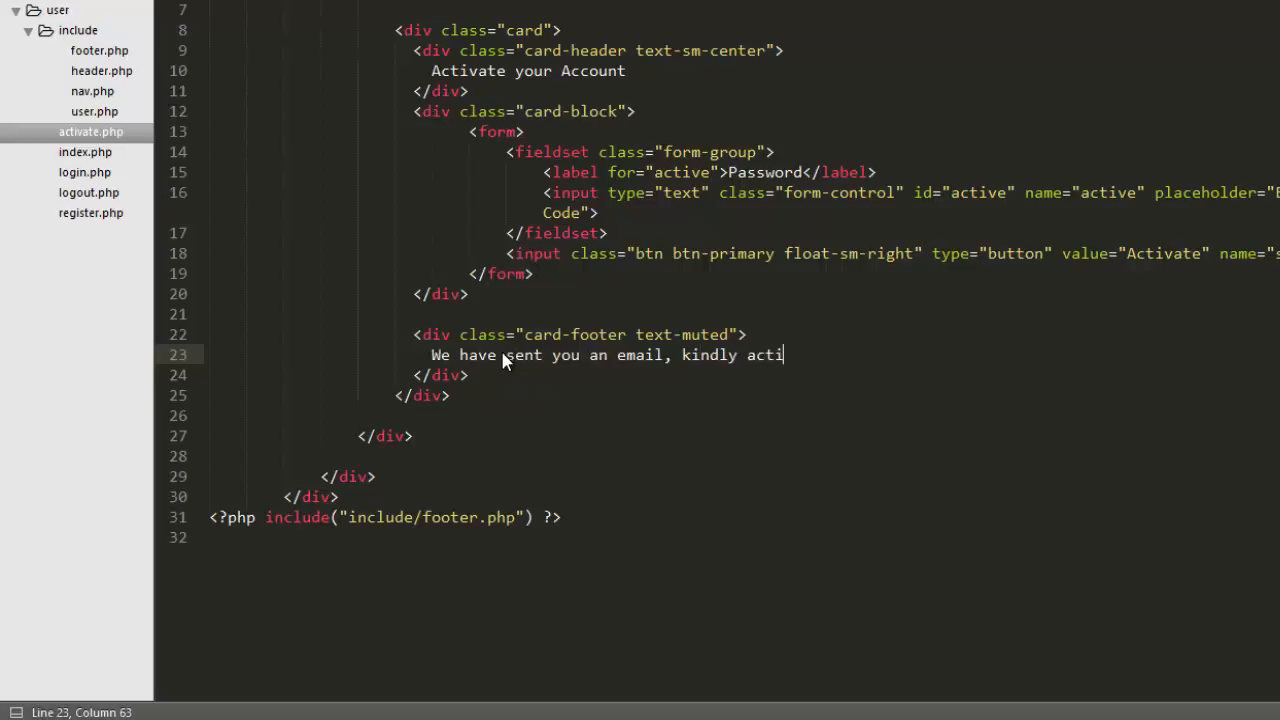
pyautogui.write('vate your')
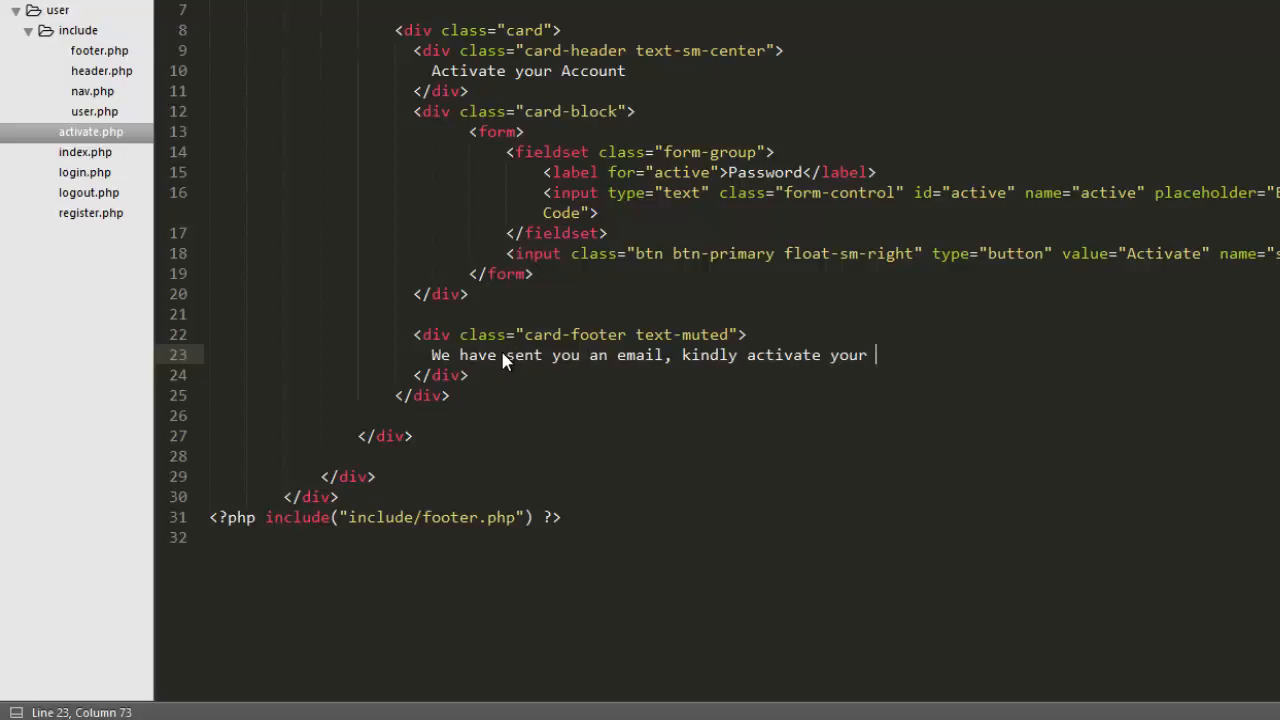
pyautogui.write('account <br>')
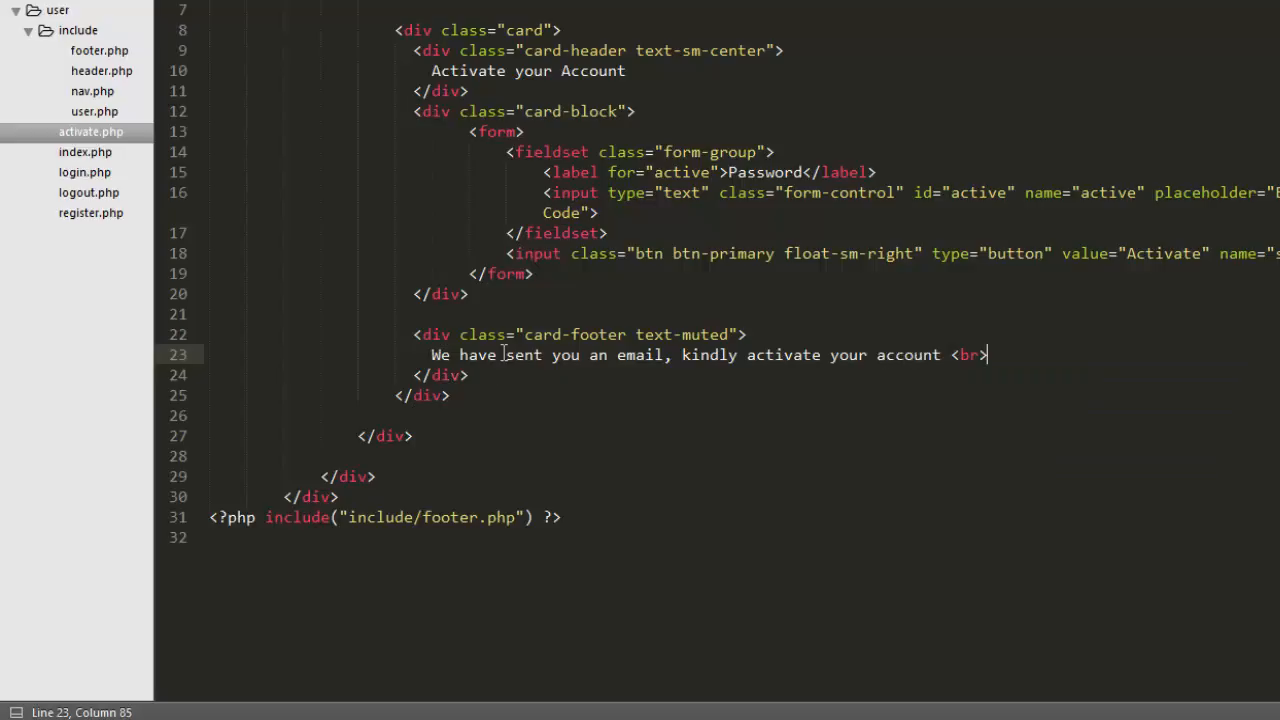
# Add a second footer line: 'You can copy and paste the code in above'
pyautogui.press('Enter')
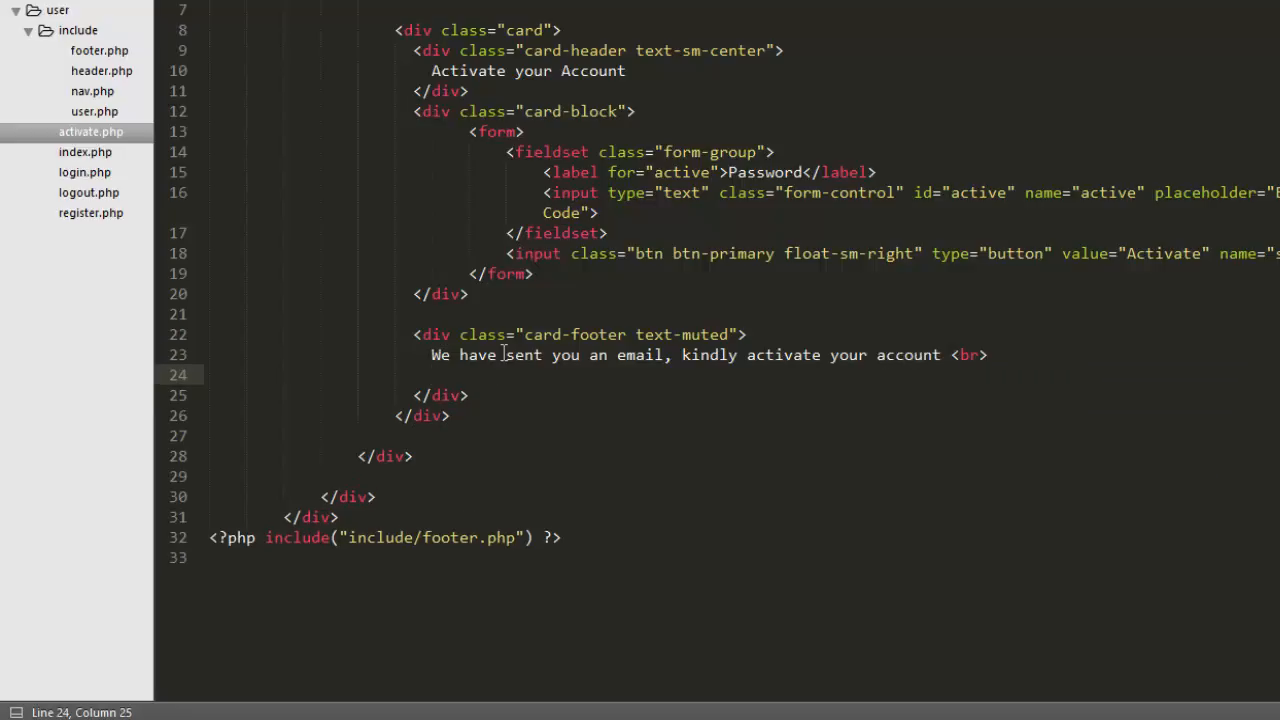
pyautogui.write('You can')
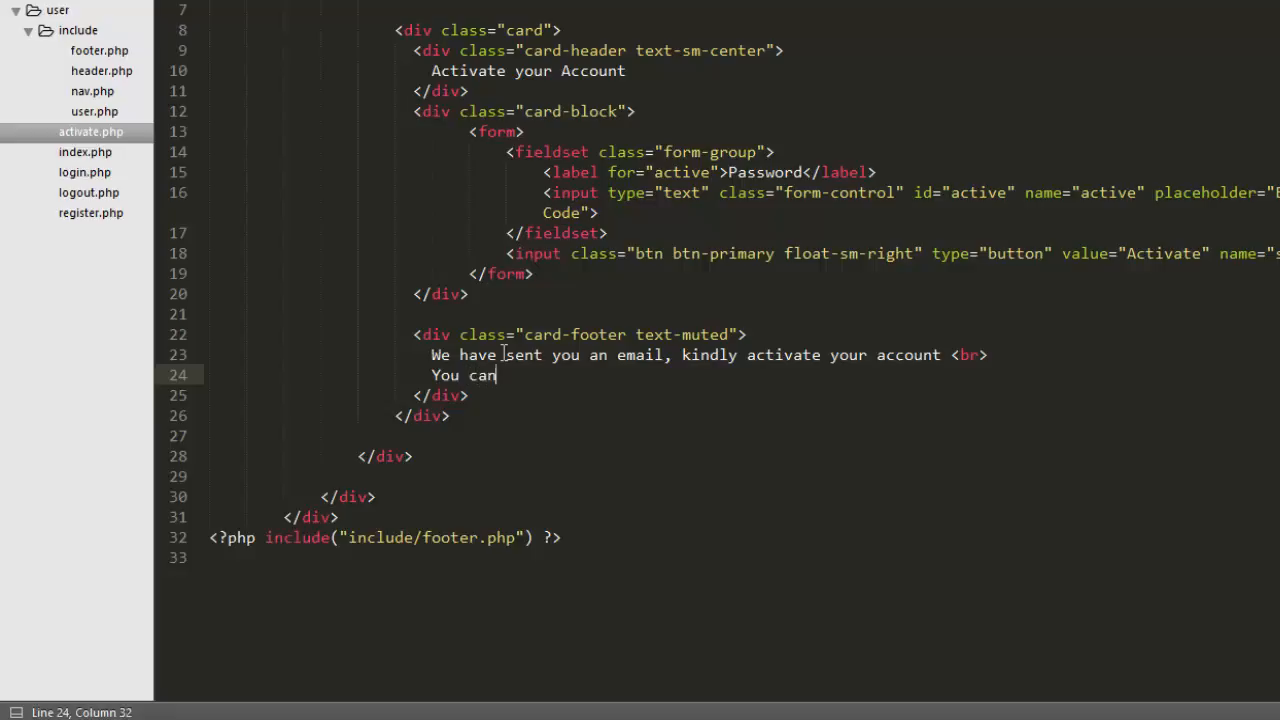
pyautogui.write('copy and pa')
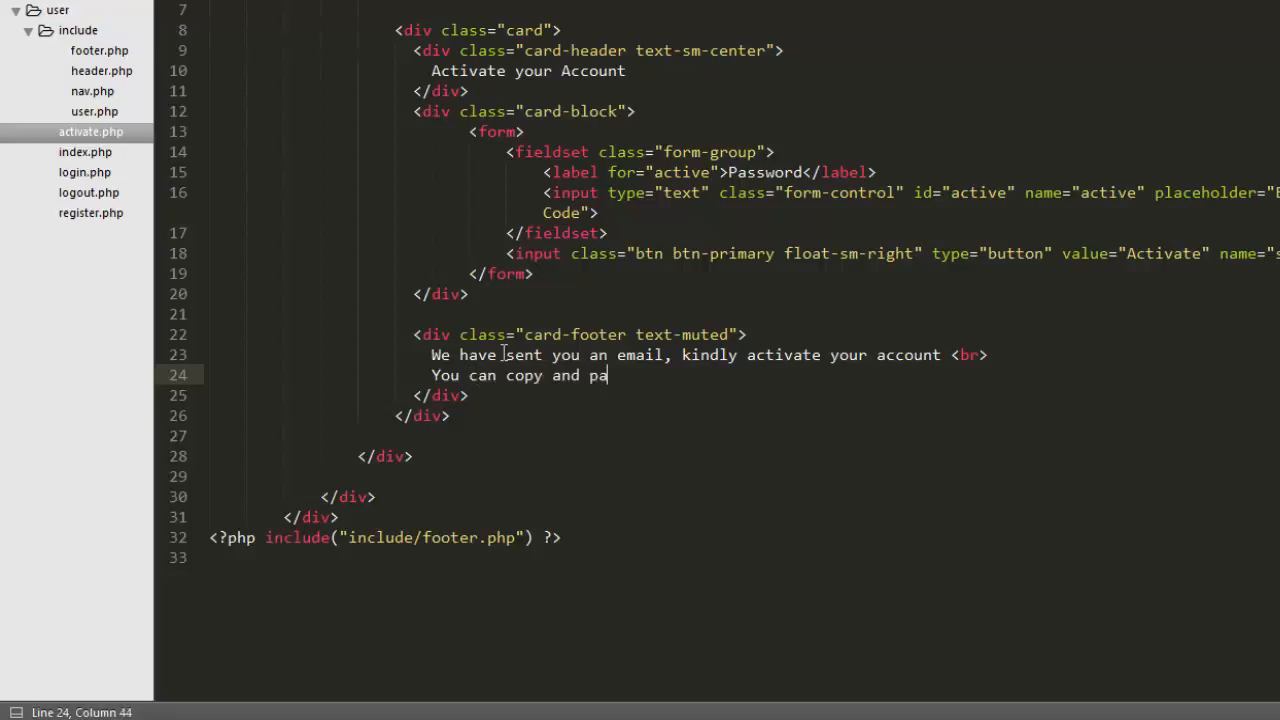
pyautogui.write('ste the')
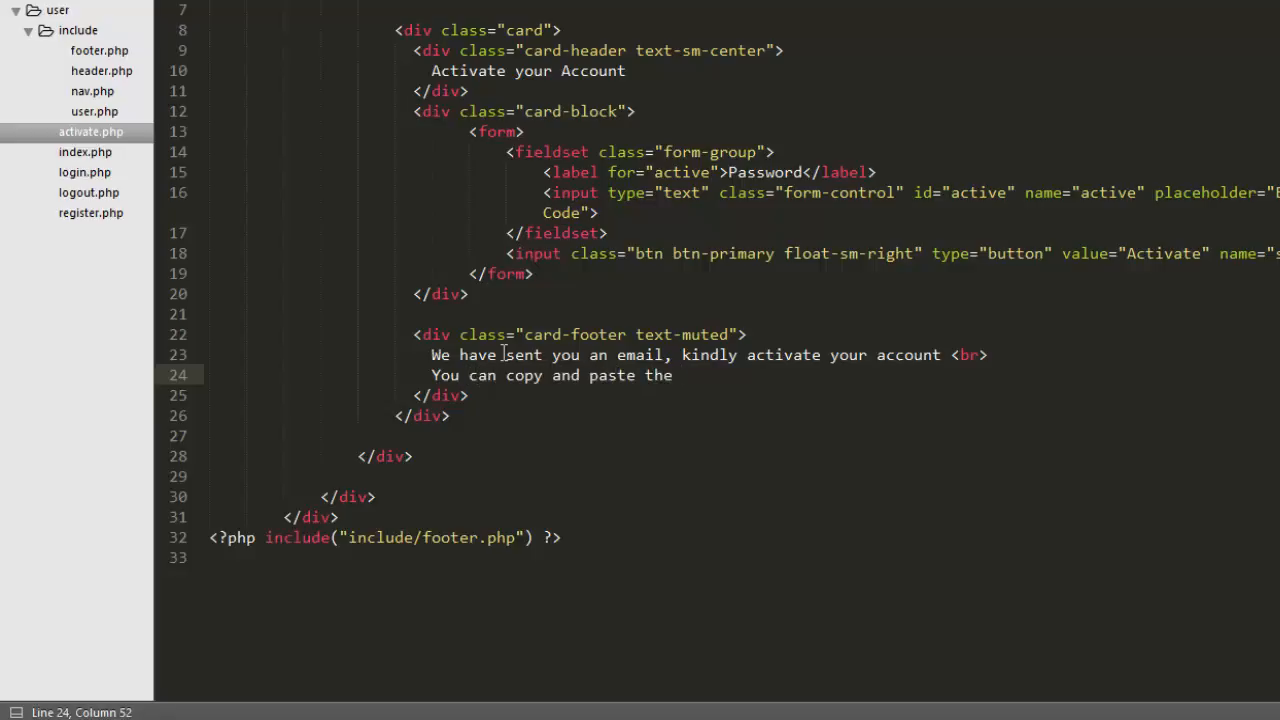
pyautogui.write('code in abov')
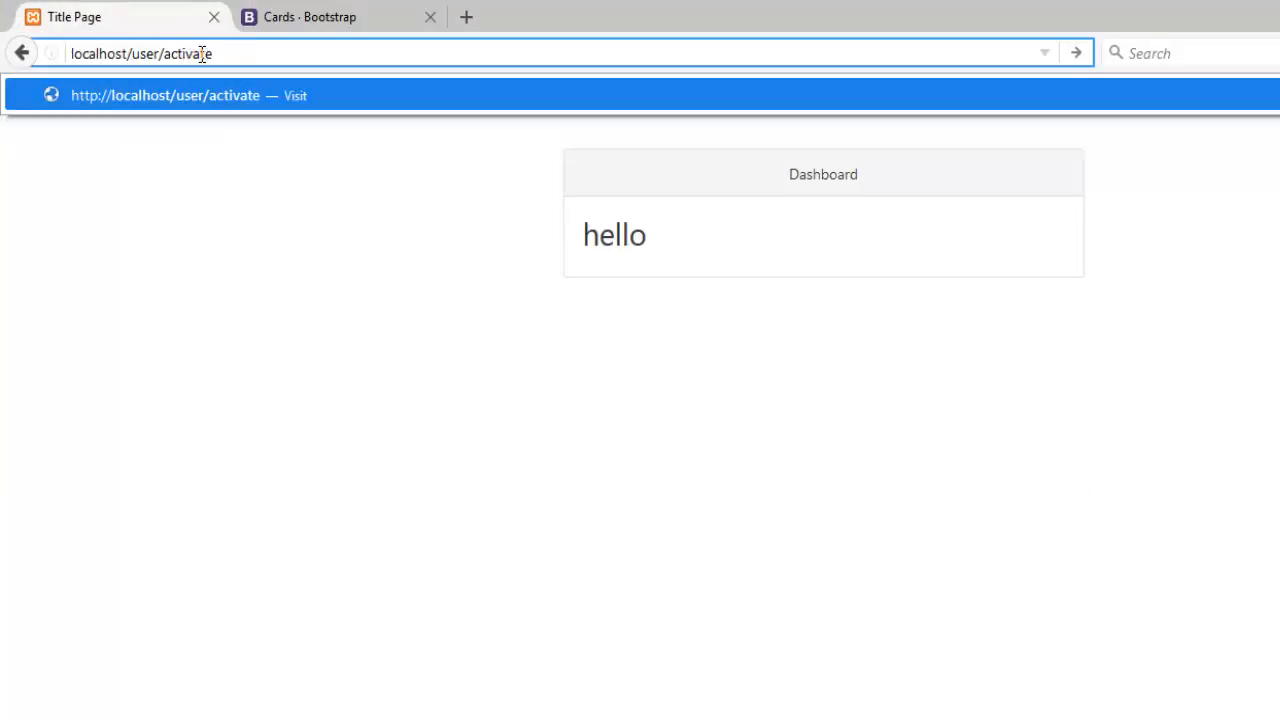
# Load localhost/user/activate in Firefox
pyautogui.press('Enter')
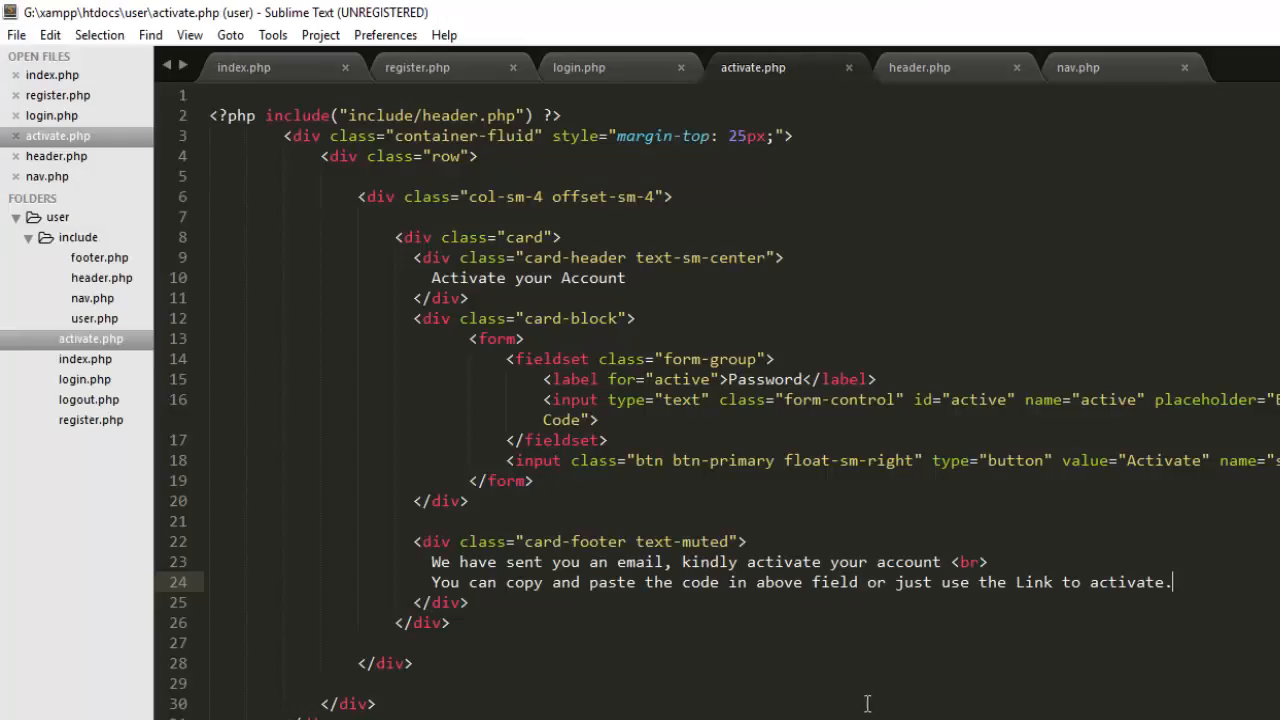
# Add text-sm-center to the card-footer class, then switch to header.php
pyautogui.write('text-sm-center')
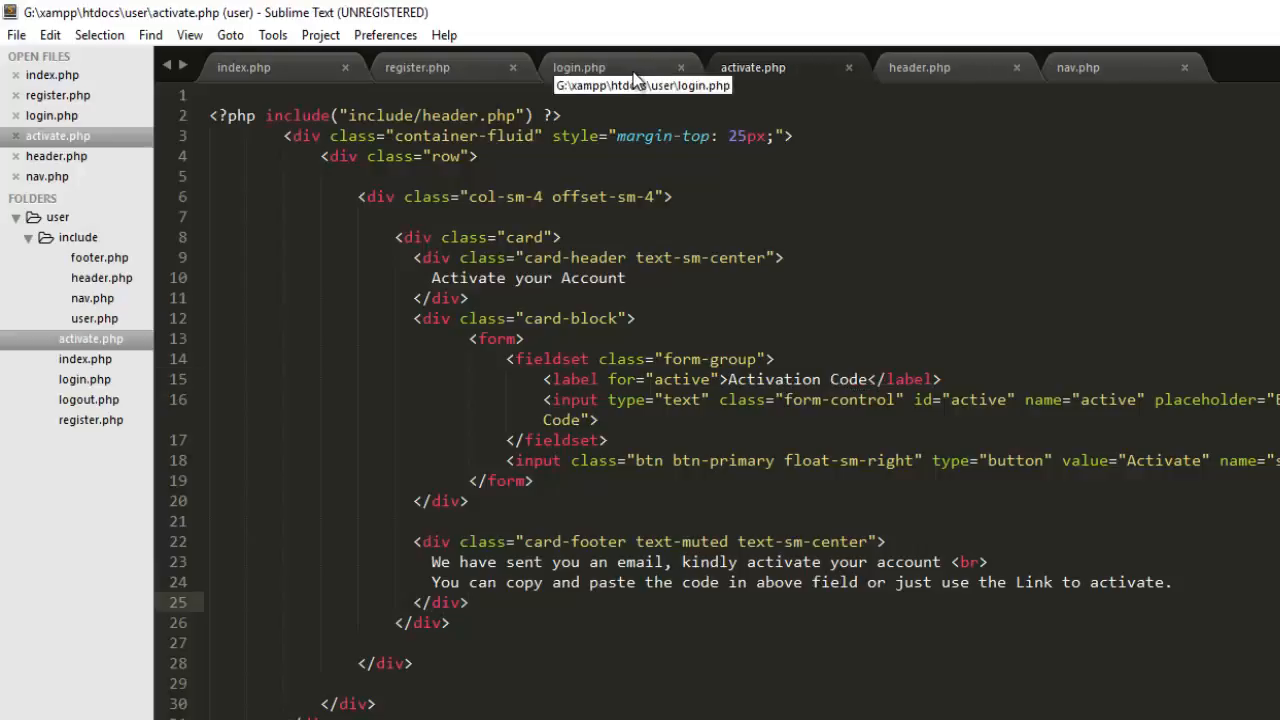
pyautogui.moveTo(1116, 88)
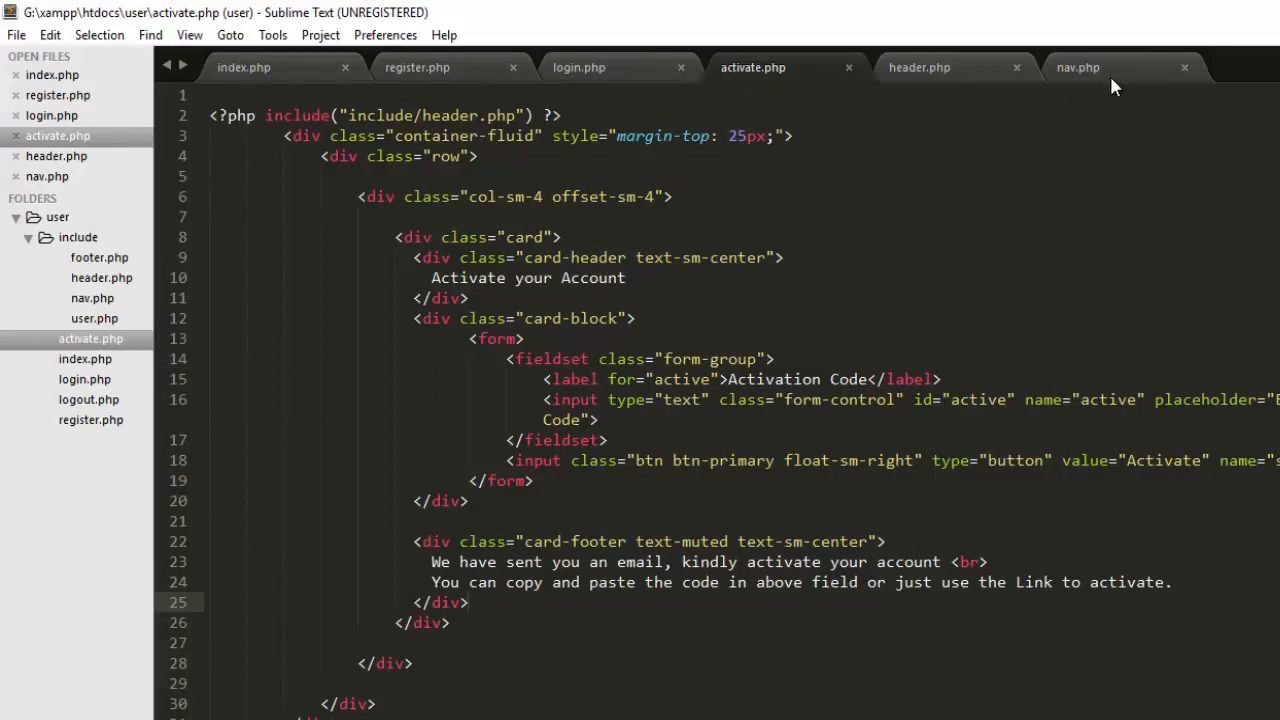
pyautogui.click(920, 68)
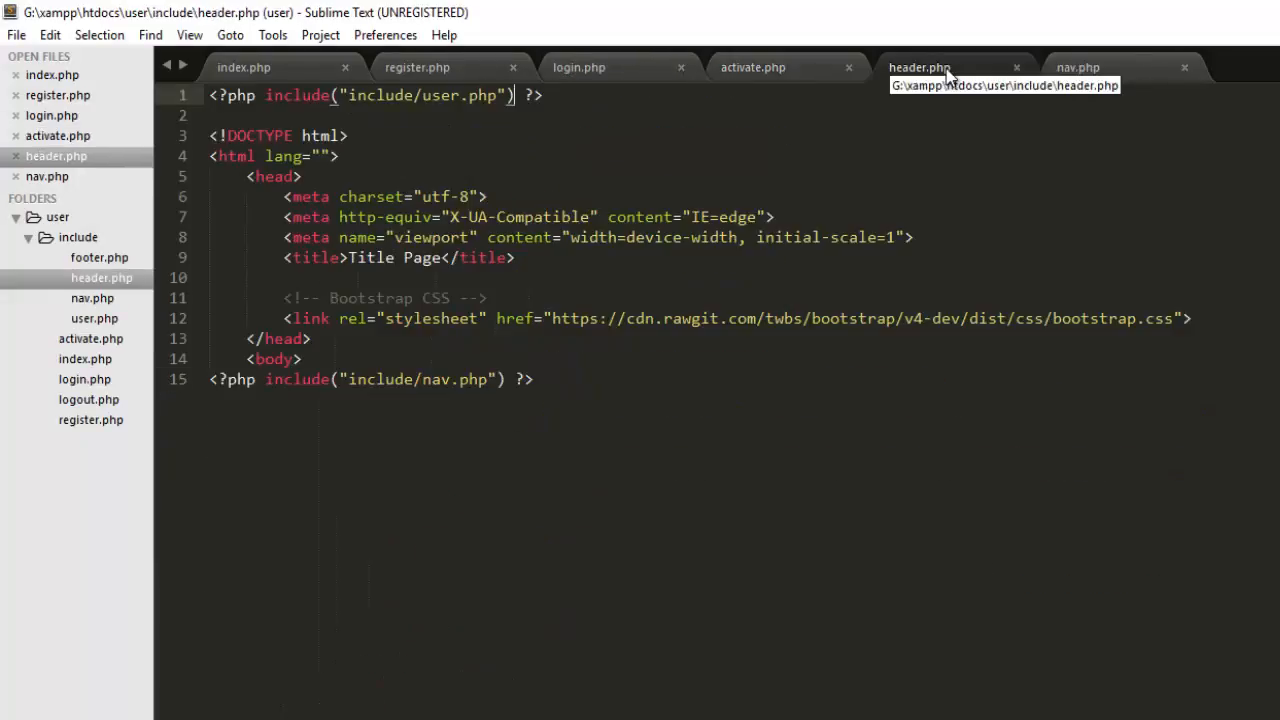